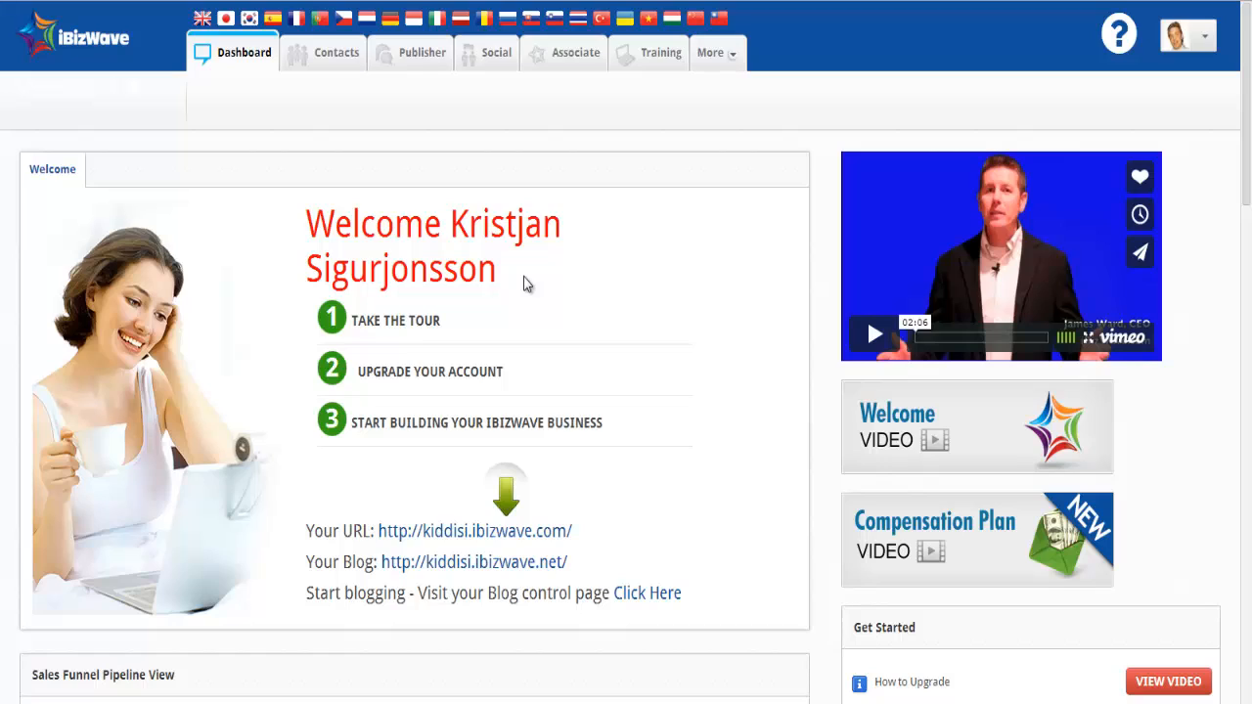
pyautogui.moveTo(730, 48)
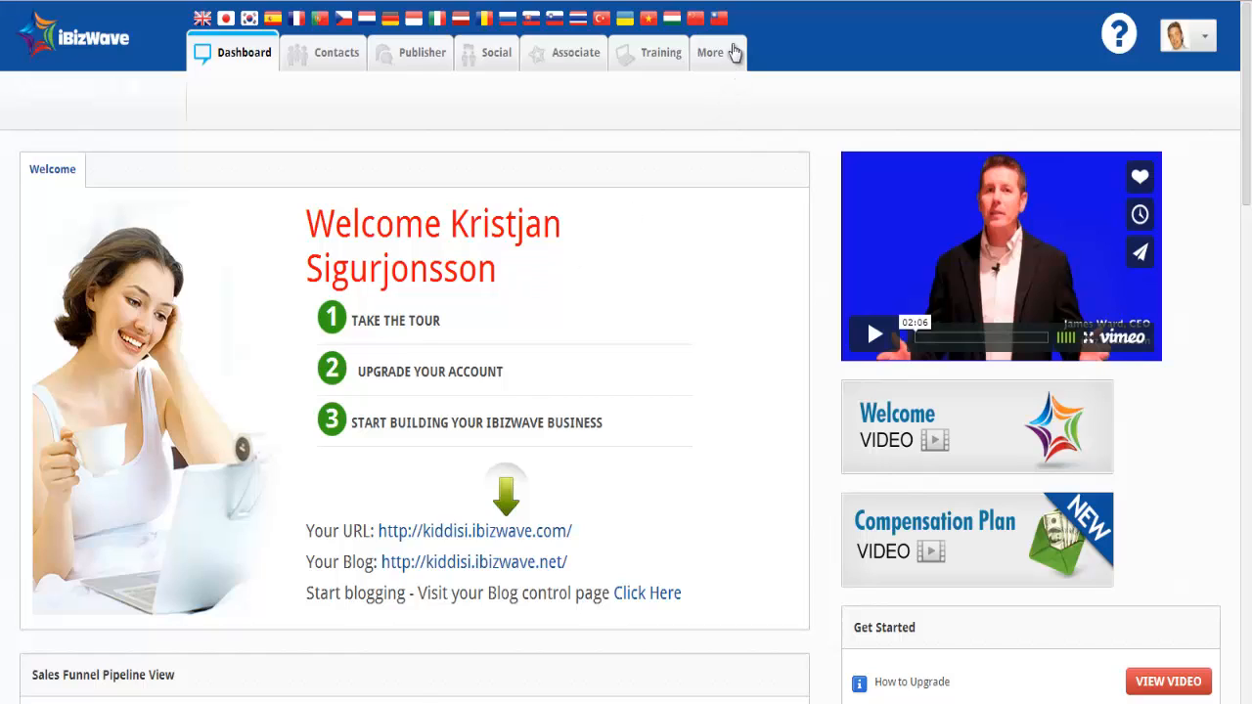
# Step: Open the Email Lists overview under Contacts to see existing lists and subscriber counts
pyautogui.click(721, 52)
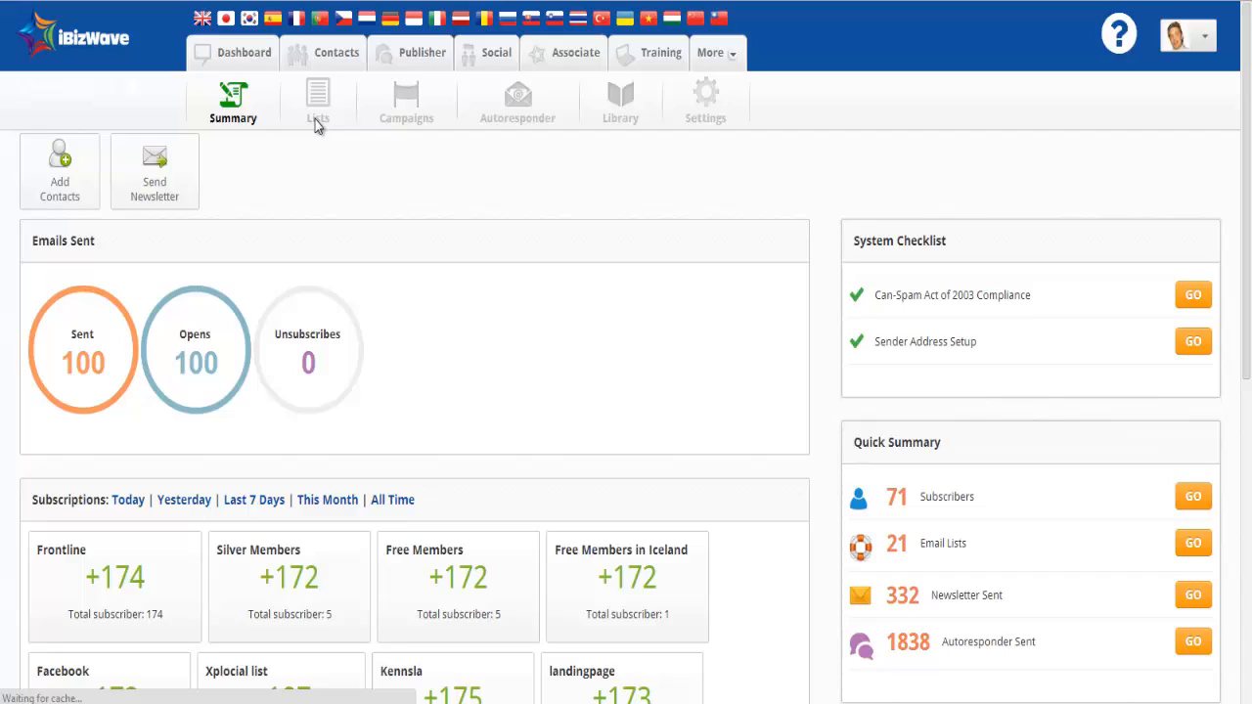
pyautogui.click(317, 98)
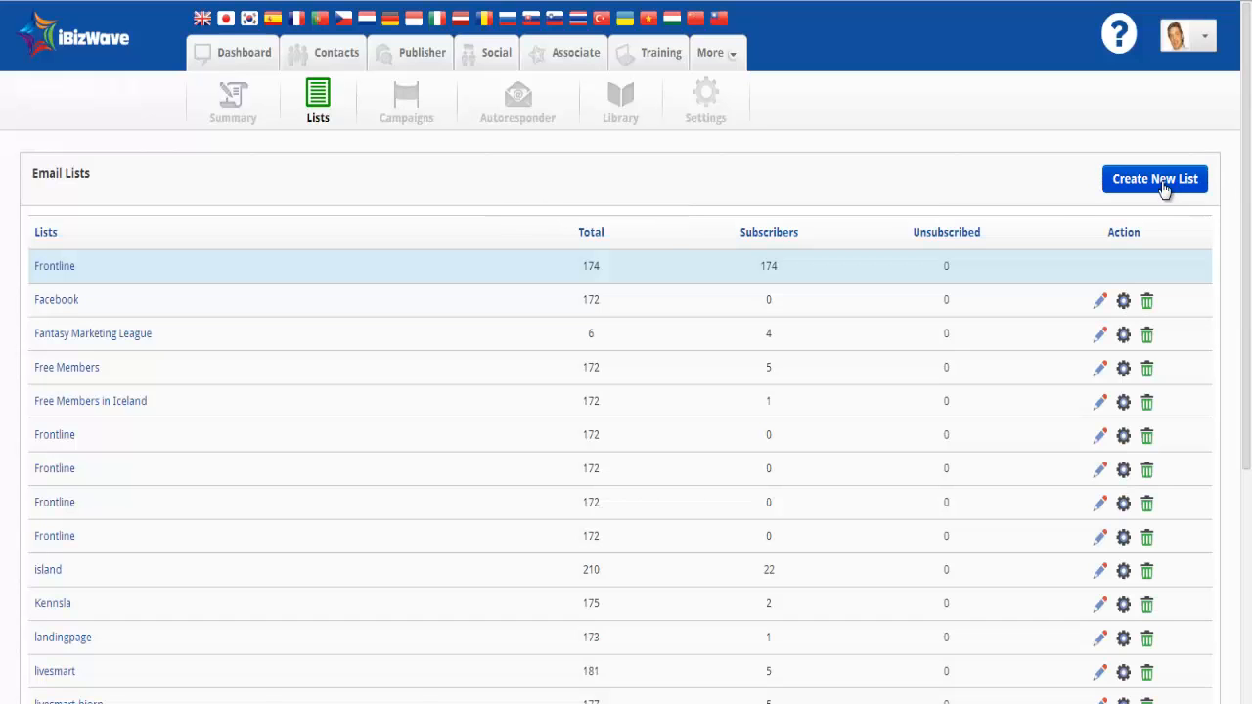
# Step: Create a new email list titled 'Make Money', leaving the description empty
pyautogui.click(1155, 178)
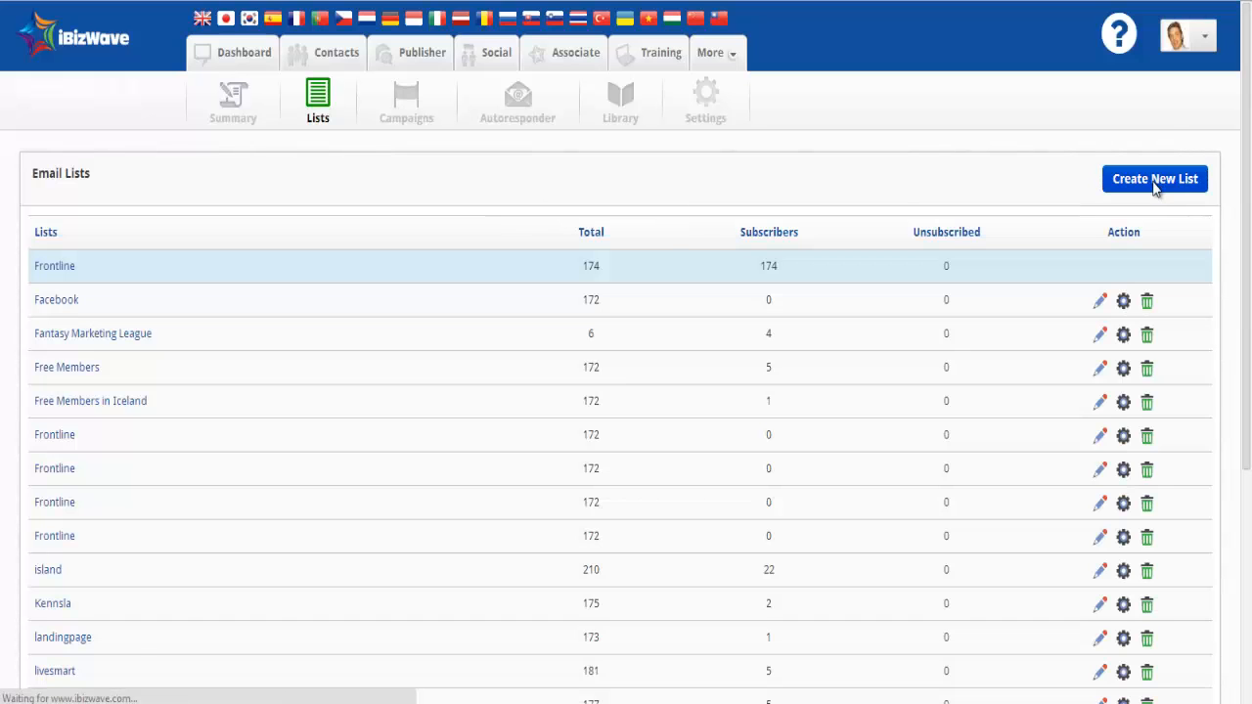
pyautogui.click(1156, 178)
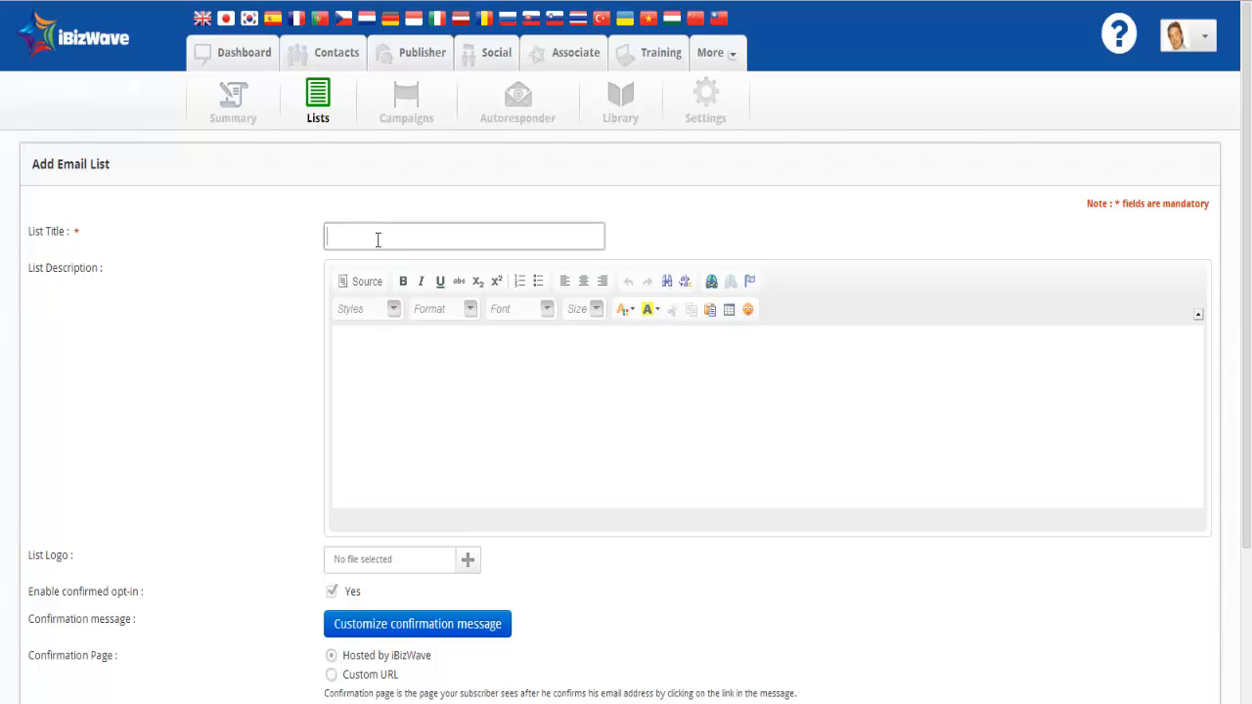
pyautogui.write('M')
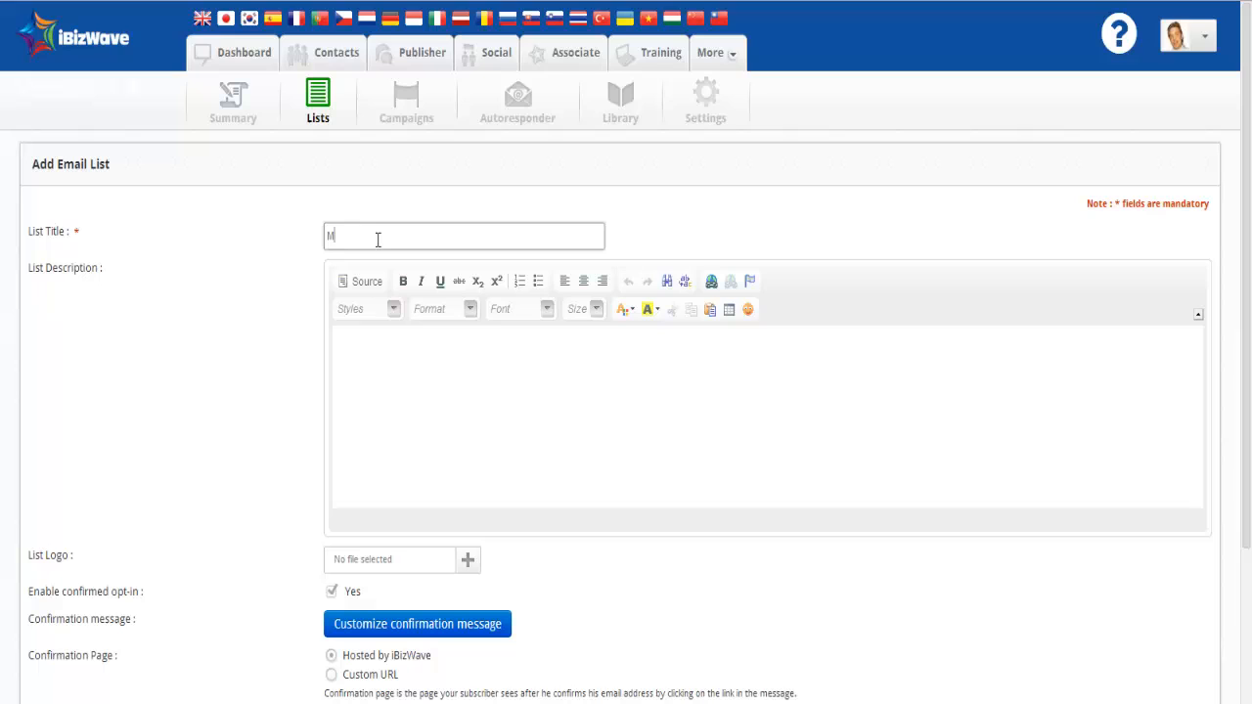
pyautogui.write('ake')
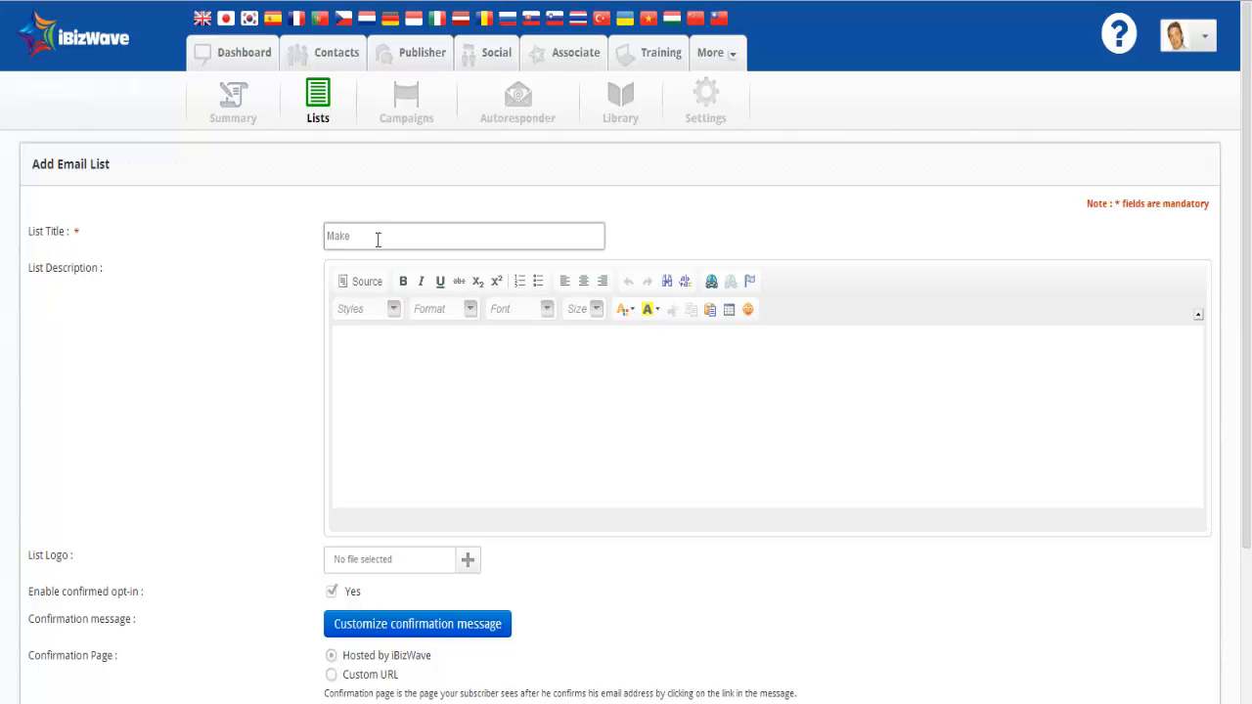
pyautogui.write('mONt')
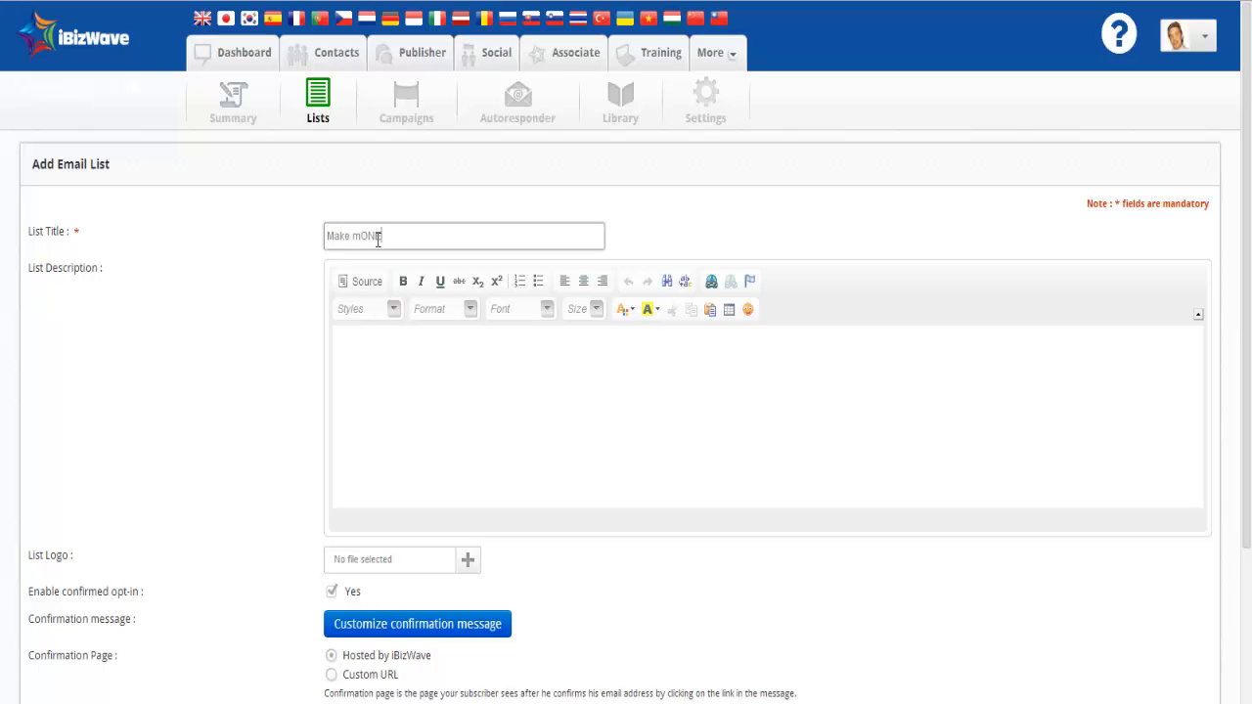
pyautogui.press('BackSpace')
pyautogui.write('M')
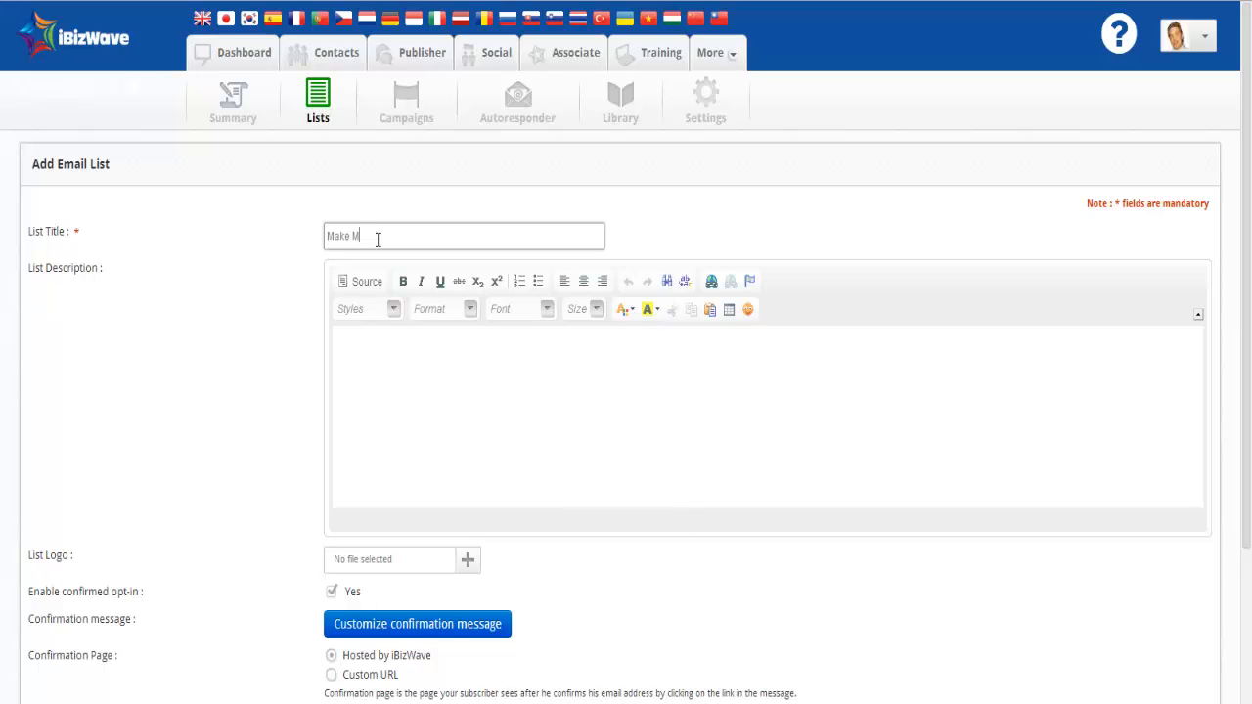
pyautogui.write('oney')
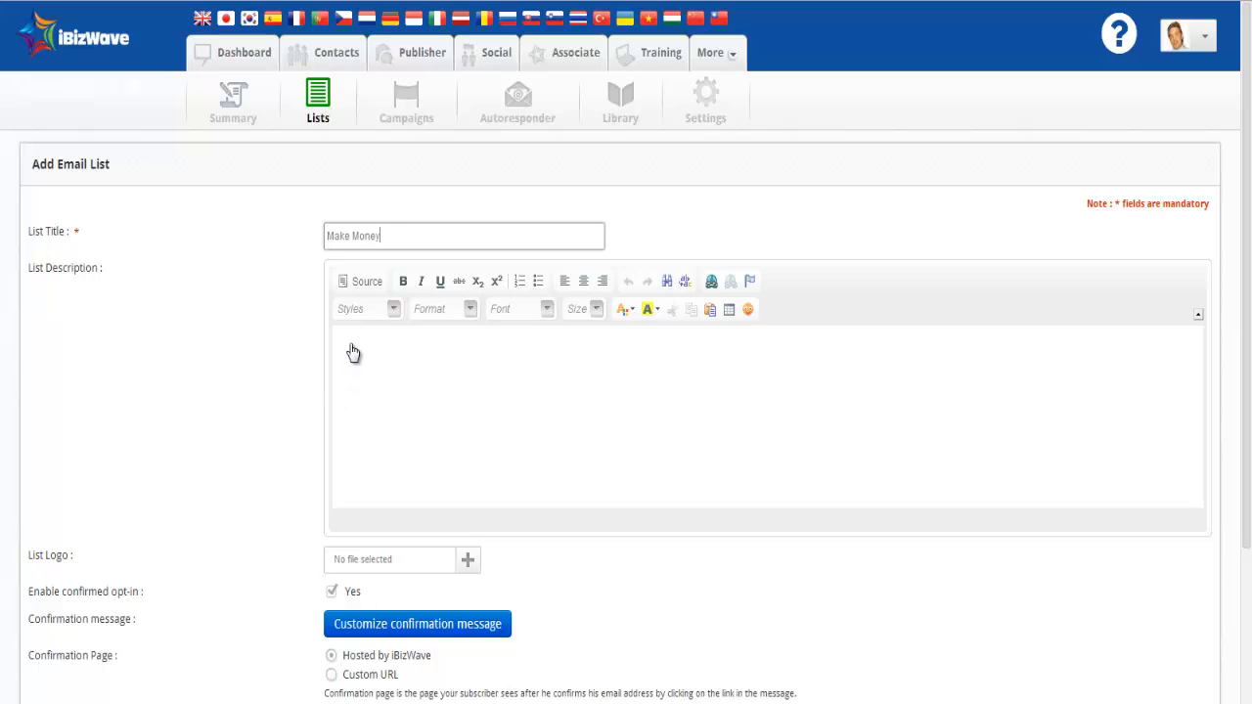
pyautogui.click(350, 344)
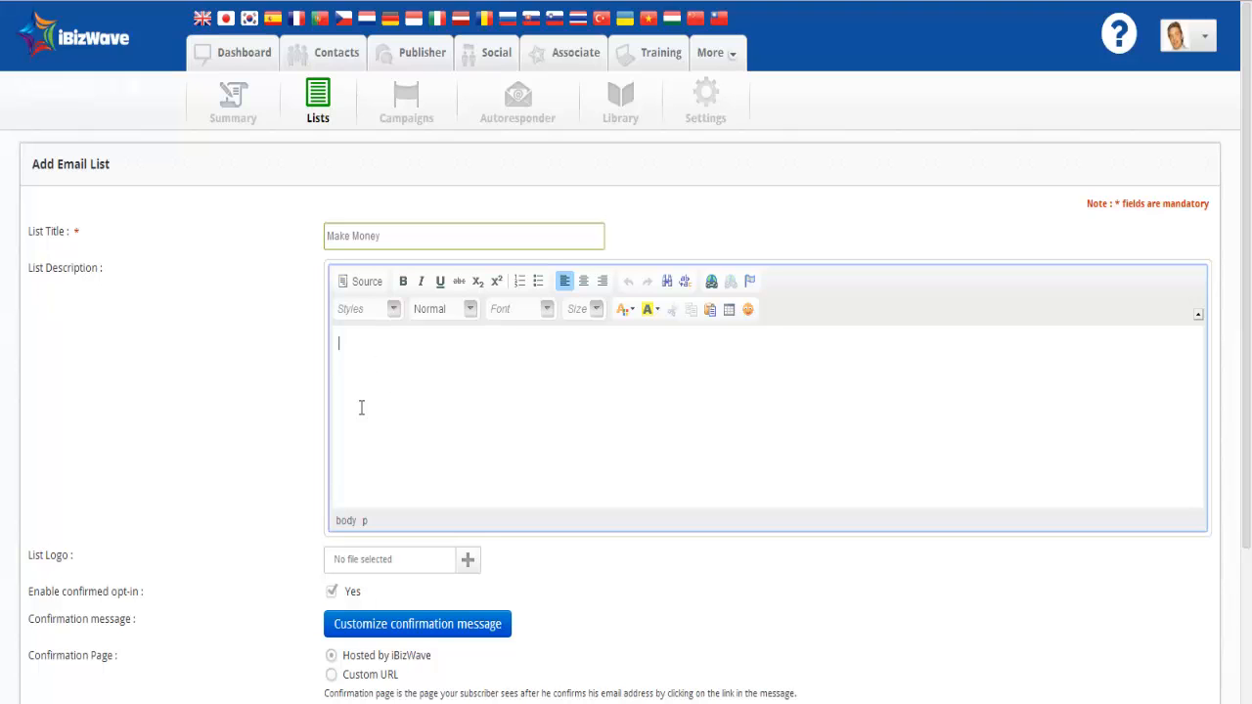
pyautogui.scroll(-3)
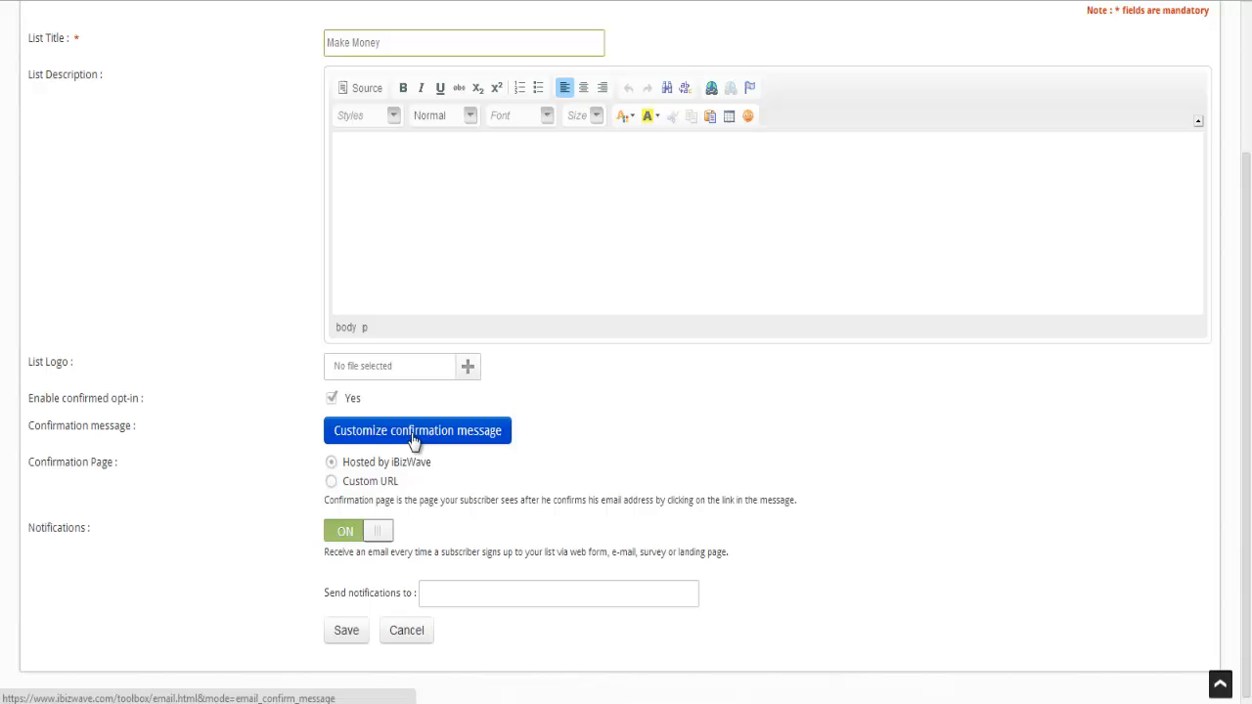
# Step: Customize the confirmation email with 'Make Money' as its intro line
pyautogui.click(418, 431)
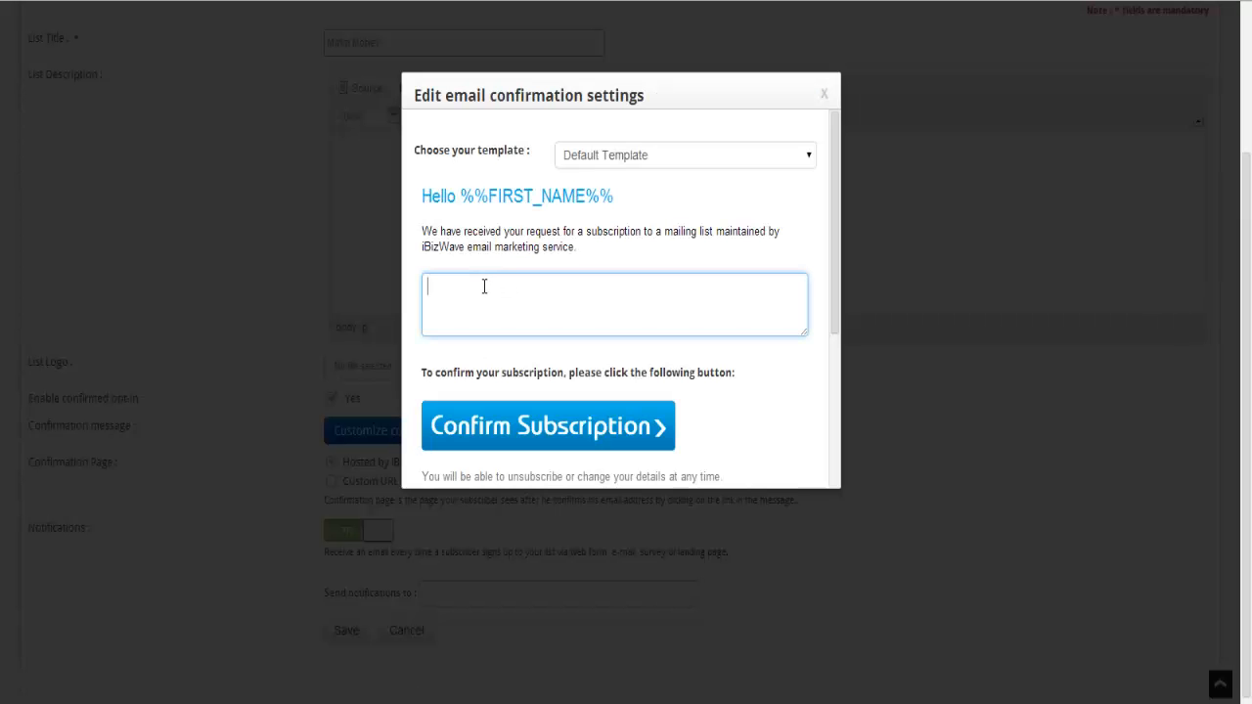
pyautogui.moveTo(715, 334)
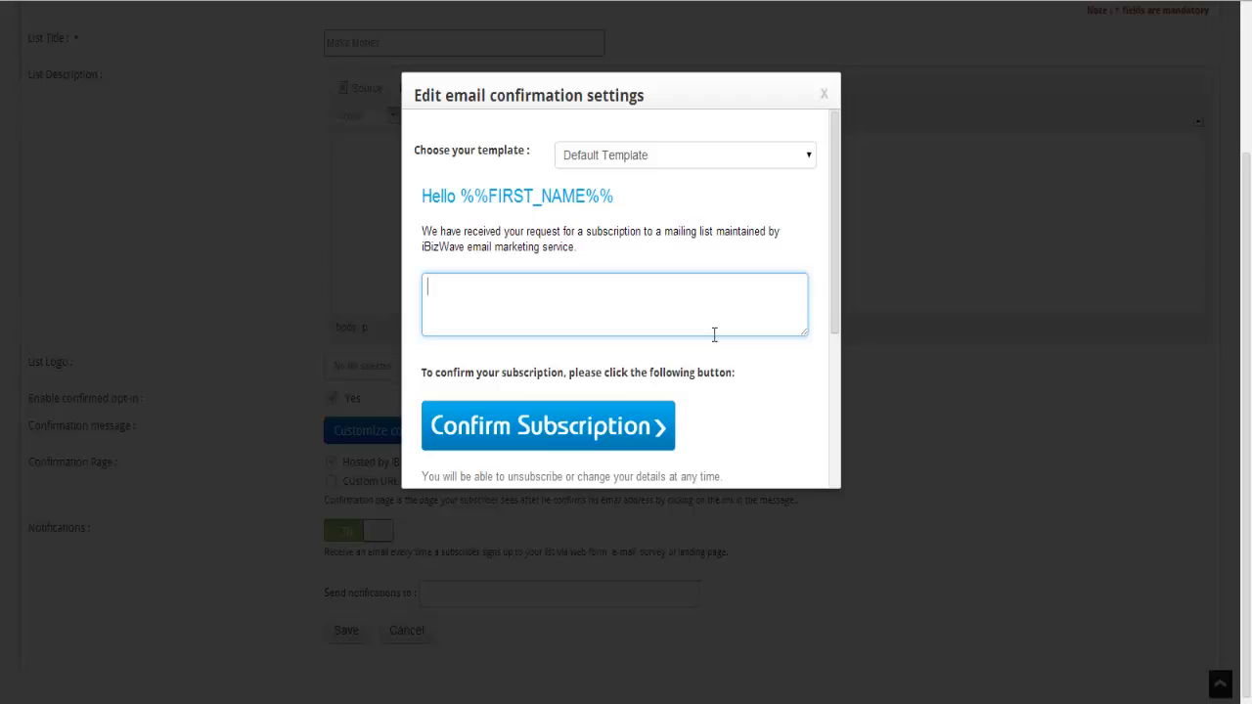
pyautogui.write('M')
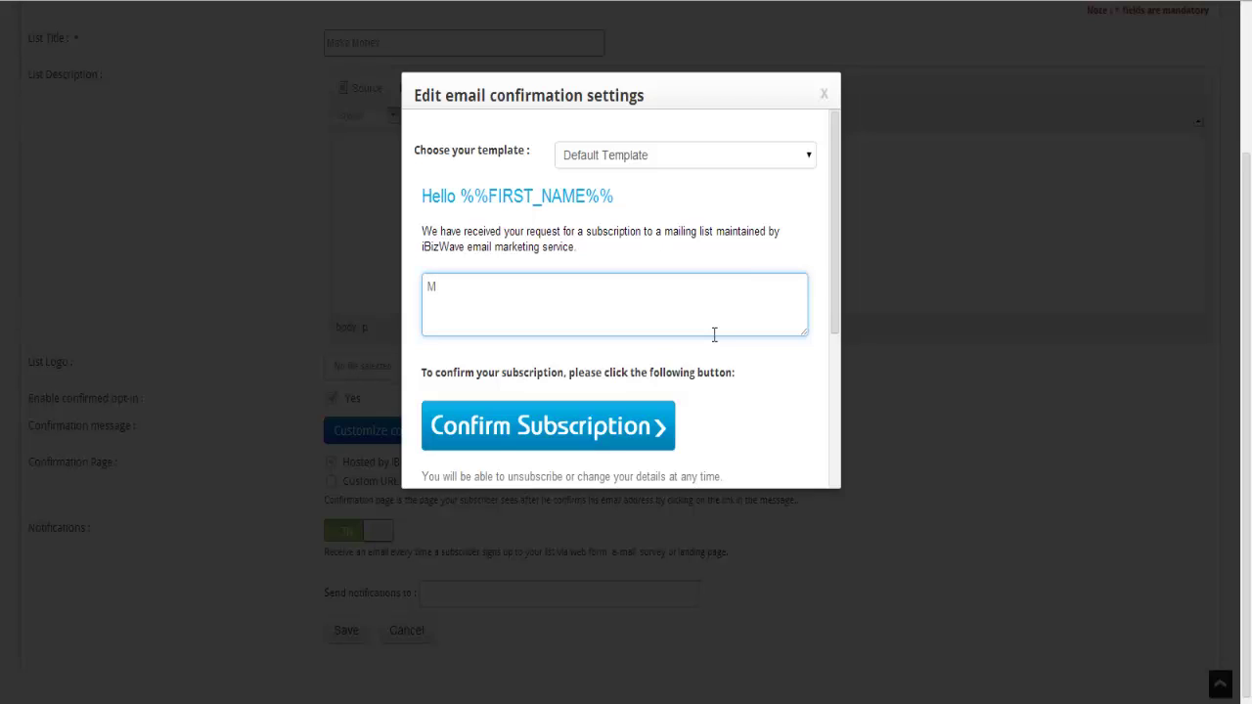
pyautogui.write('ake')
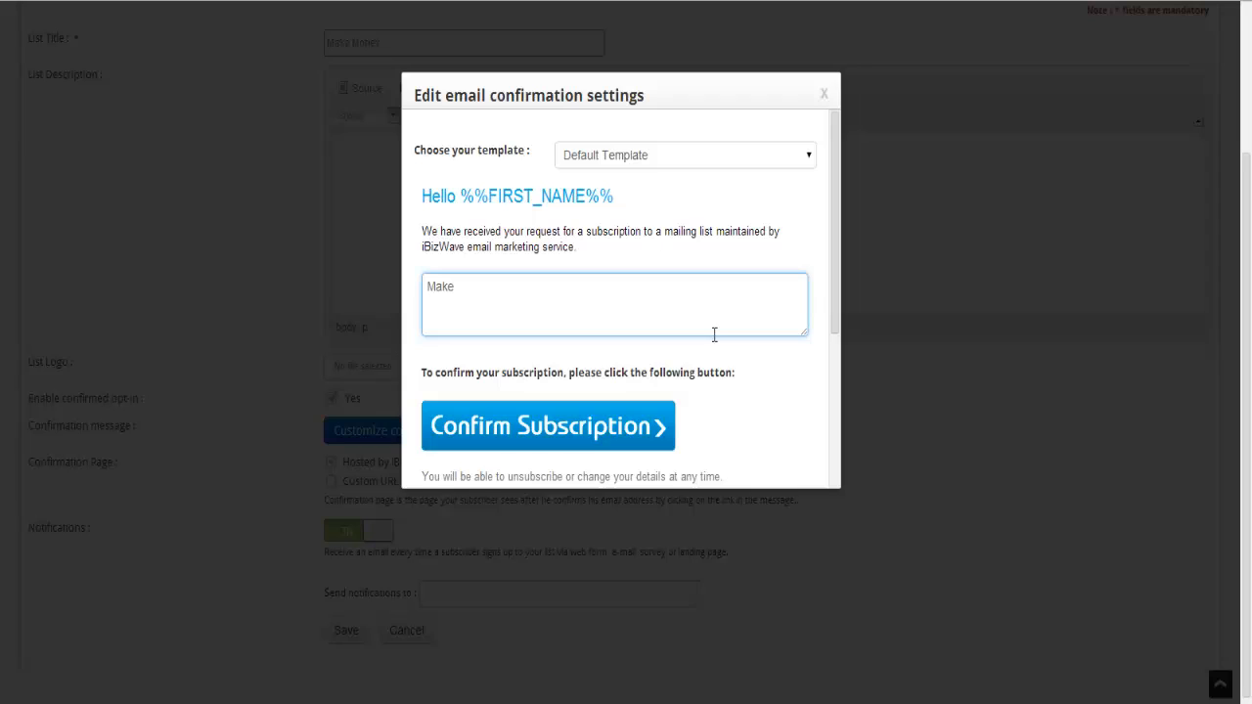
pyautogui.write('Money')
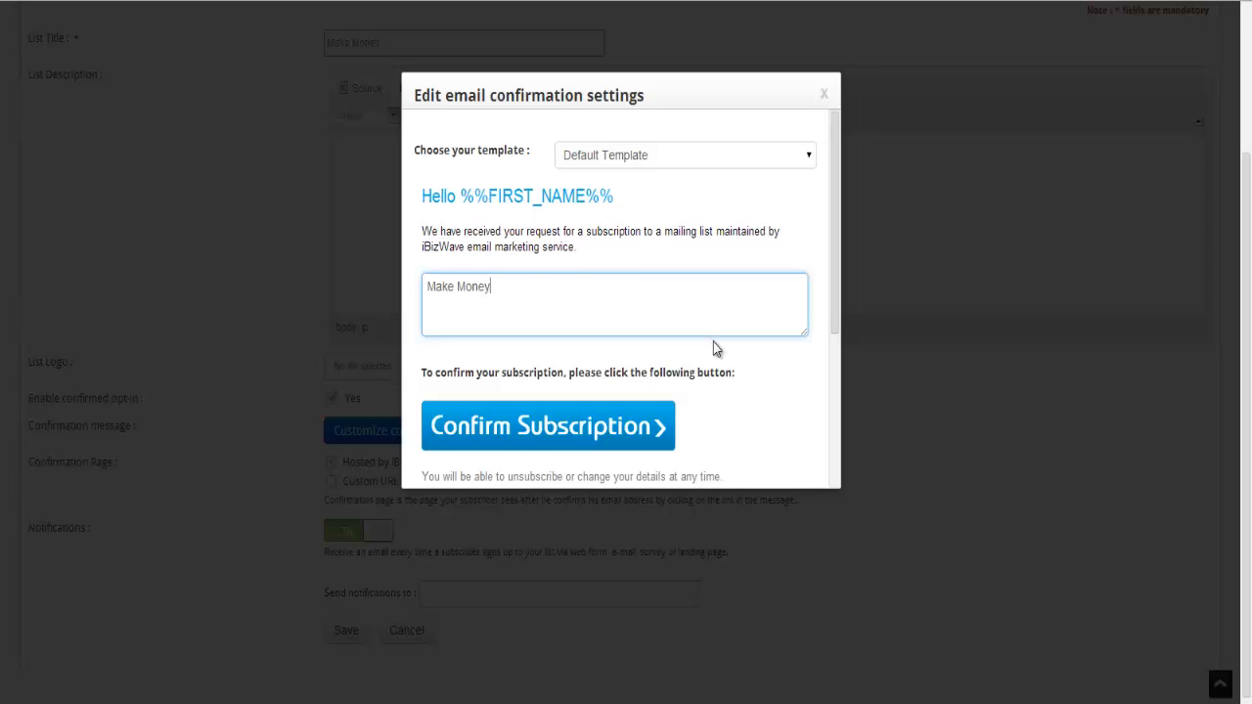
pyautogui.moveTo(821, 243)
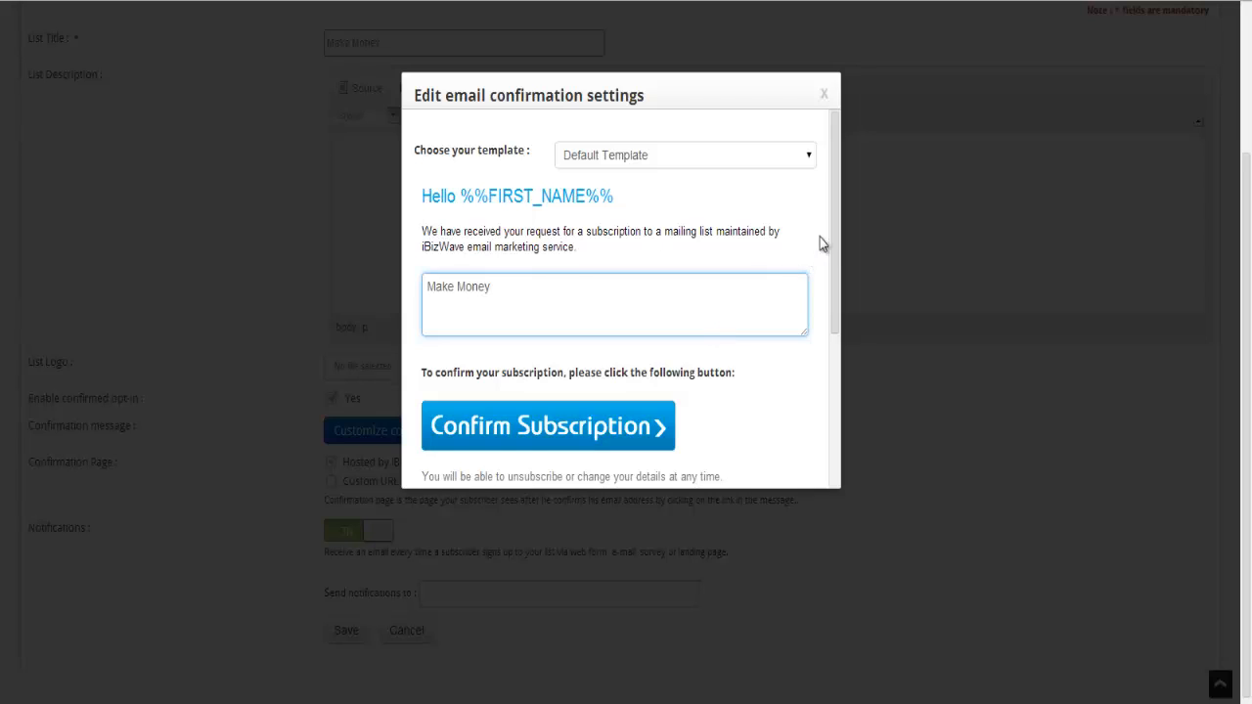
pyautogui.scroll(-3)
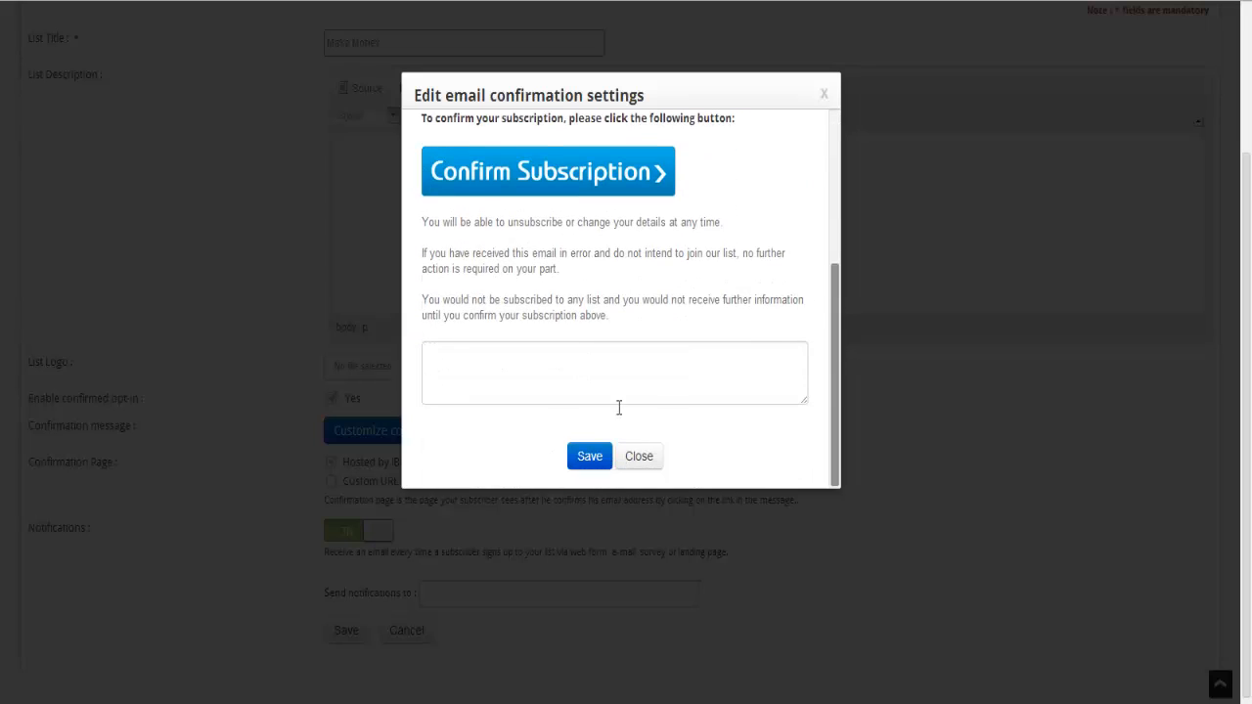
pyautogui.click(617, 373)
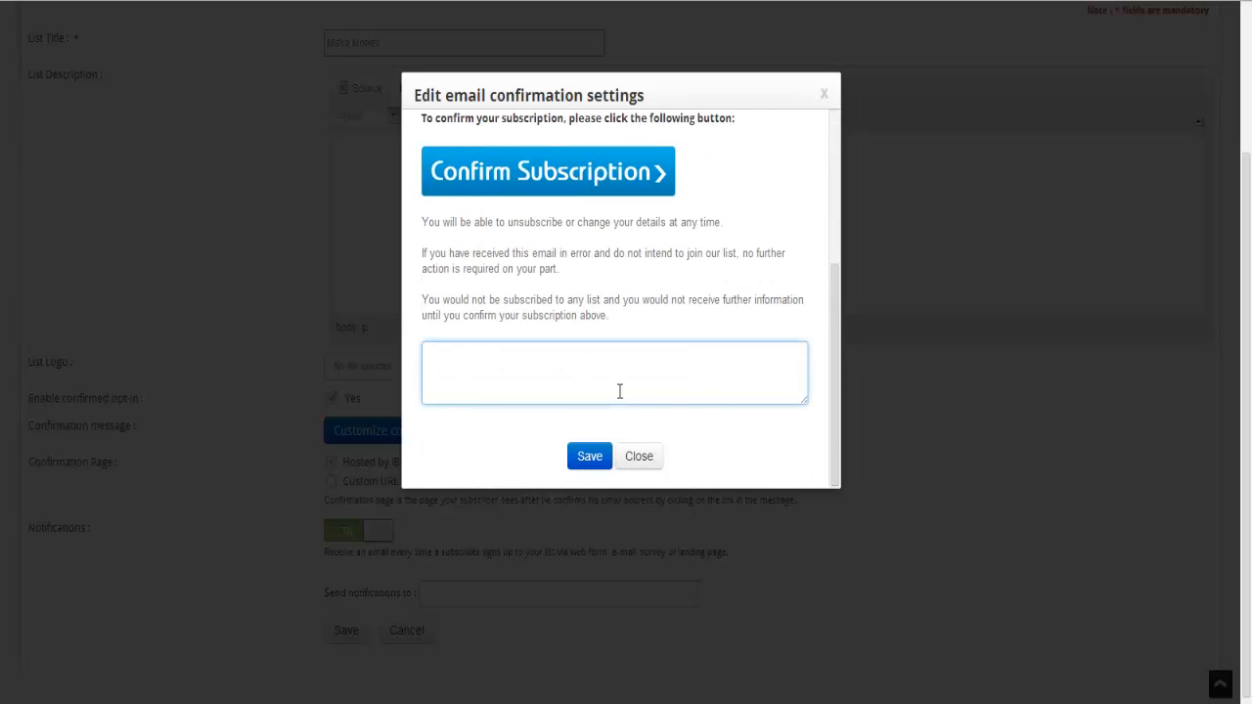
pyautogui.write('Thank')
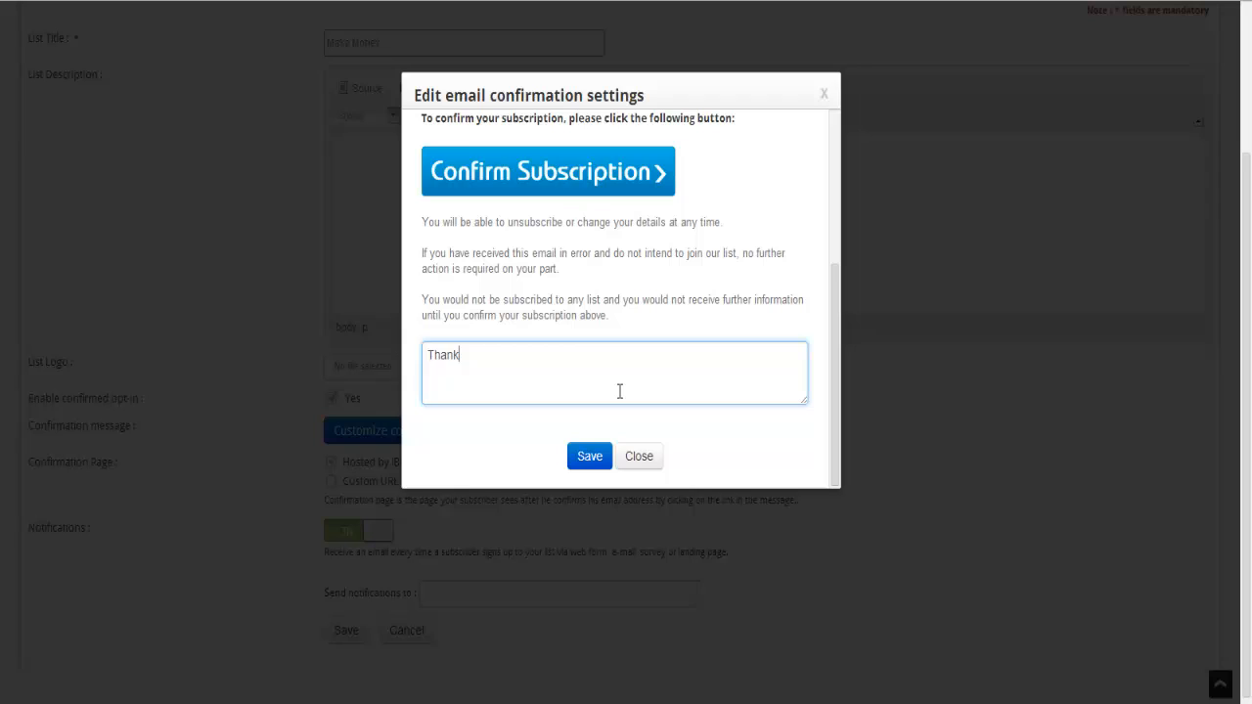
pyautogui.write('y')
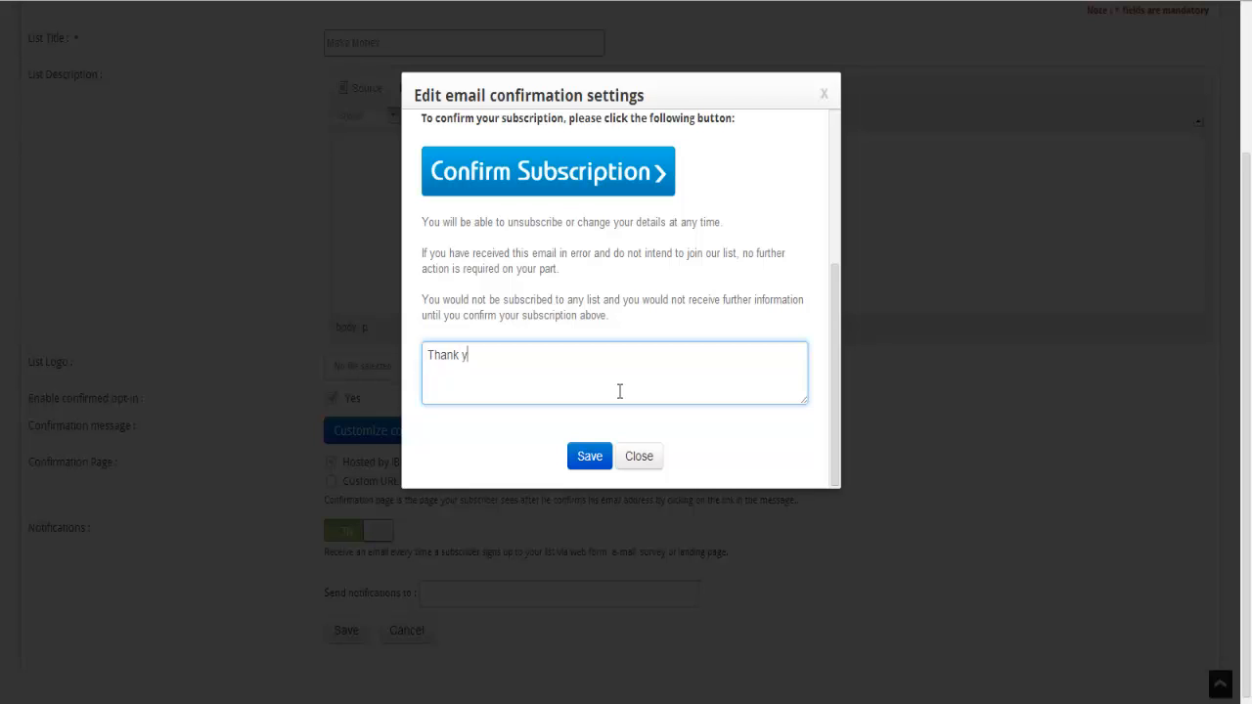
pyautogui.write('ou.')
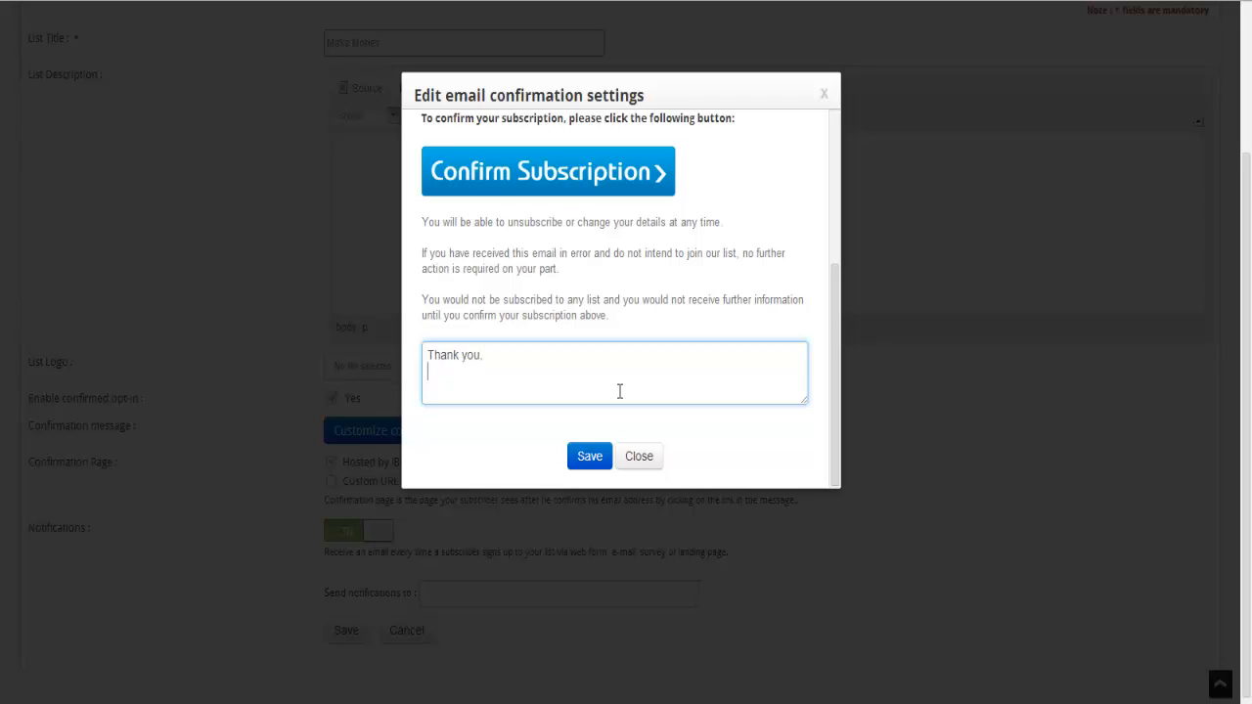
pyautogui.write('Kris')
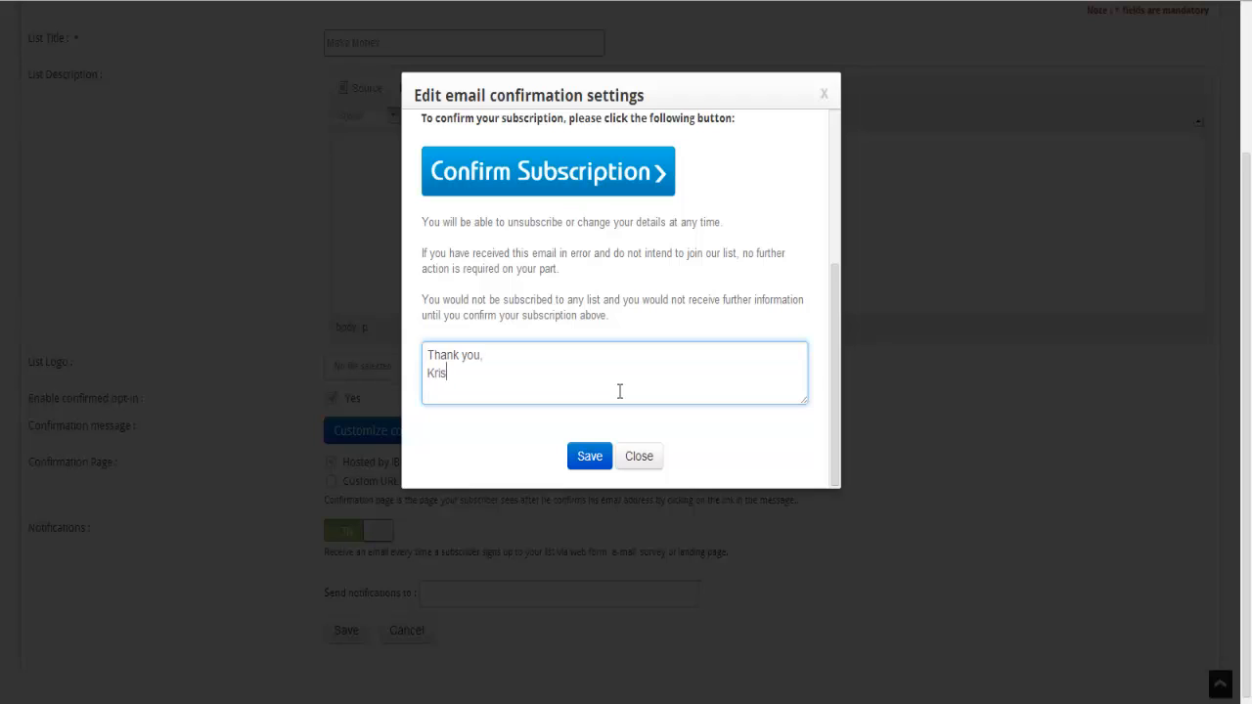
pyautogui.write('tjan S')
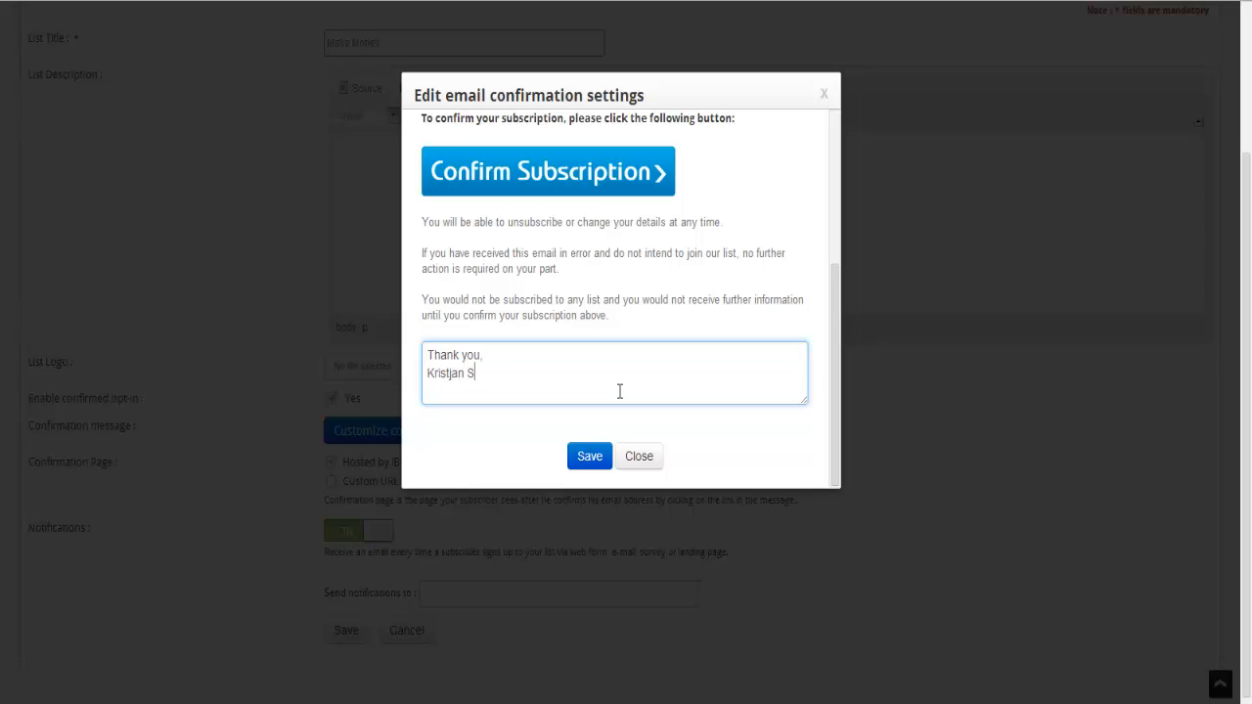
pyautogui.write('igurjonsson')
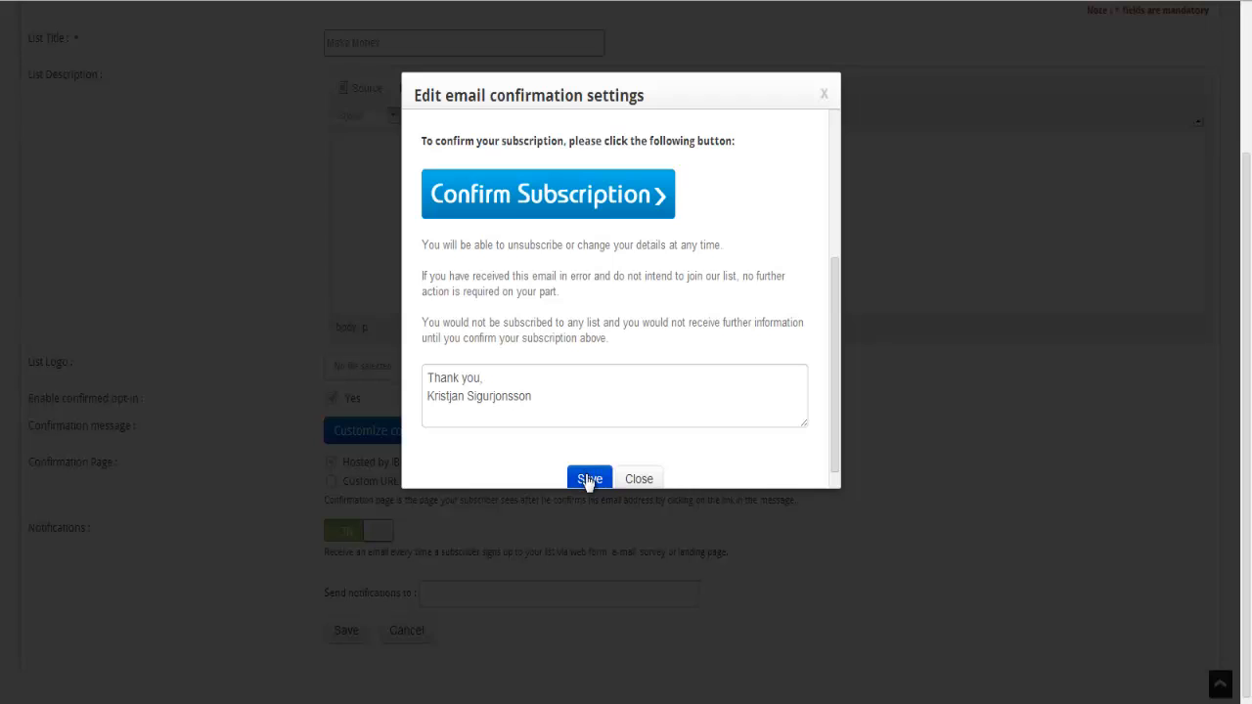
pyautogui.moveTo(763, 378)
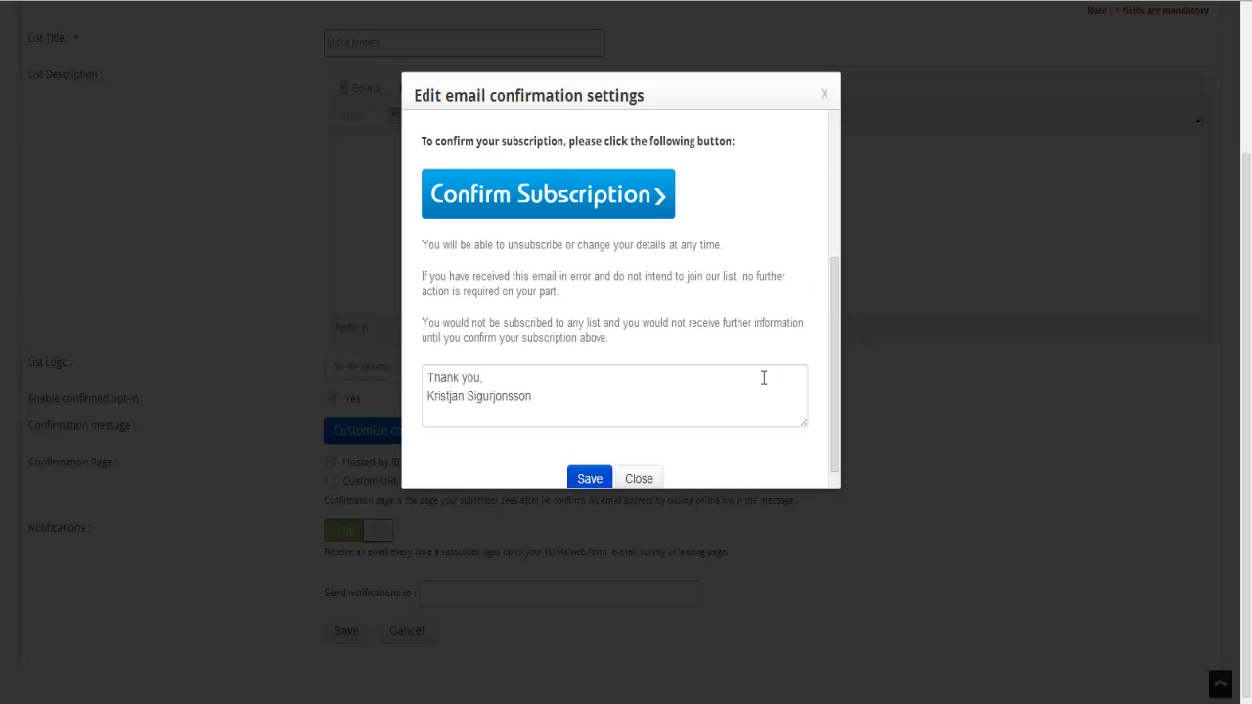
pyautogui.click(639, 478)
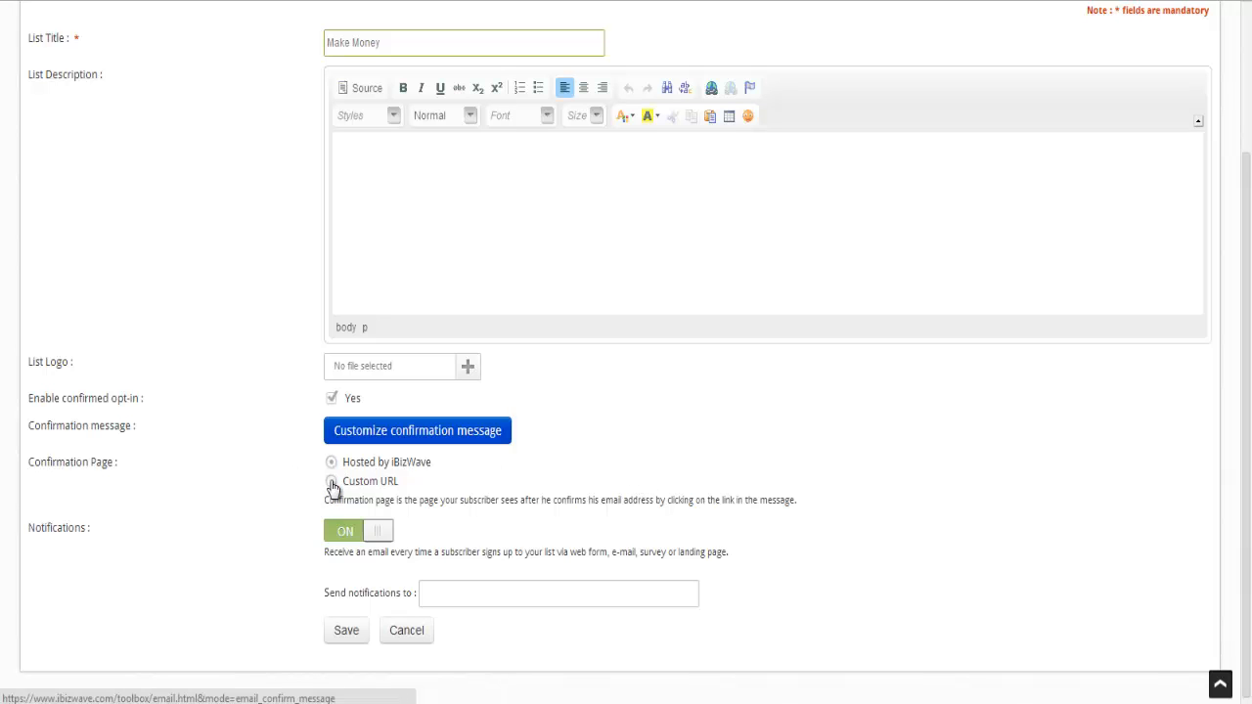
pyautogui.click(332, 482)
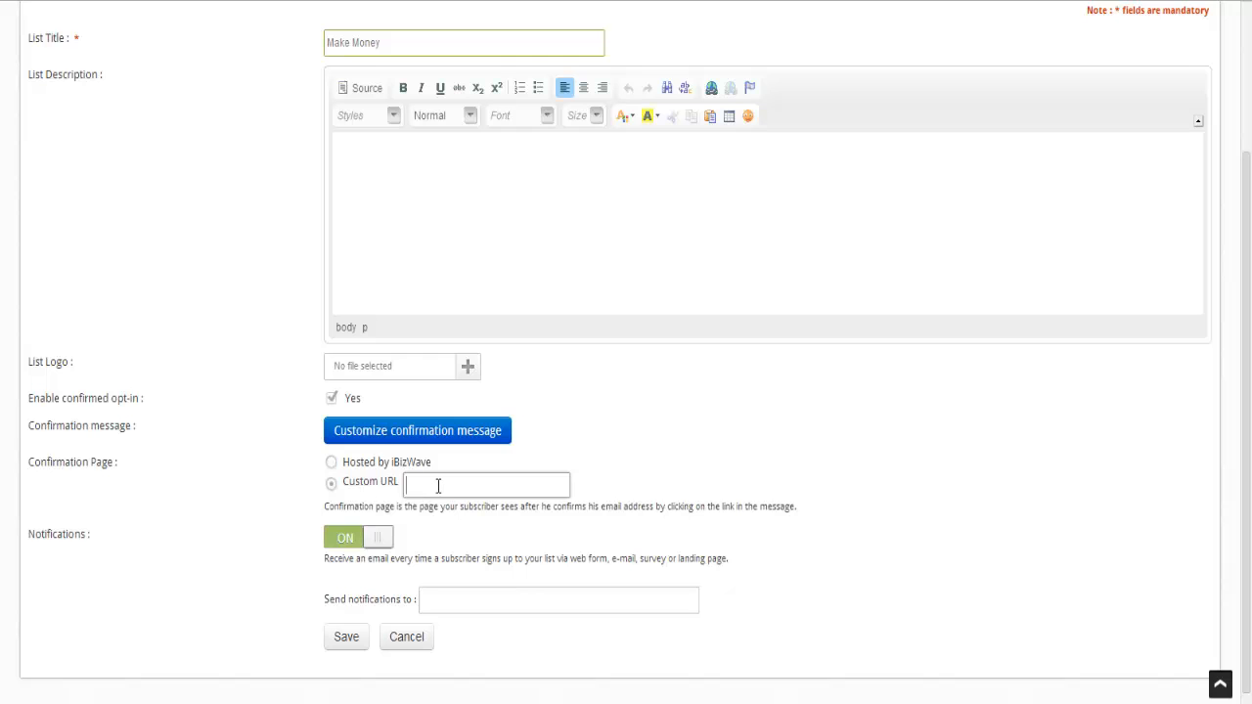
pyautogui.write('http://kildisi.ibizwave.com/')
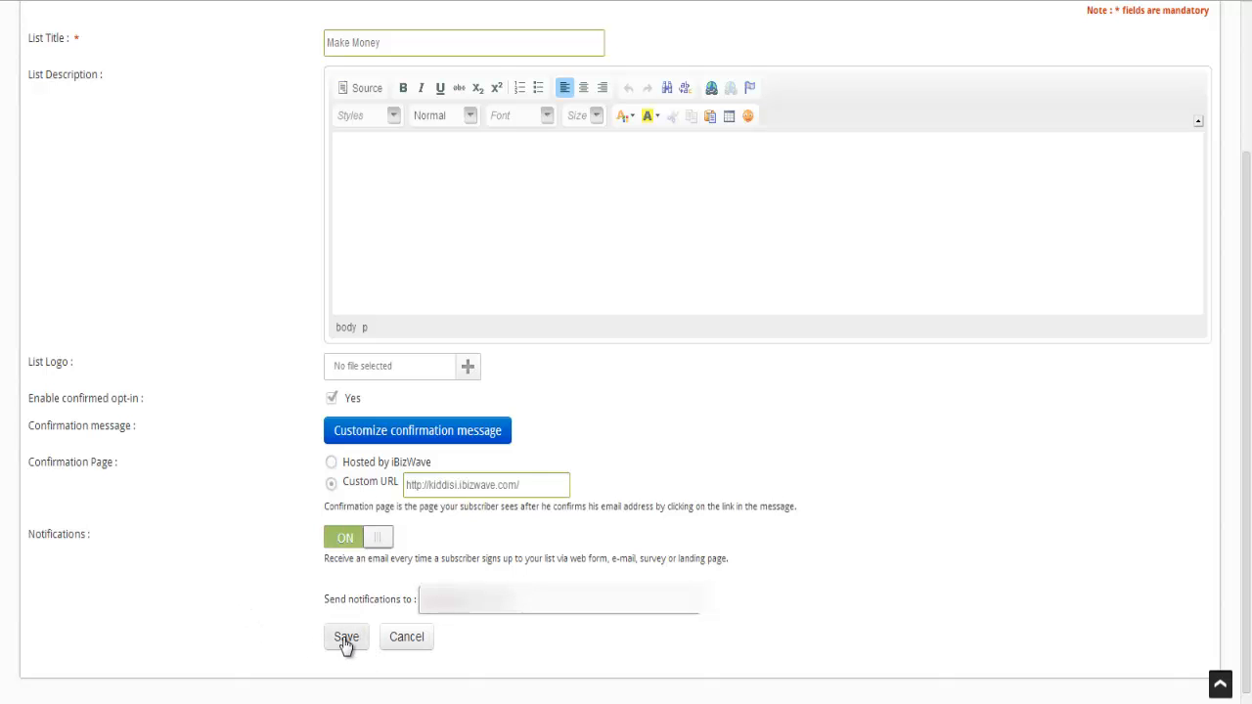
pyautogui.click(346, 638)
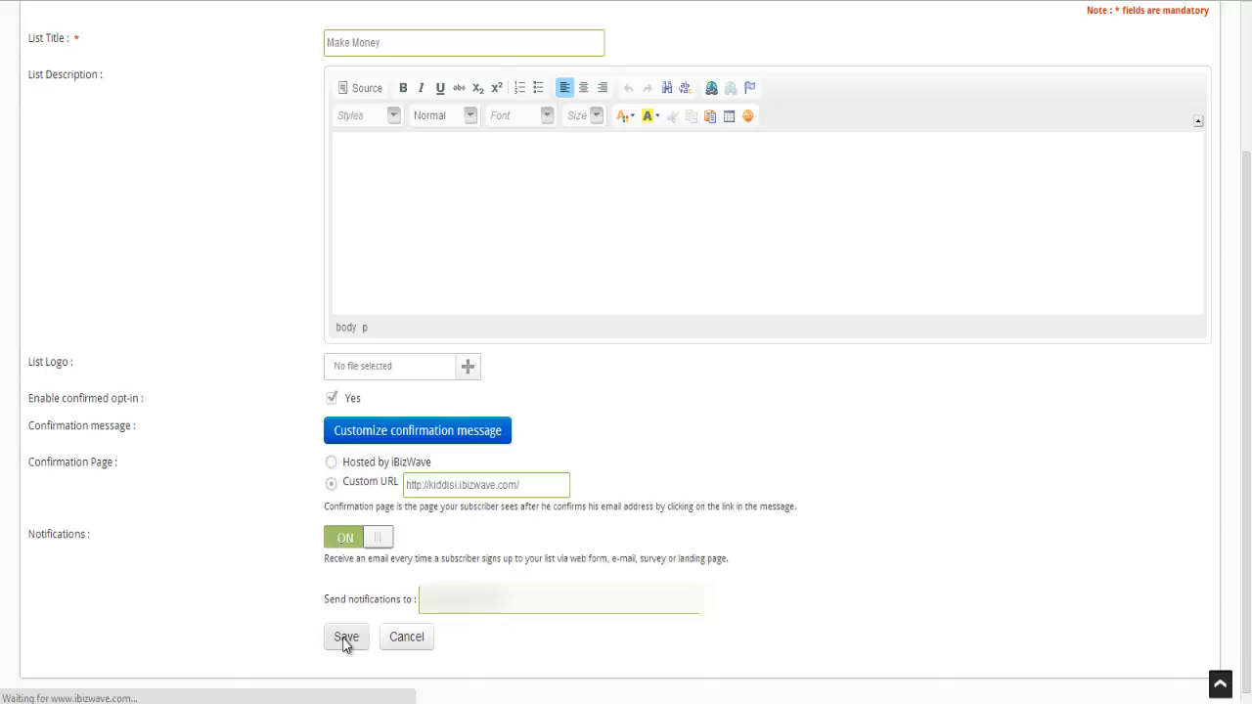
pyautogui.click(346, 637)
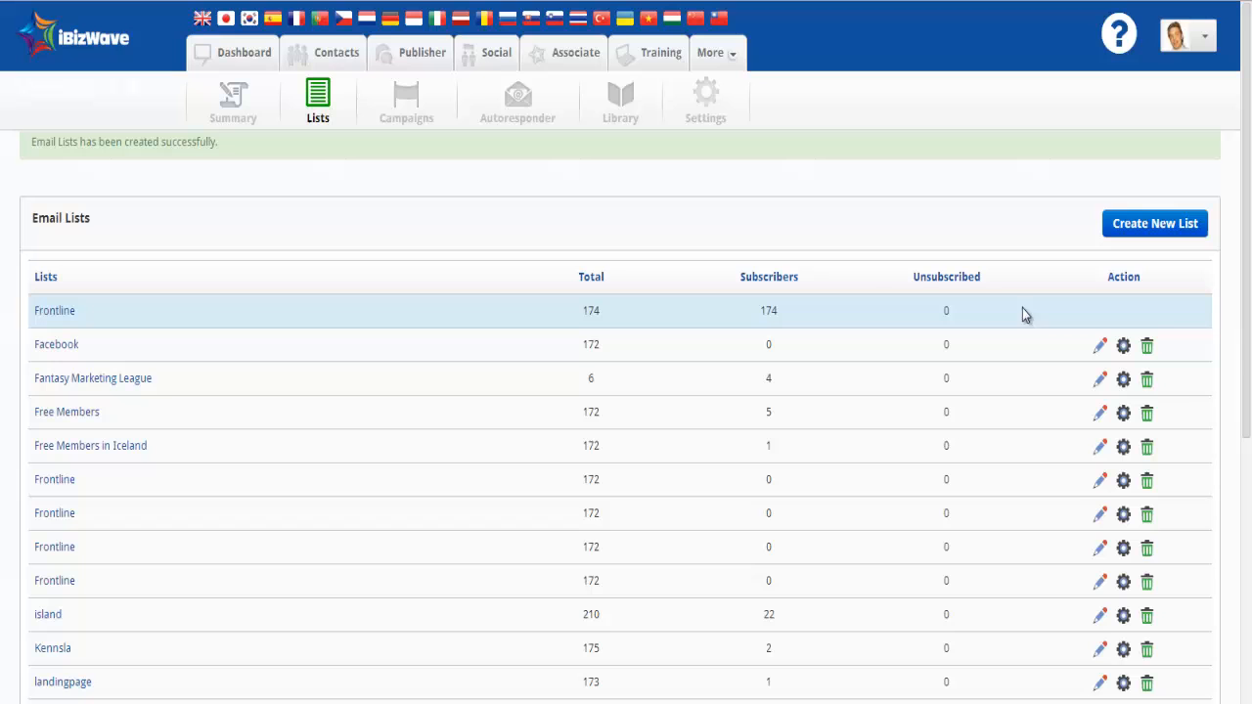
pyautogui.moveTo(1242, 27)
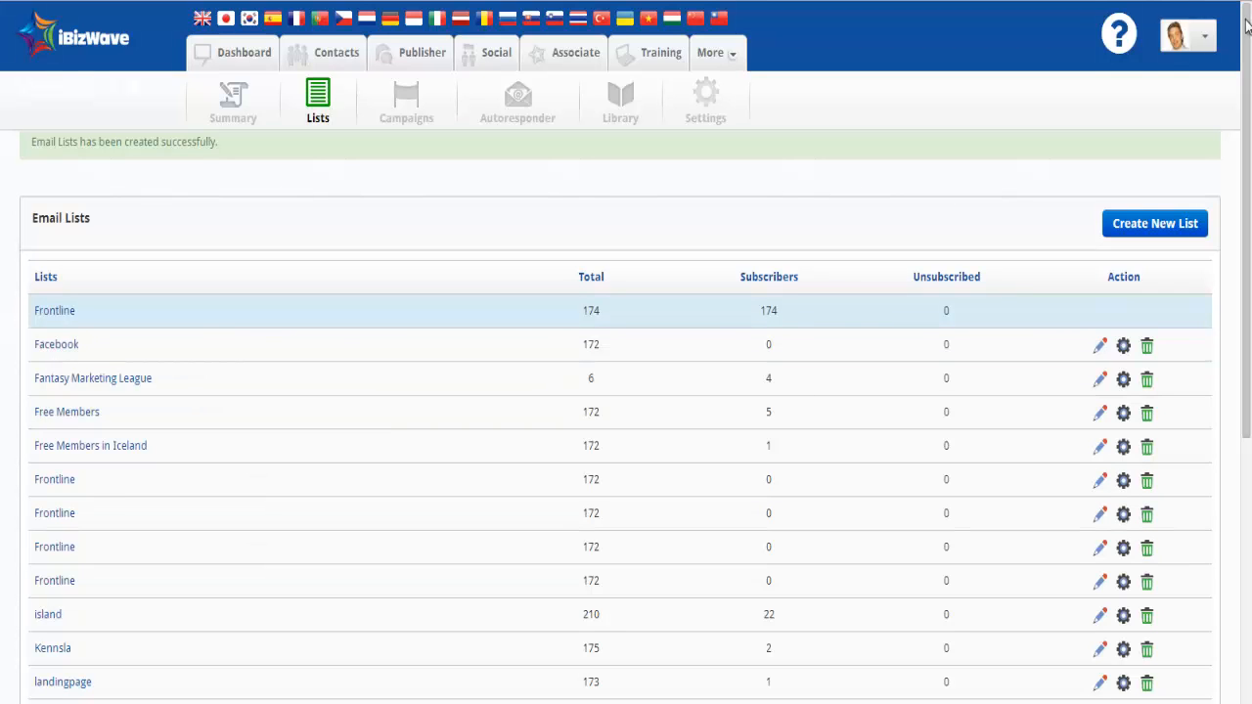
# Step: Verify Make Money appears with zero subscribers, then return to the Dashboard
pyautogui.scroll(-3)
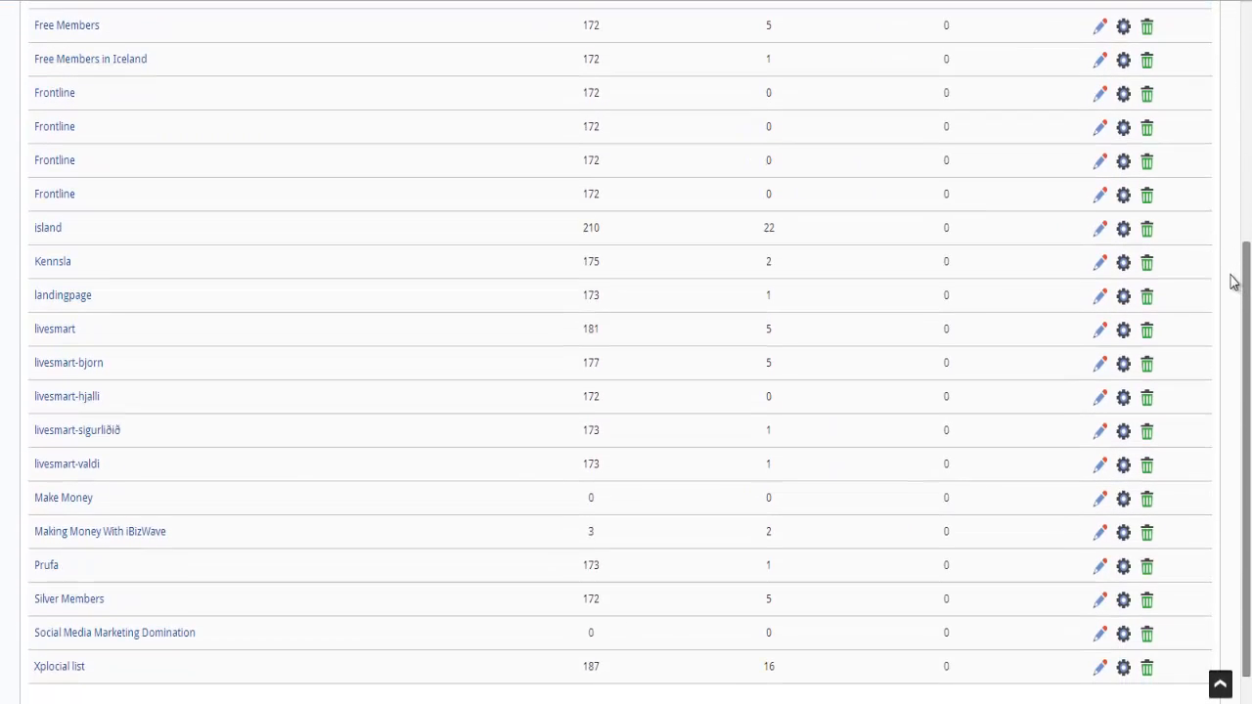
pyautogui.scroll(-3)
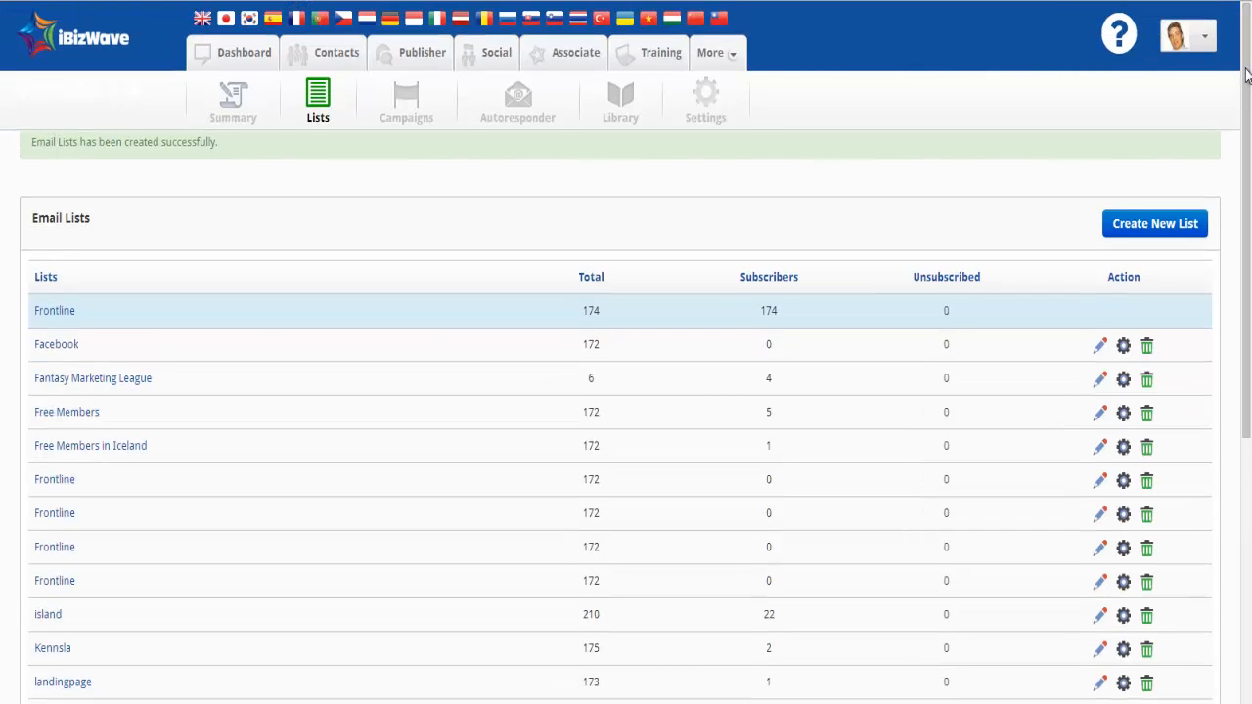
pyautogui.click(232, 51)
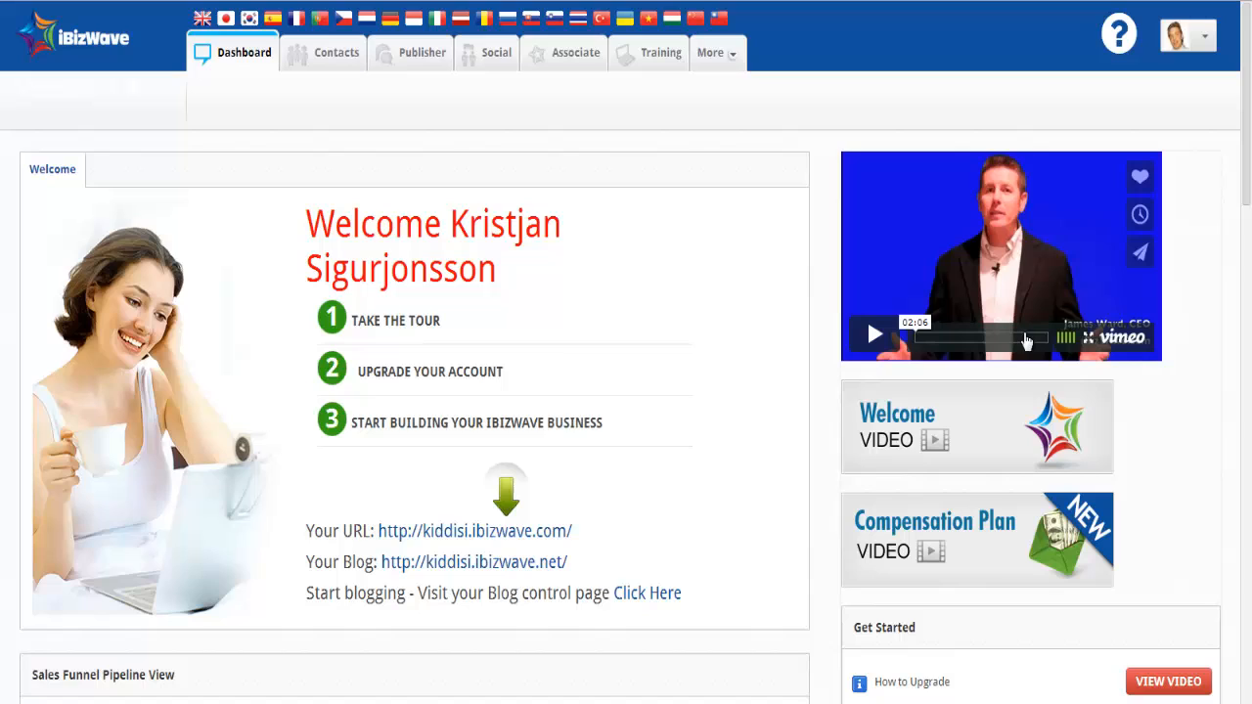
pyautogui.moveTo(567, 185)
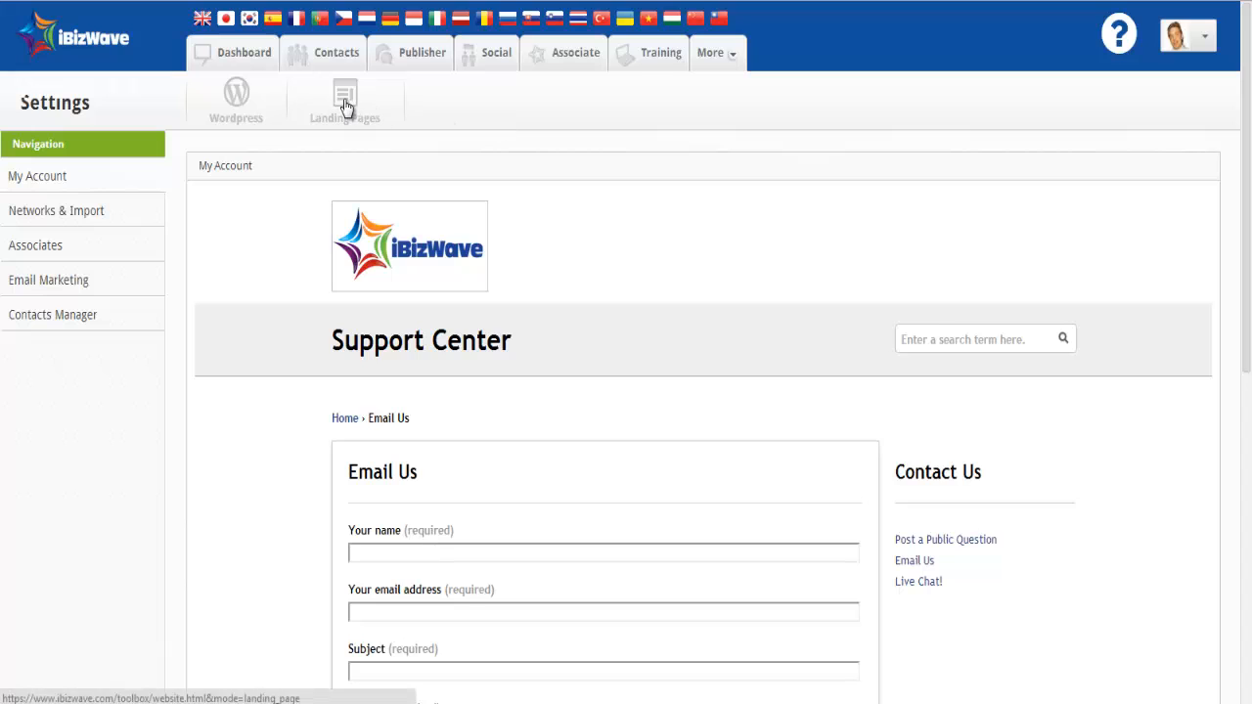
# Step: Go to Landing Pages and start creating a new landing page
pyautogui.click(344, 98)
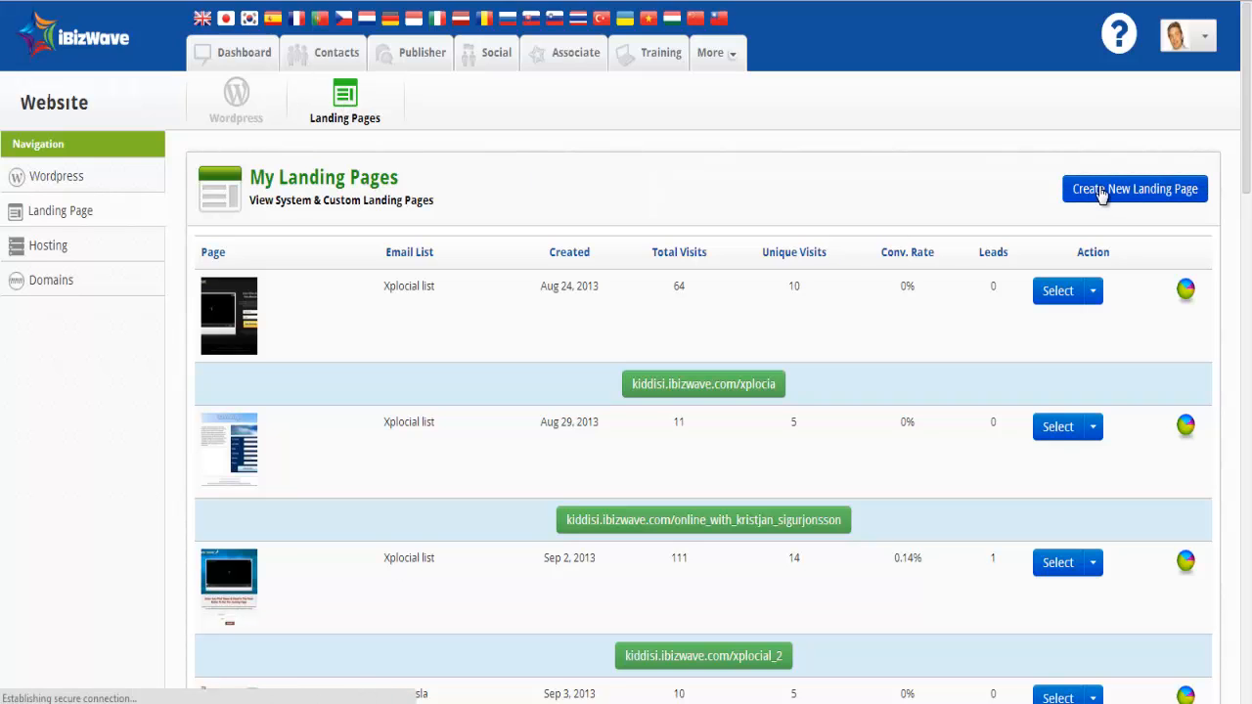
pyautogui.click(1136, 188)
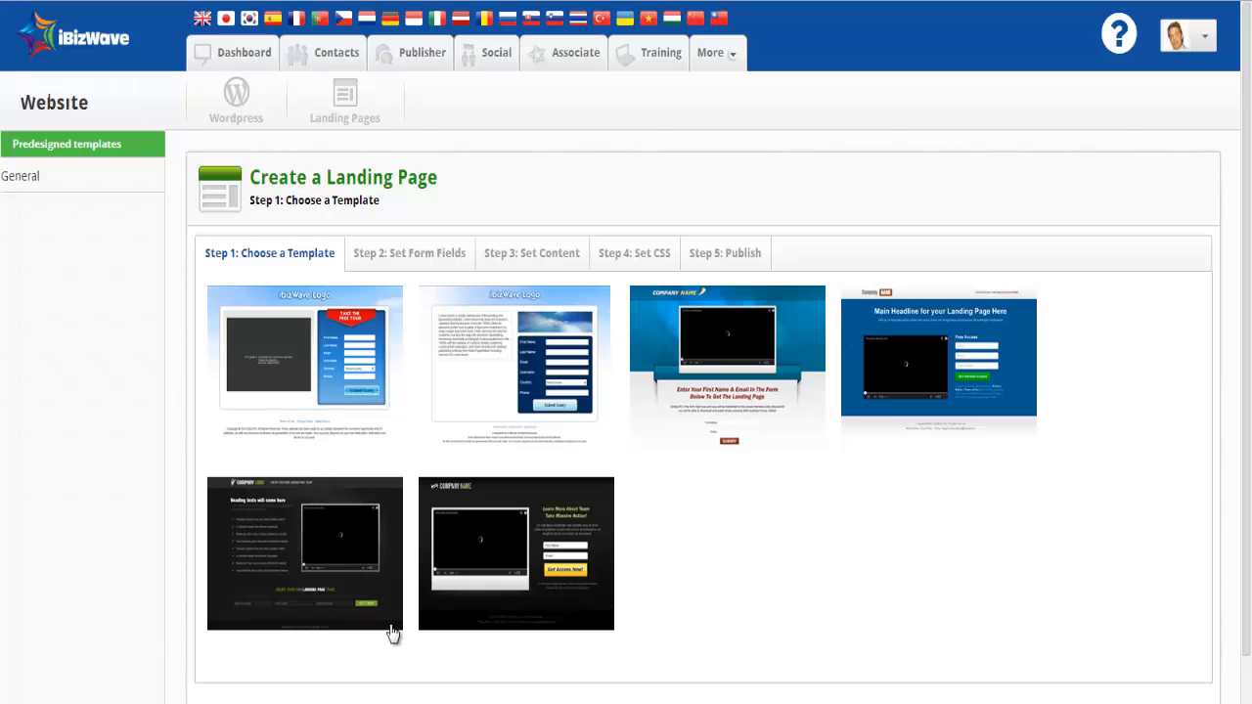
pyautogui.moveTo(945, 582)
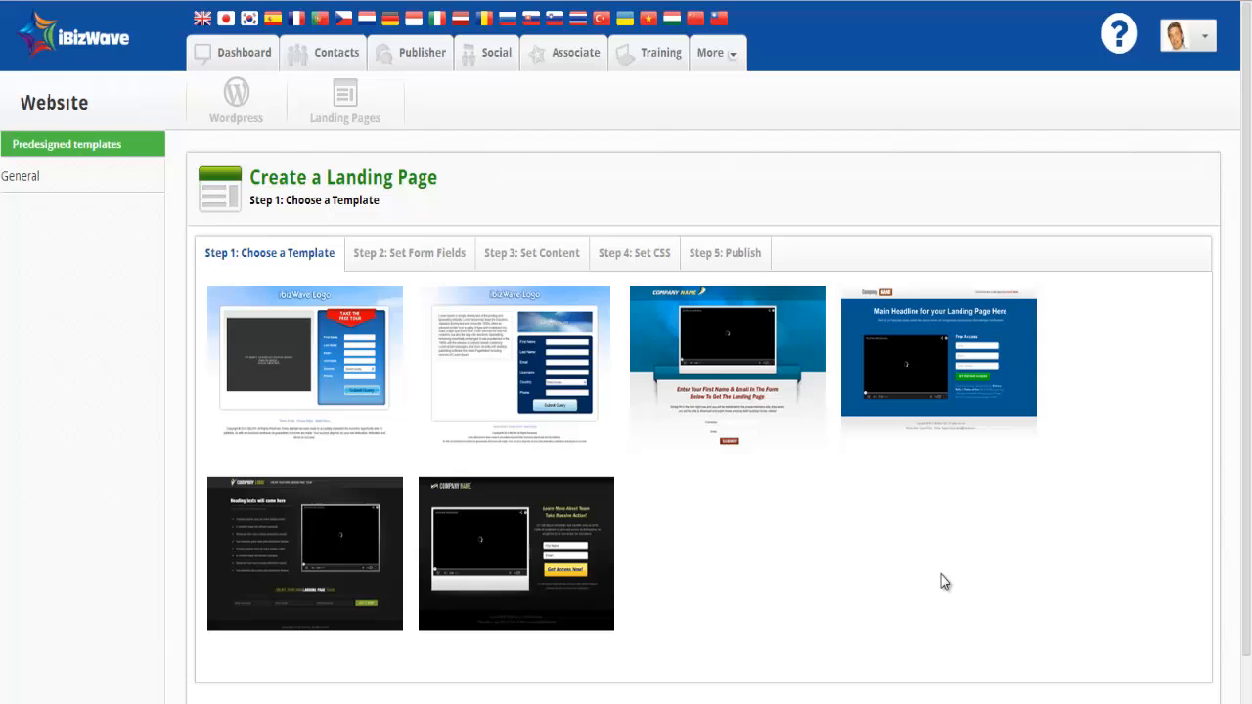
pyautogui.moveTo(950, 583)
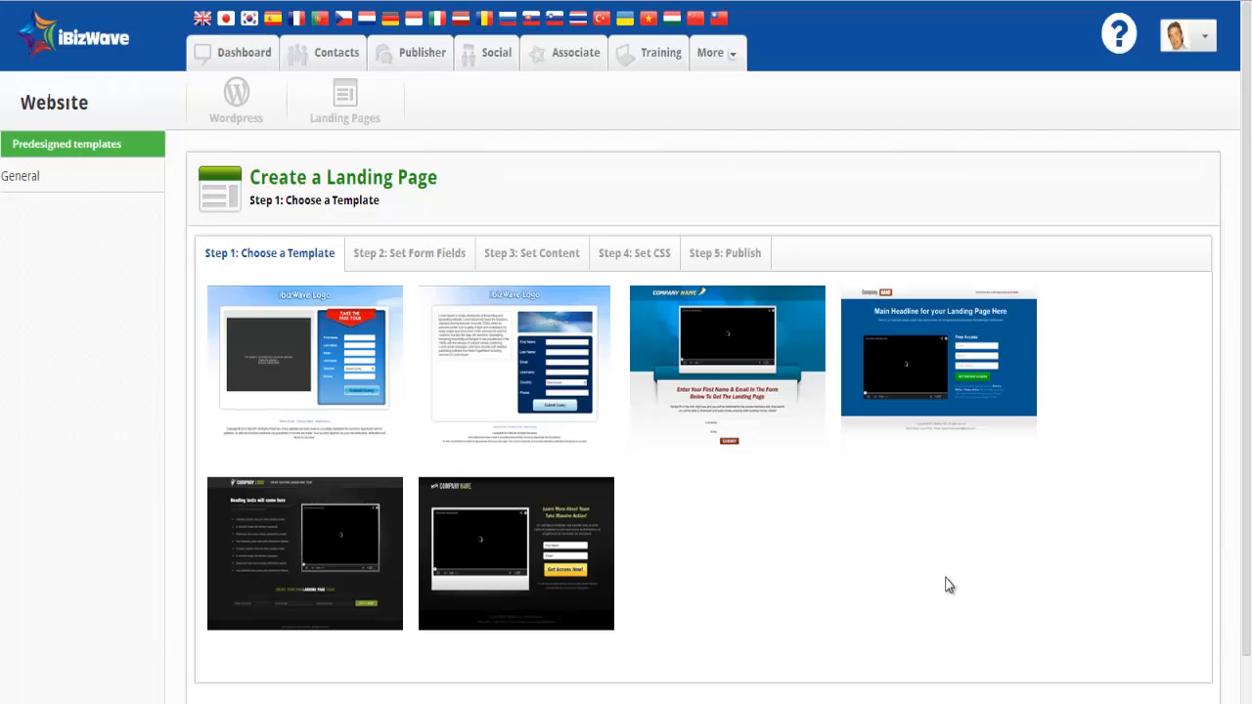
pyautogui.moveTo(805, 619)
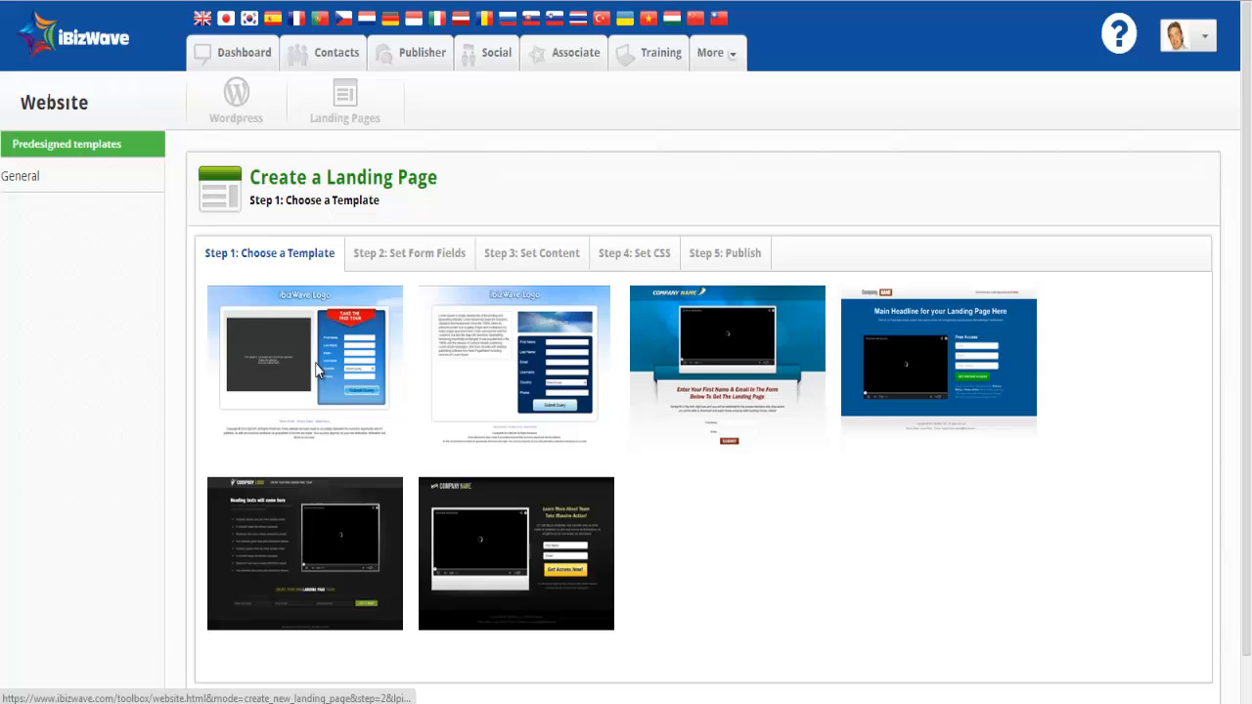
# Step: Pick the sky-blue signup template, name the page 'makemoney', collecting first name, last name, email
pyautogui.click(304, 352)
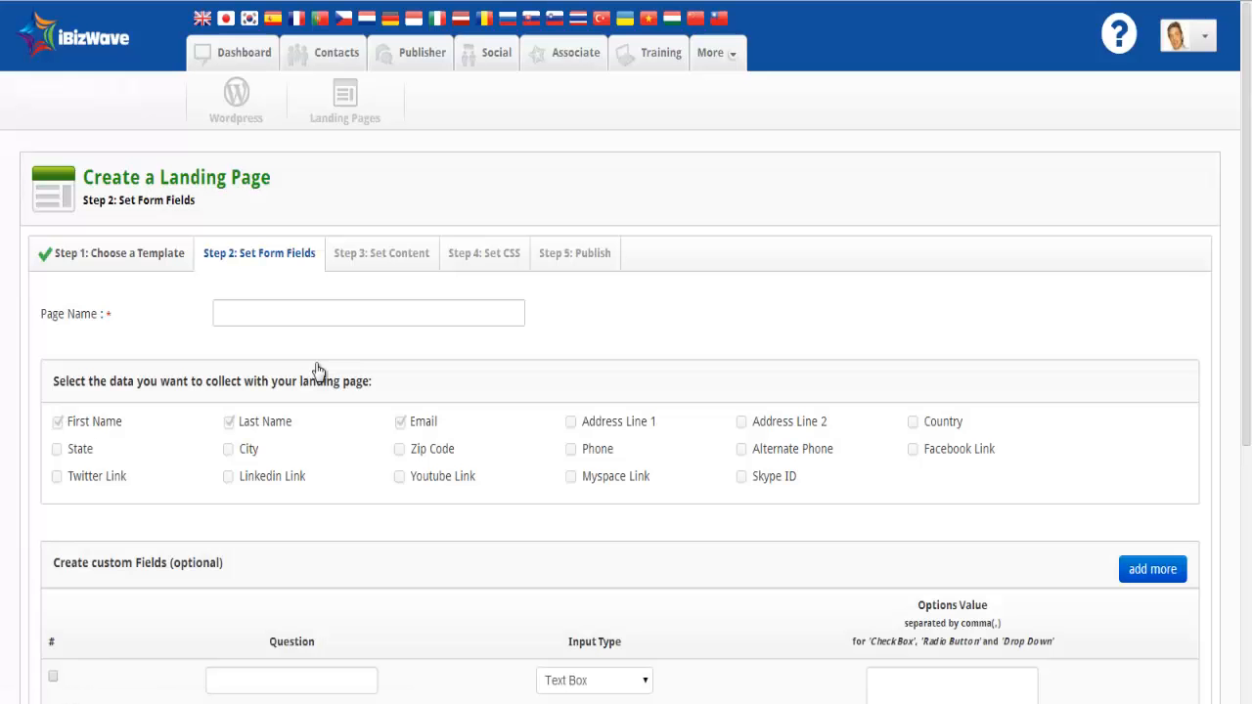
pyautogui.click(368, 312)
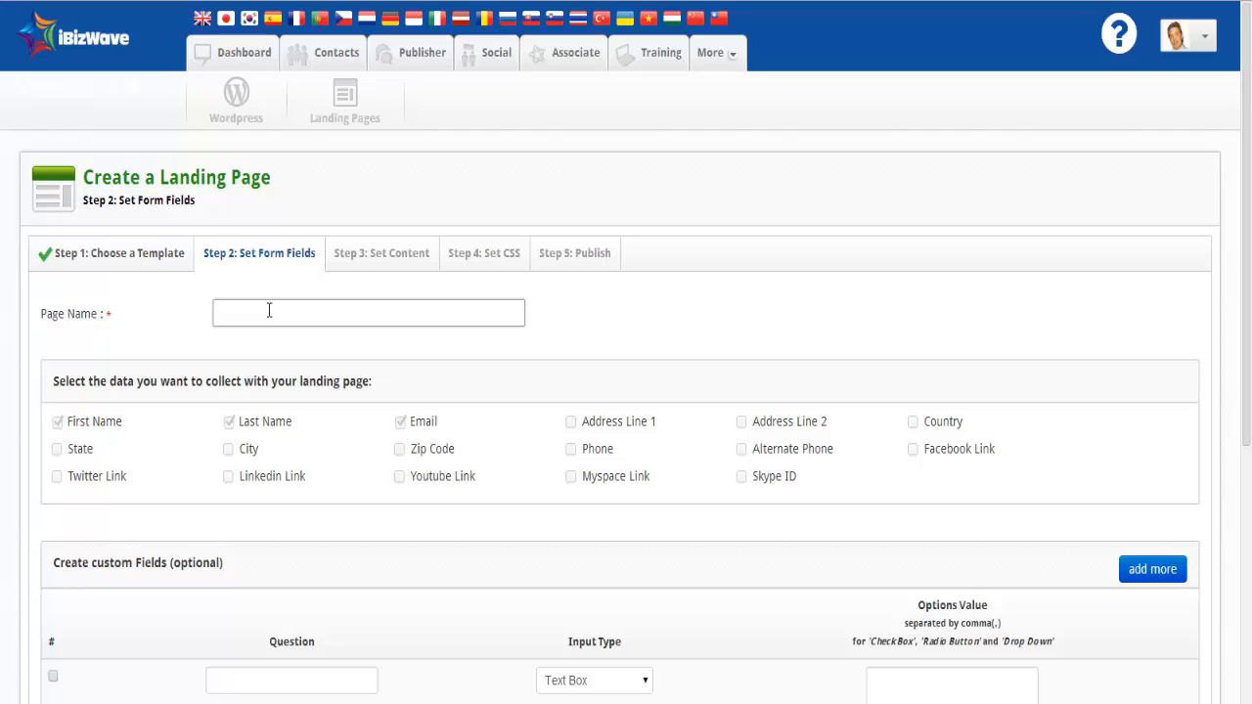
pyautogui.write('mak')
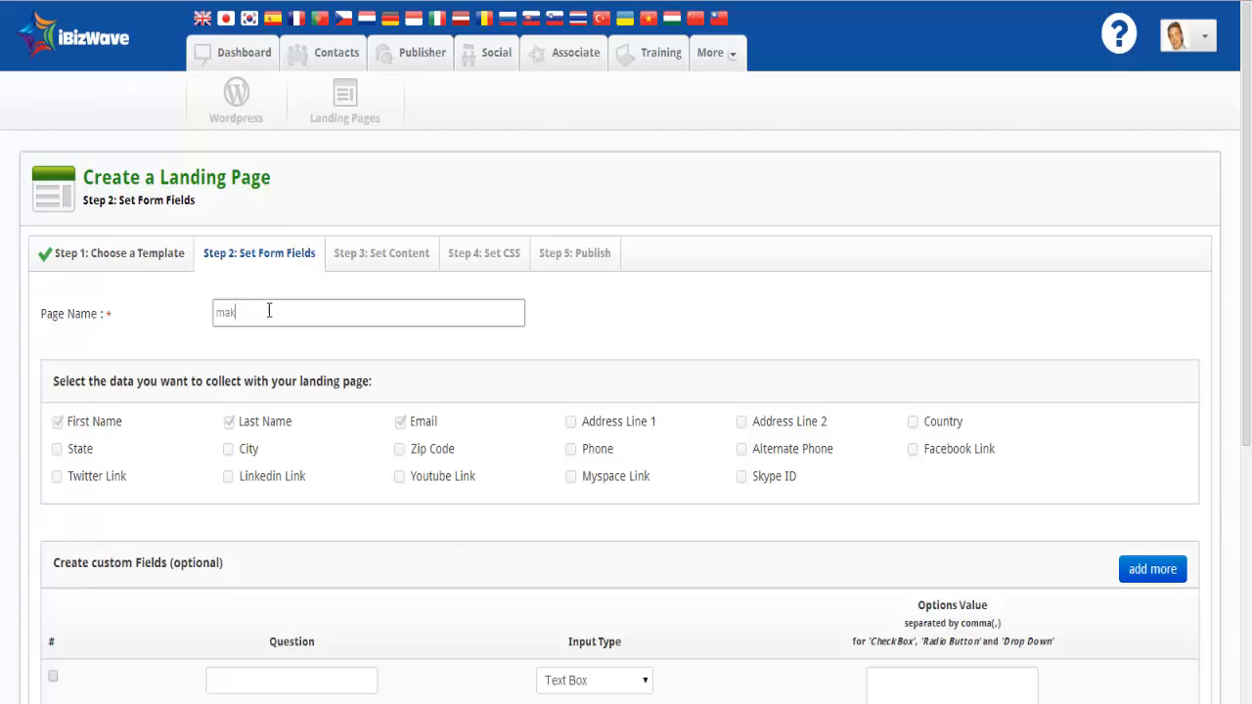
pyautogui.write('e')
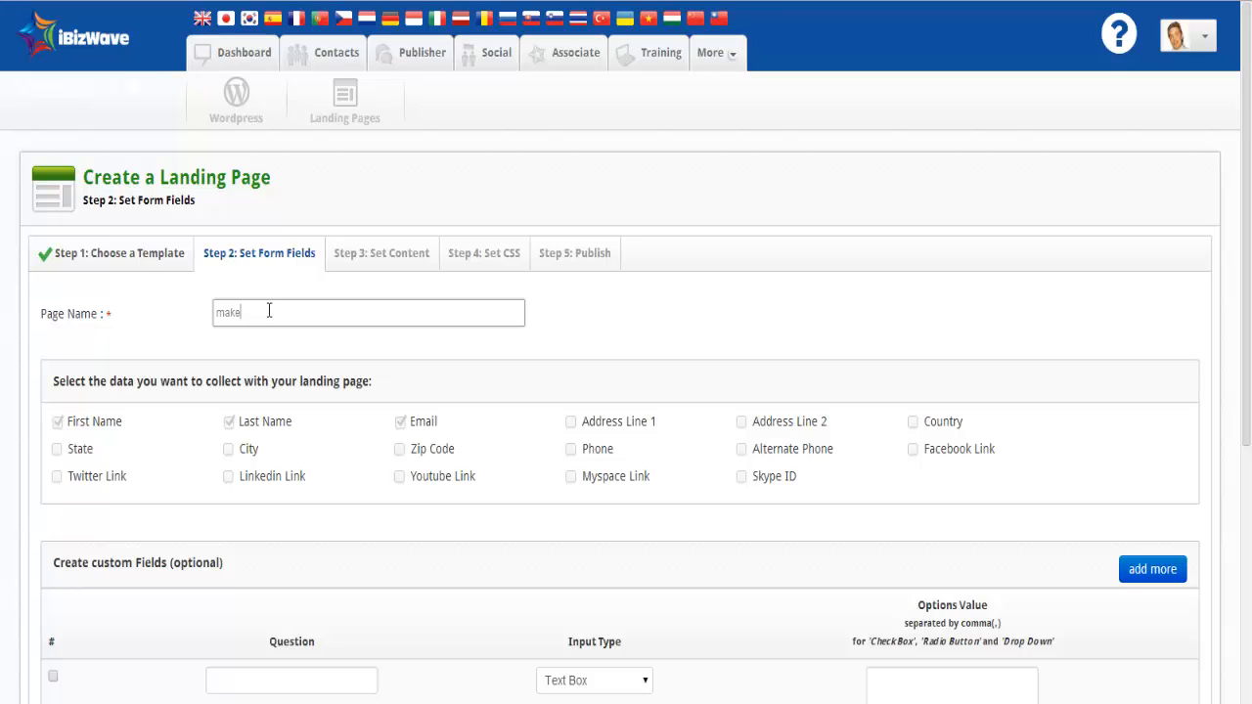
pyautogui.write('money')
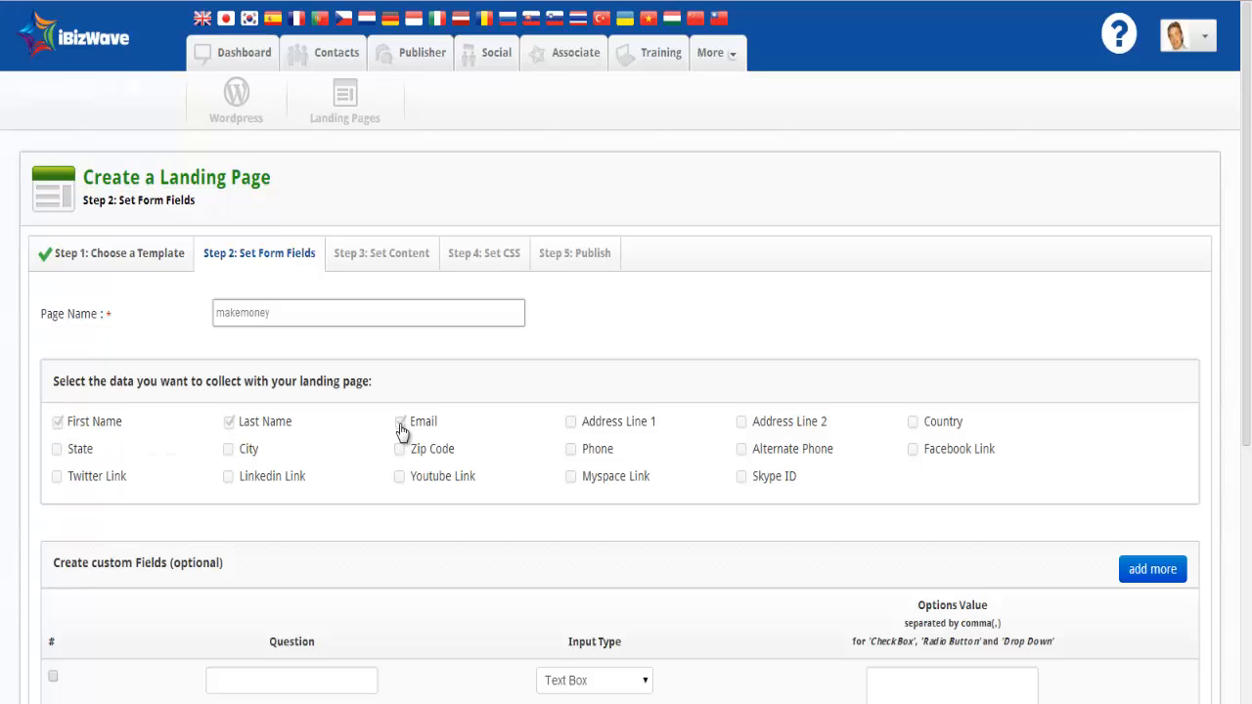
pyautogui.click(397, 421)
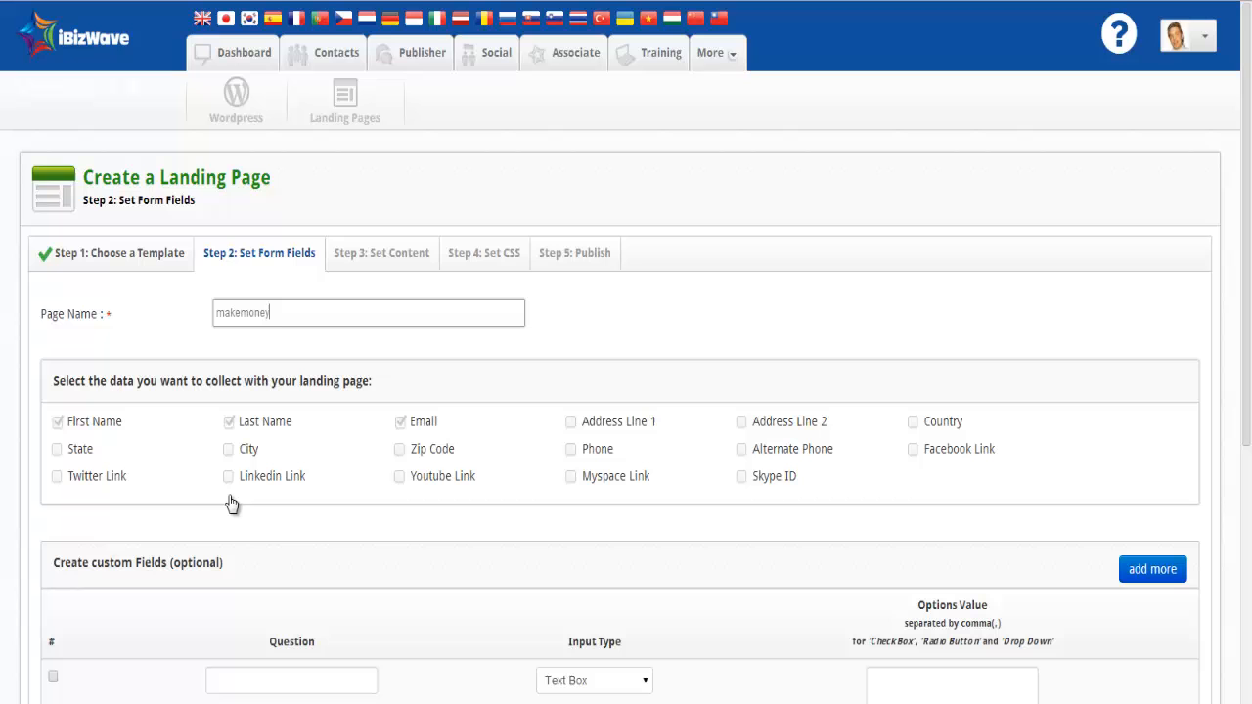
pyautogui.scroll(-3)
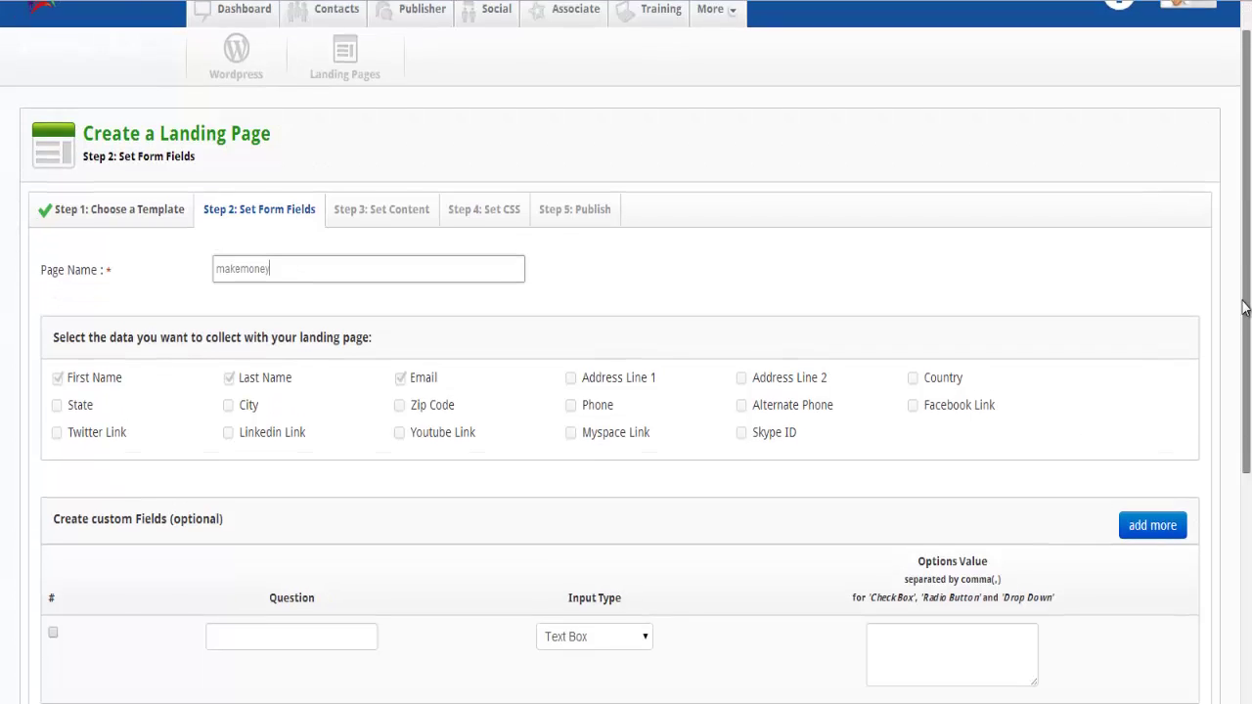
pyautogui.scroll(-3)
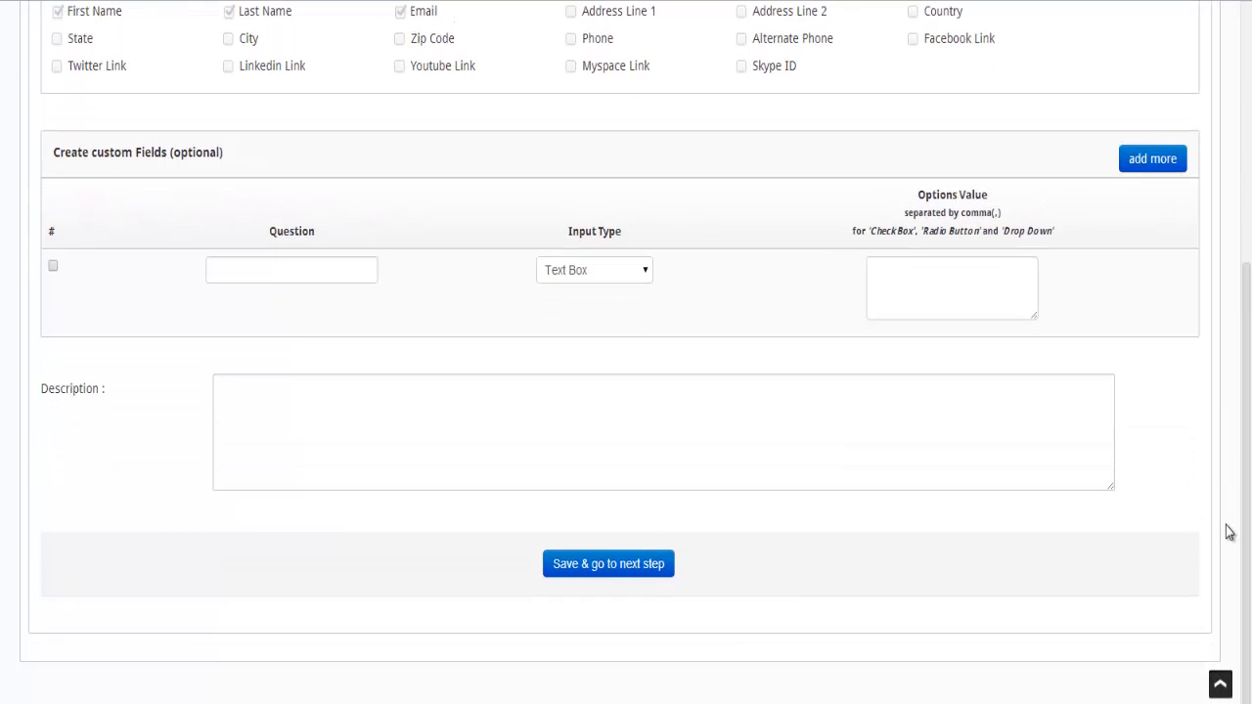
pyautogui.moveTo(192, 380)
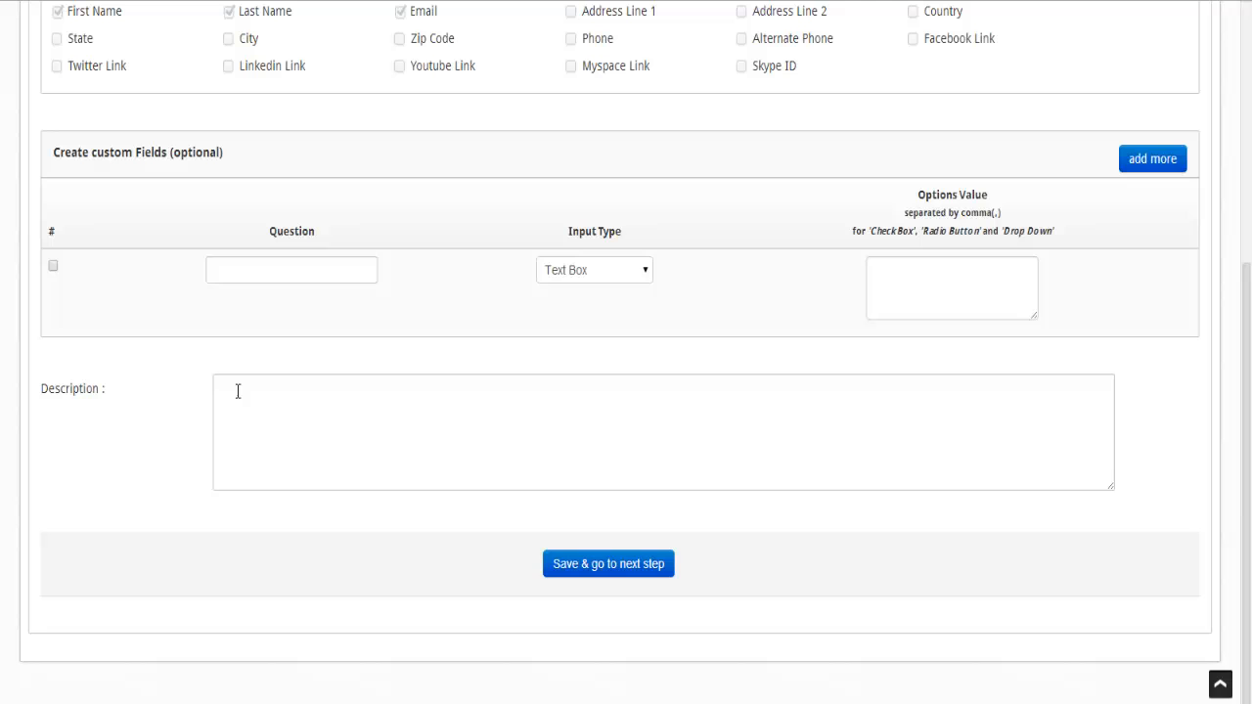
pyautogui.moveTo(613, 573)
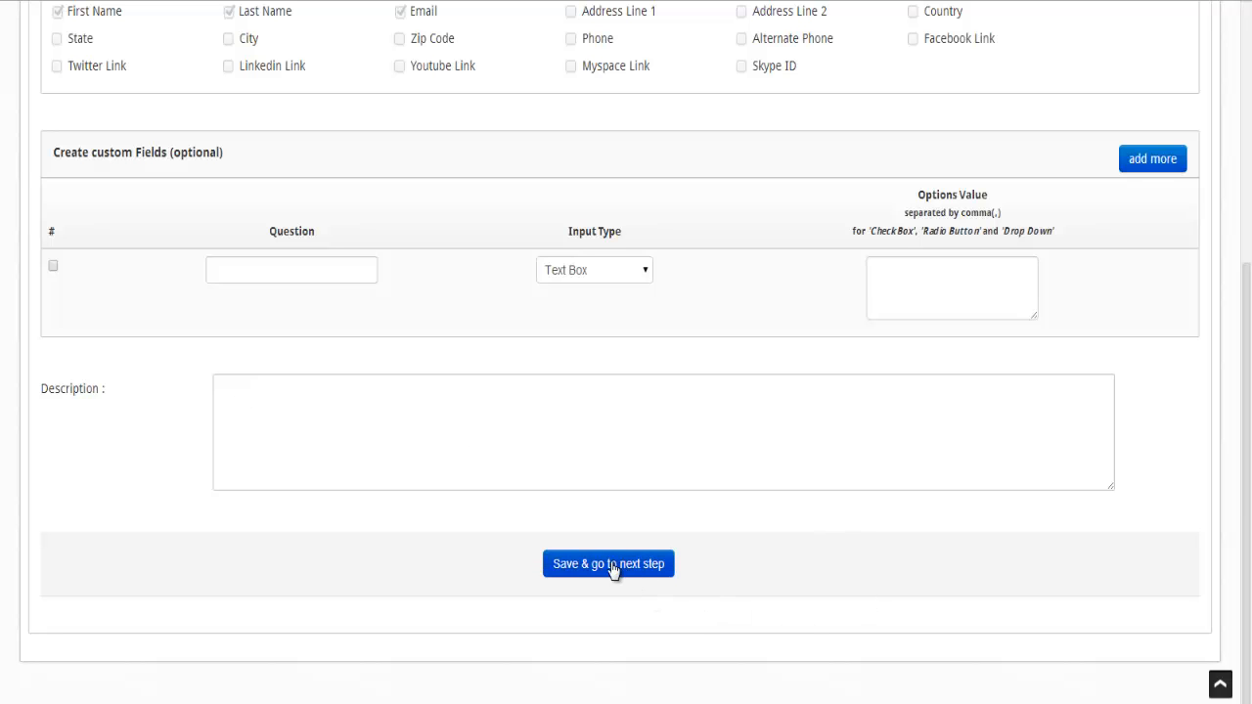
pyautogui.click(609, 564)
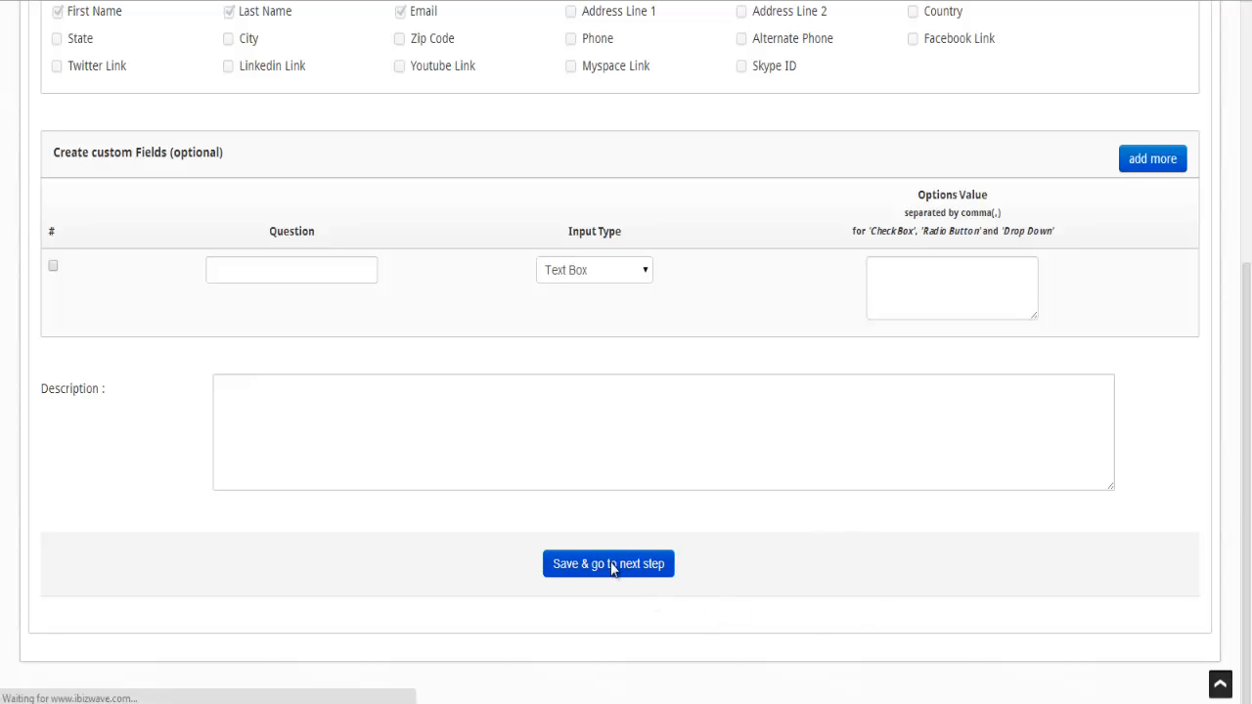
# Step: Move to the content step and edit the empty video panel
pyautogui.click(609, 563)
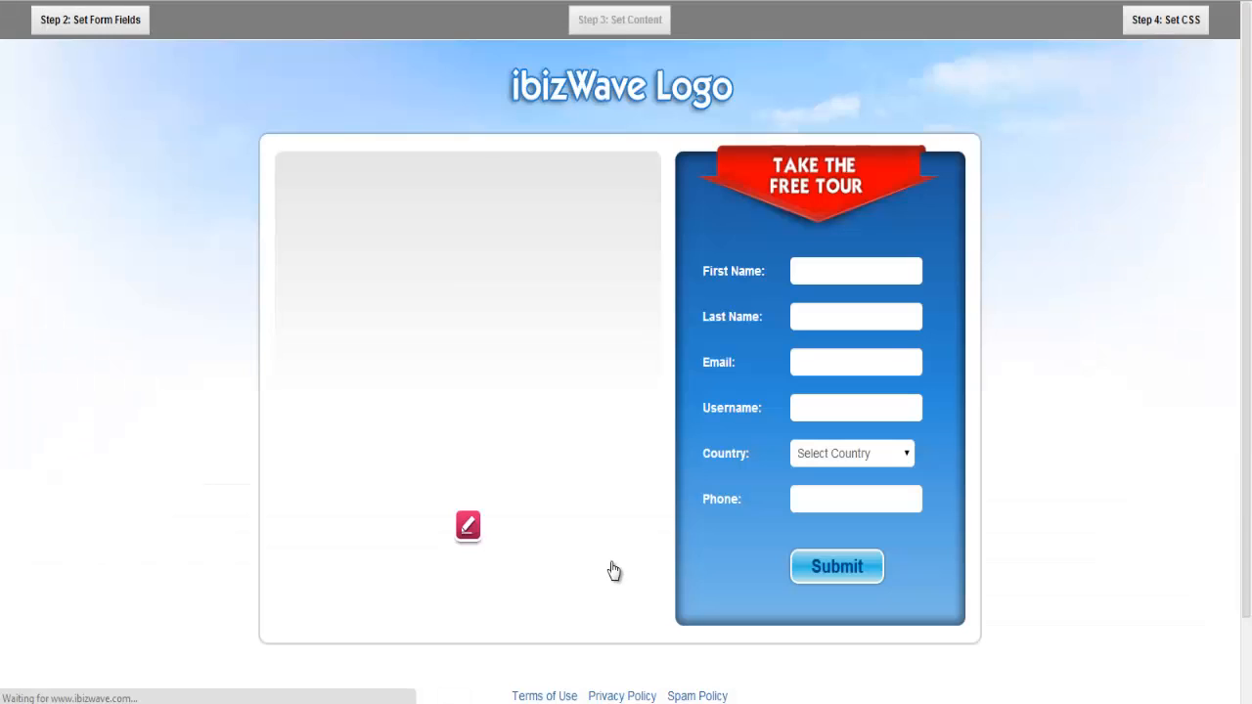
pyautogui.moveTo(1150, 252)
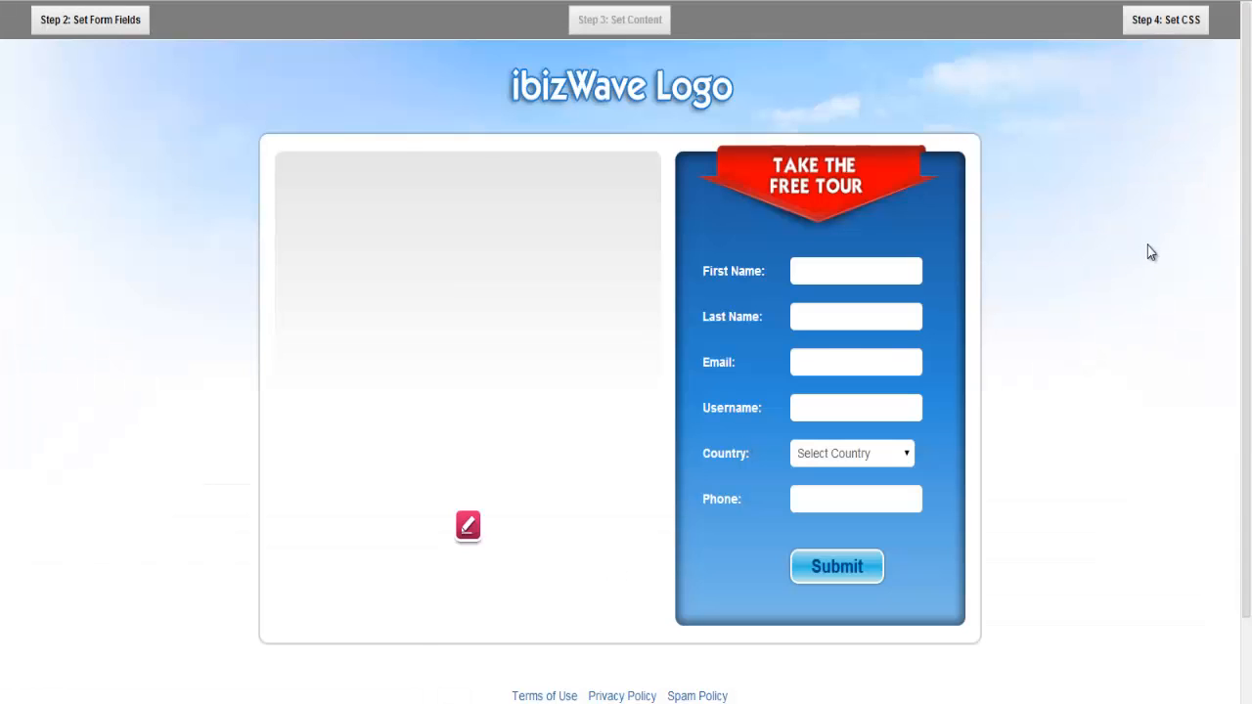
pyautogui.moveTo(959, 657)
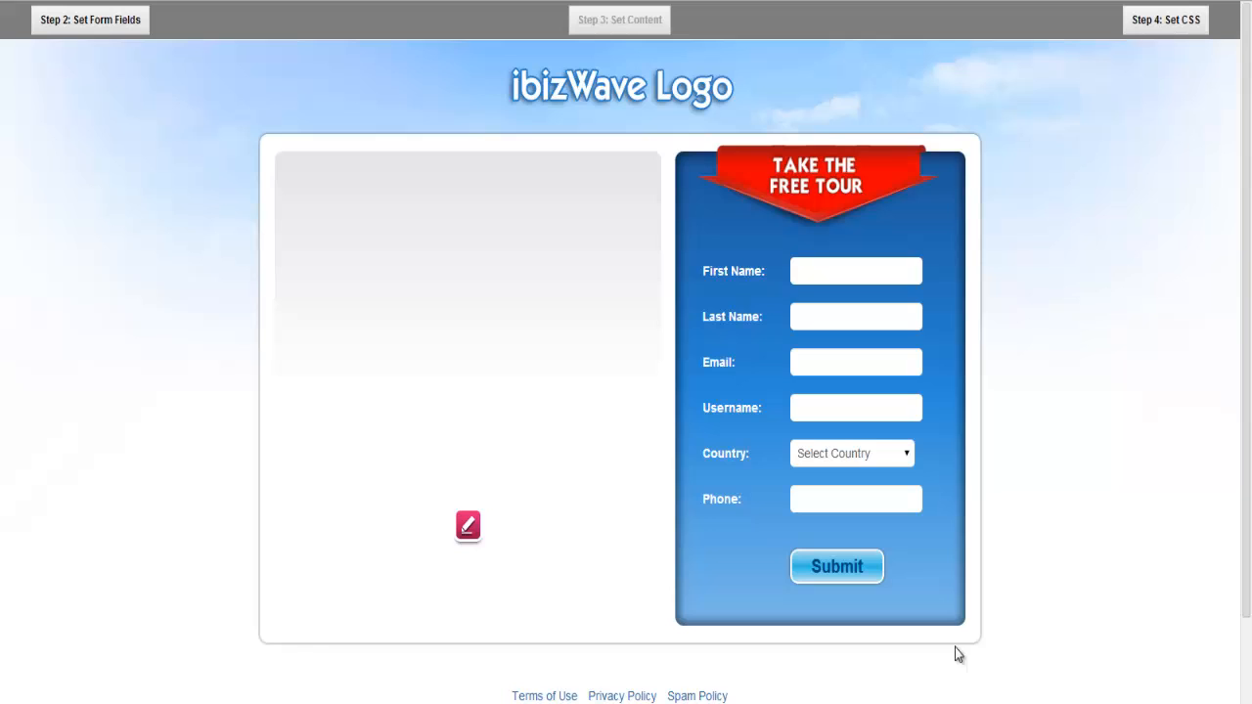
pyautogui.moveTo(502, 653)
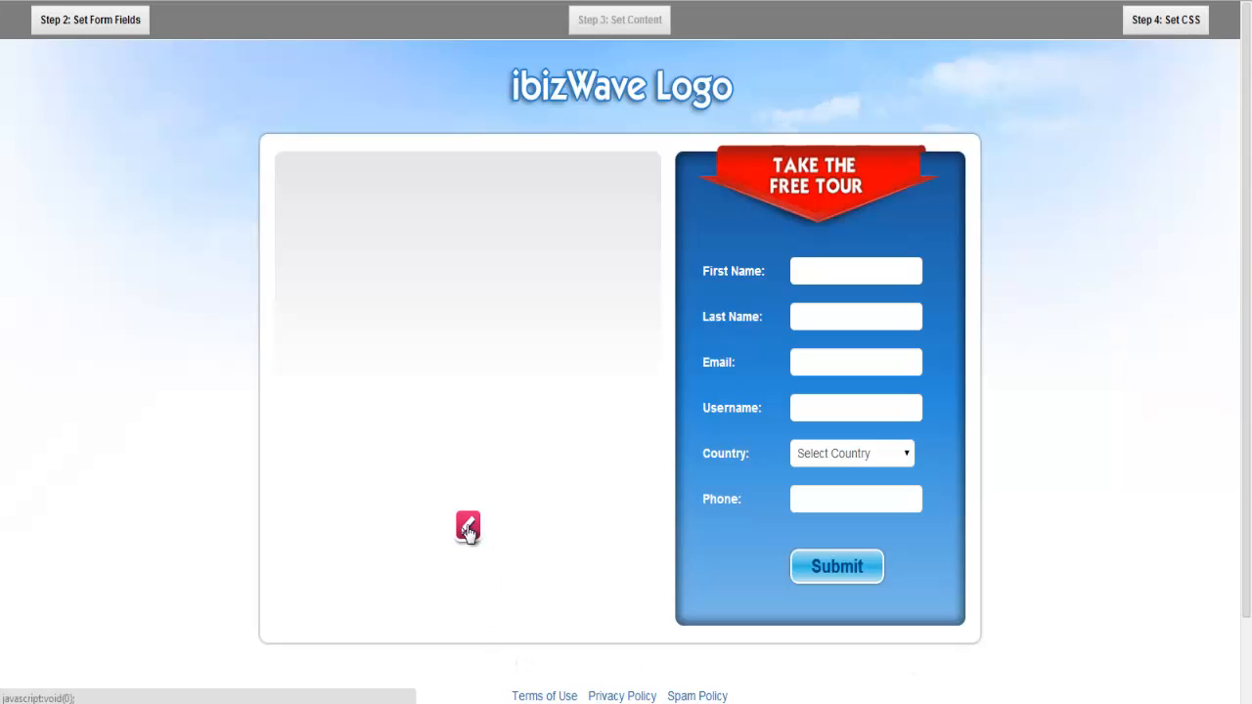
pyautogui.click(467, 526)
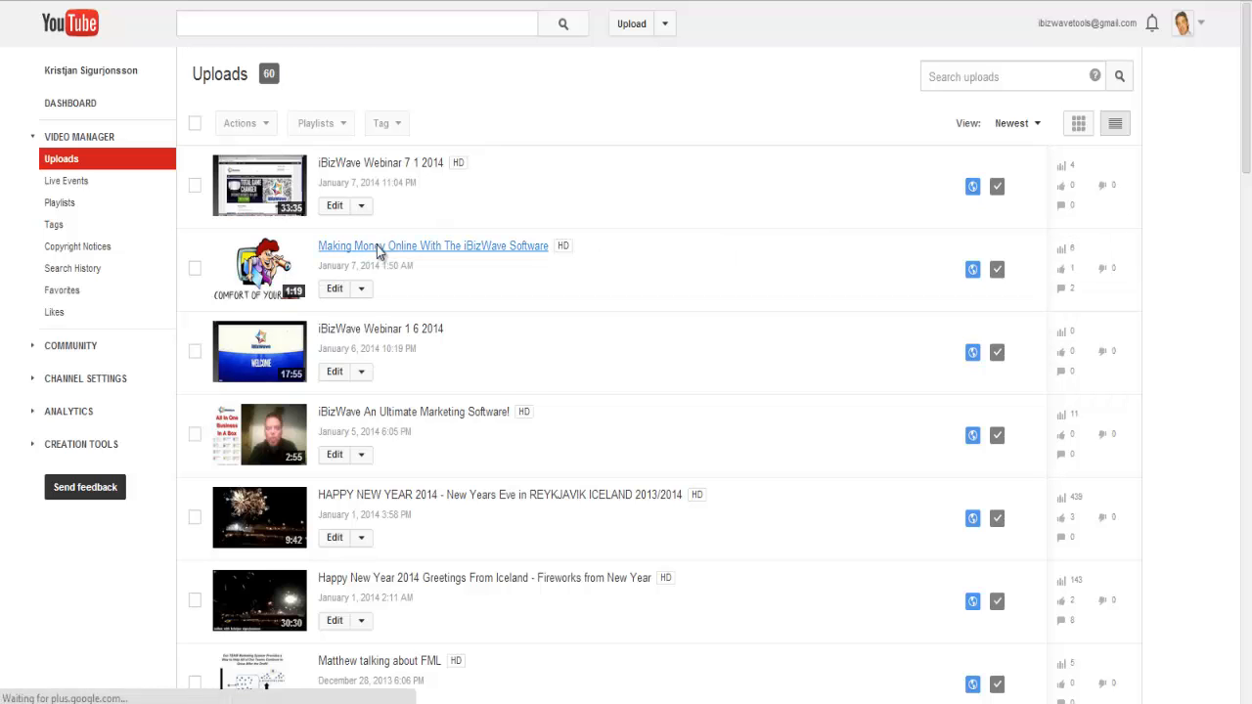
# Step: Copy the YouTube embed code for 'Making Money Online With The iBizWave Software'
pyautogui.click(433, 246)
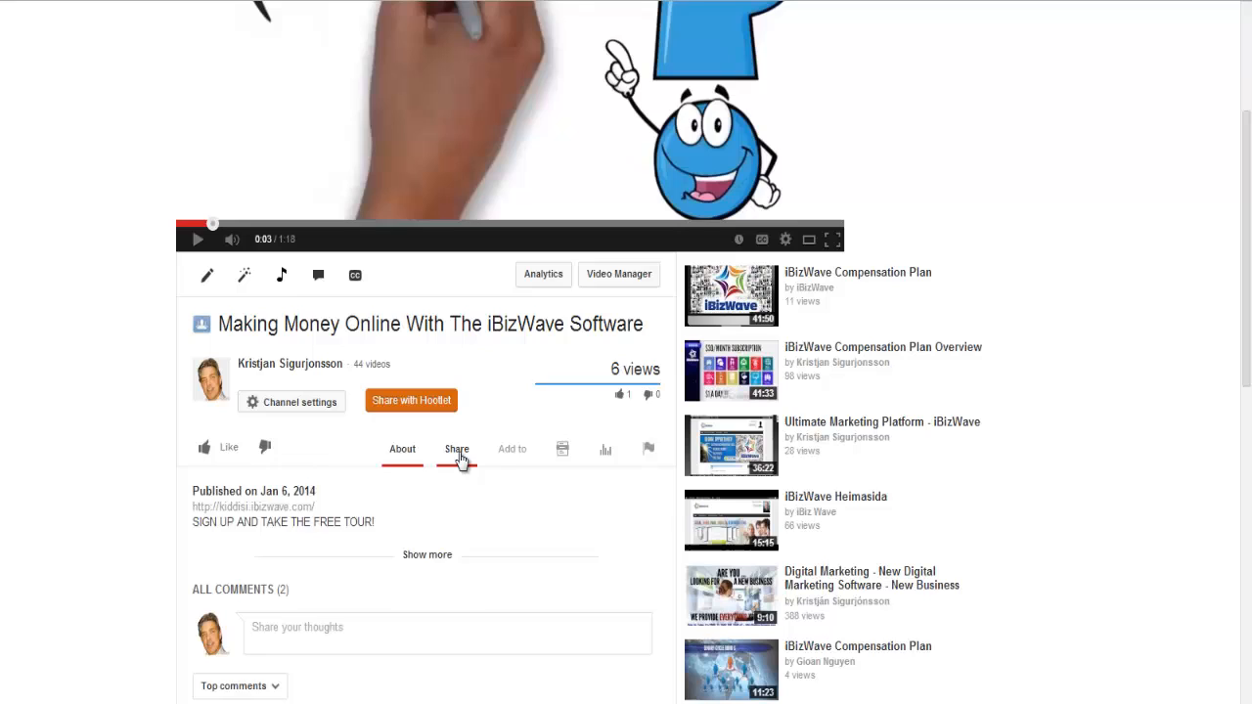
pyautogui.click(456, 449)
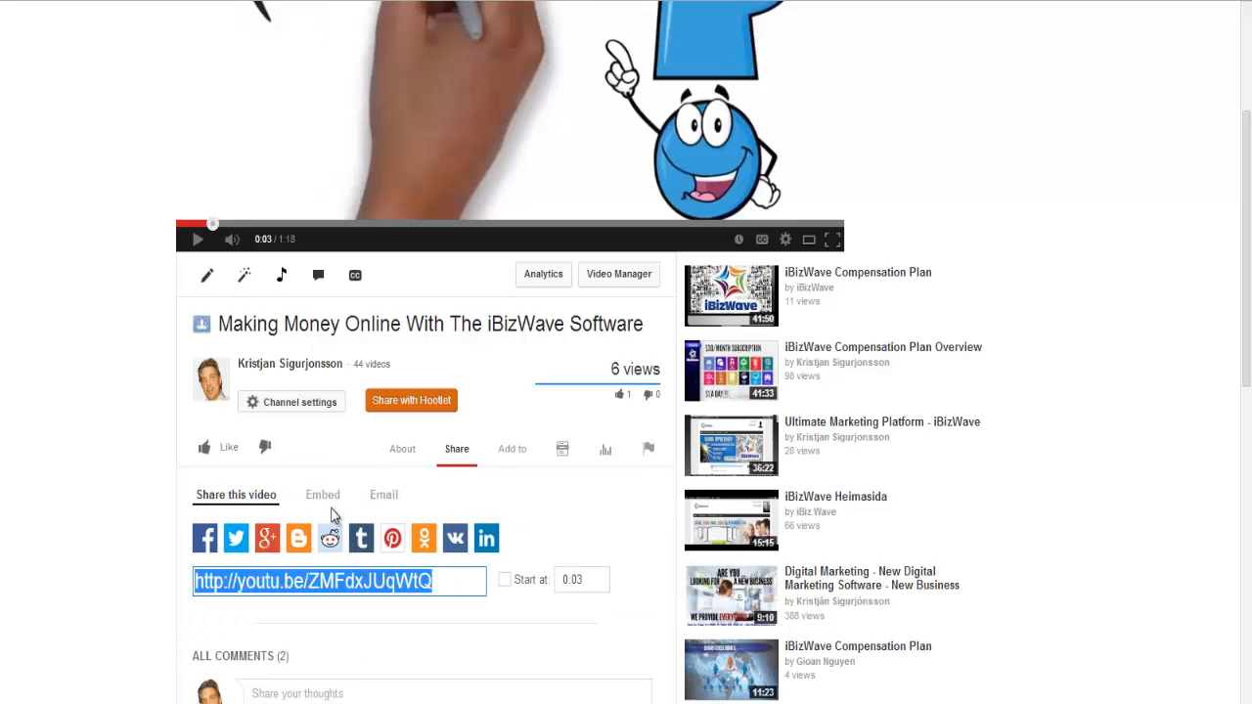
pyautogui.click(322, 495)
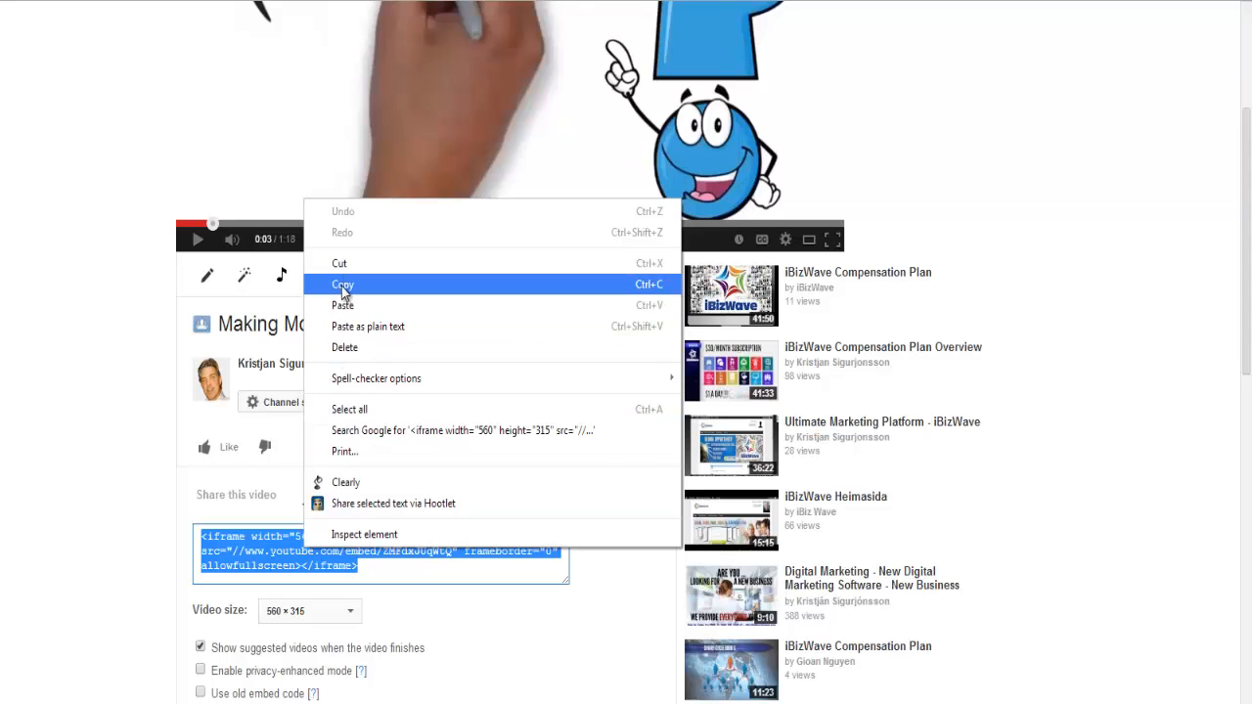
pyautogui.click(342, 284)
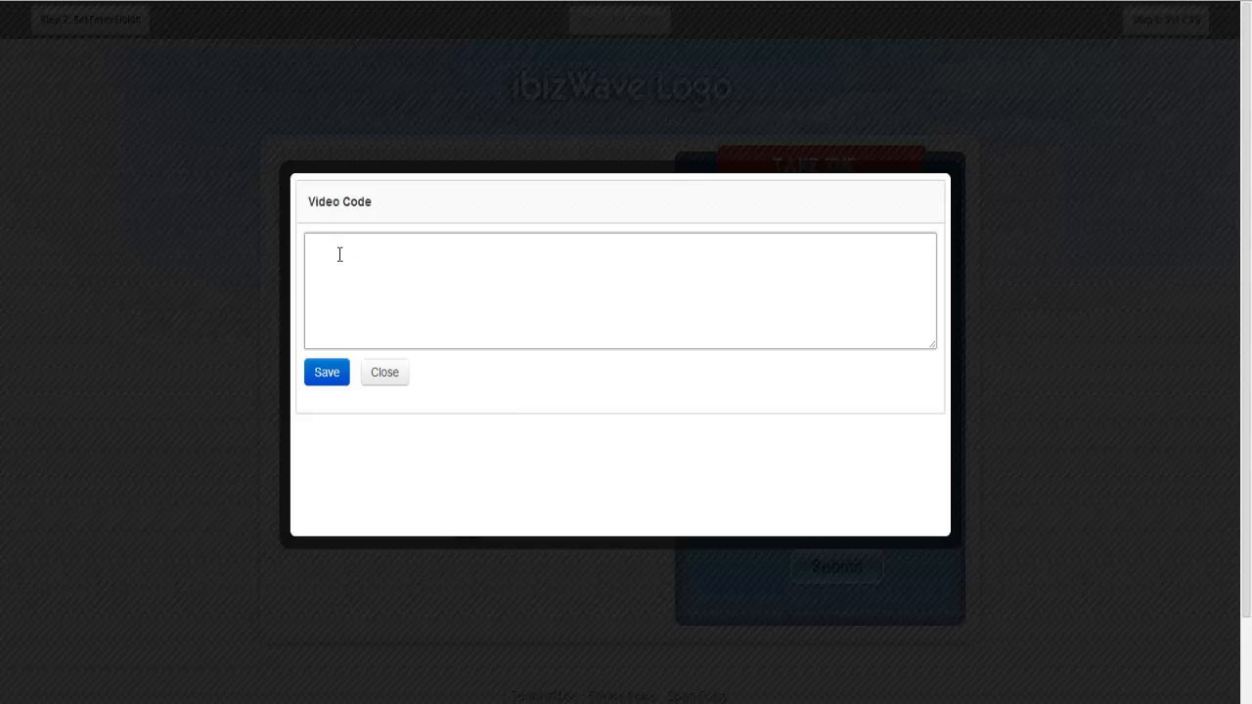
# Step: Paste and save the iframe code in the Video Code box, then play the video
pyautogui.write('<iframe width="560" height="315" src="//www.youtube.com/embed/ZMFdxJUqWtQ" frameborder="0" allowfullscreen></iframe>')
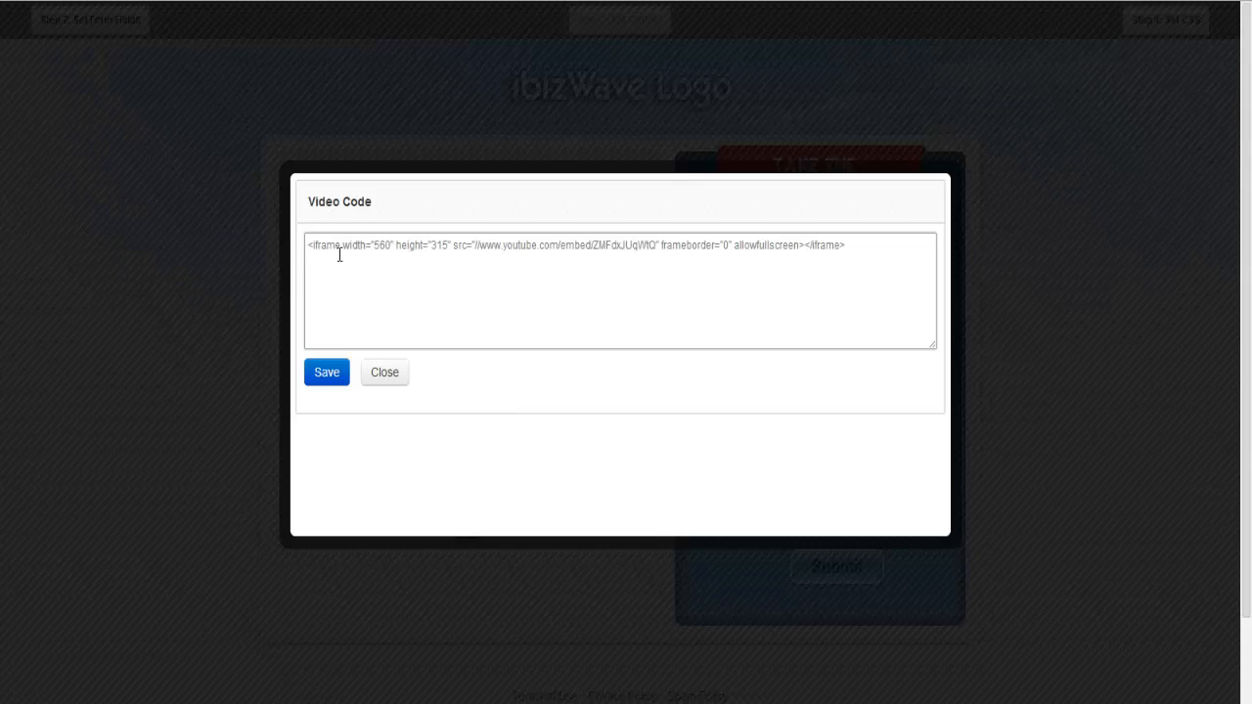
pyautogui.click(327, 372)
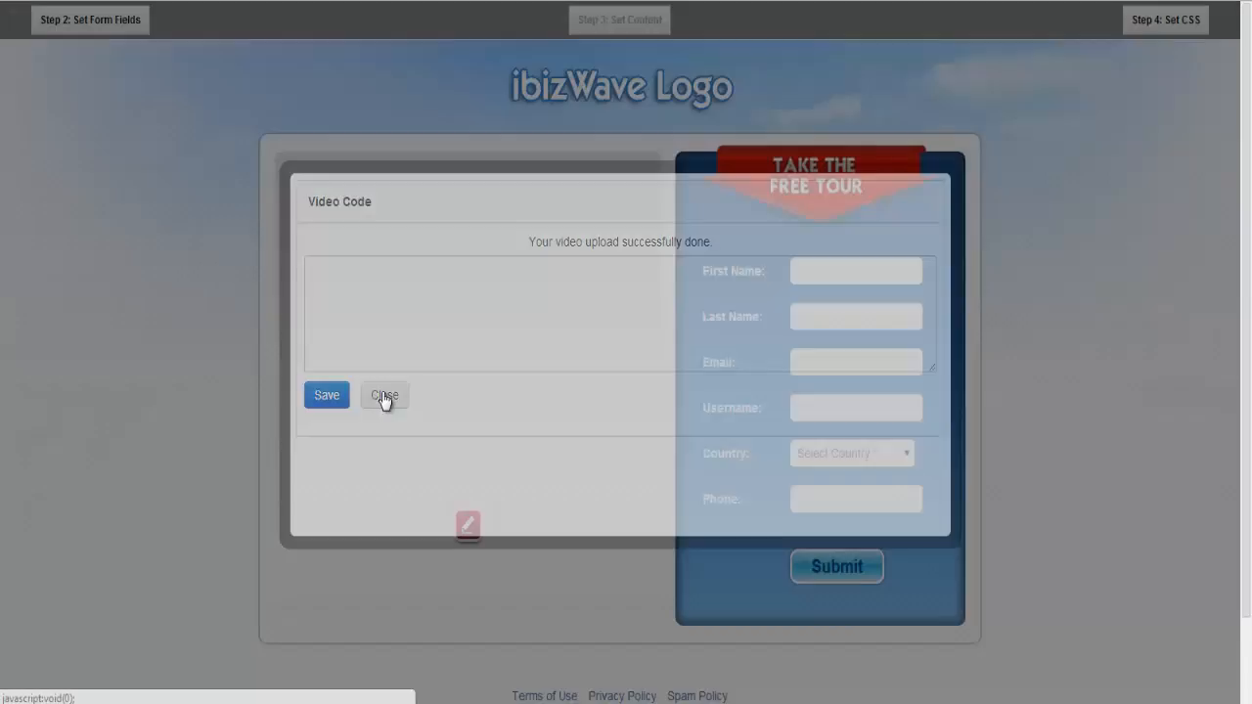
pyautogui.click(384, 396)
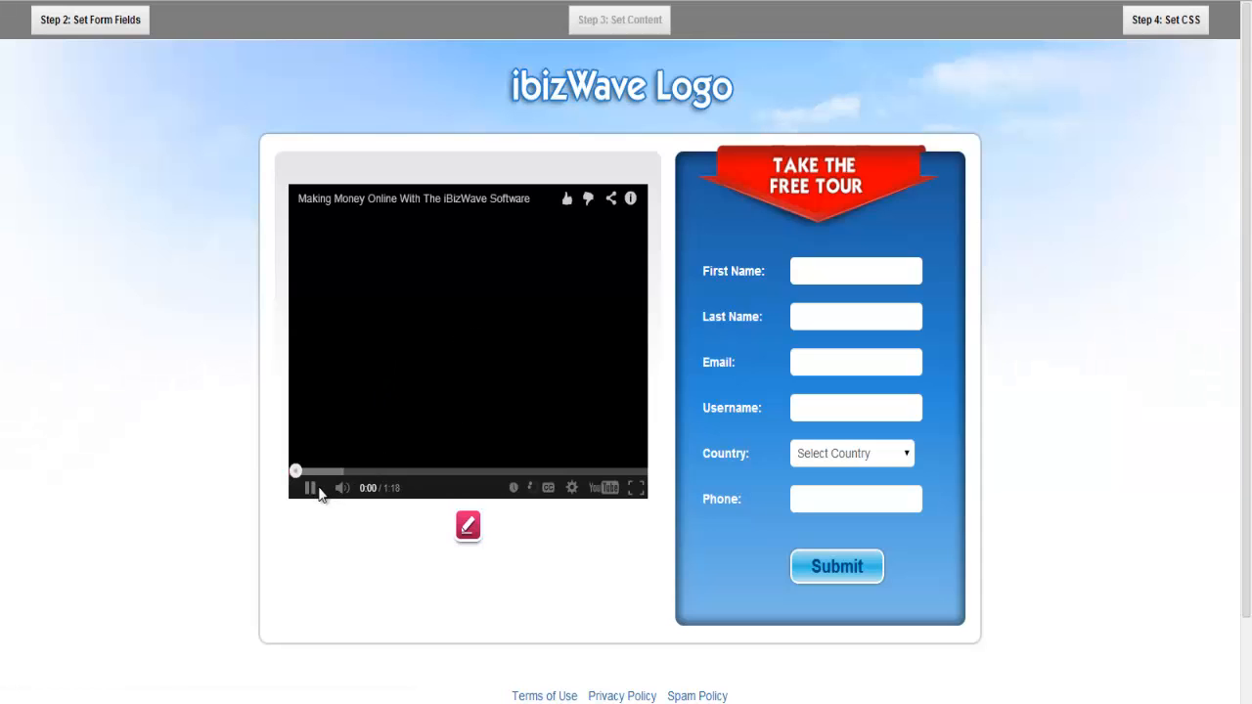
pyautogui.click(307, 489)
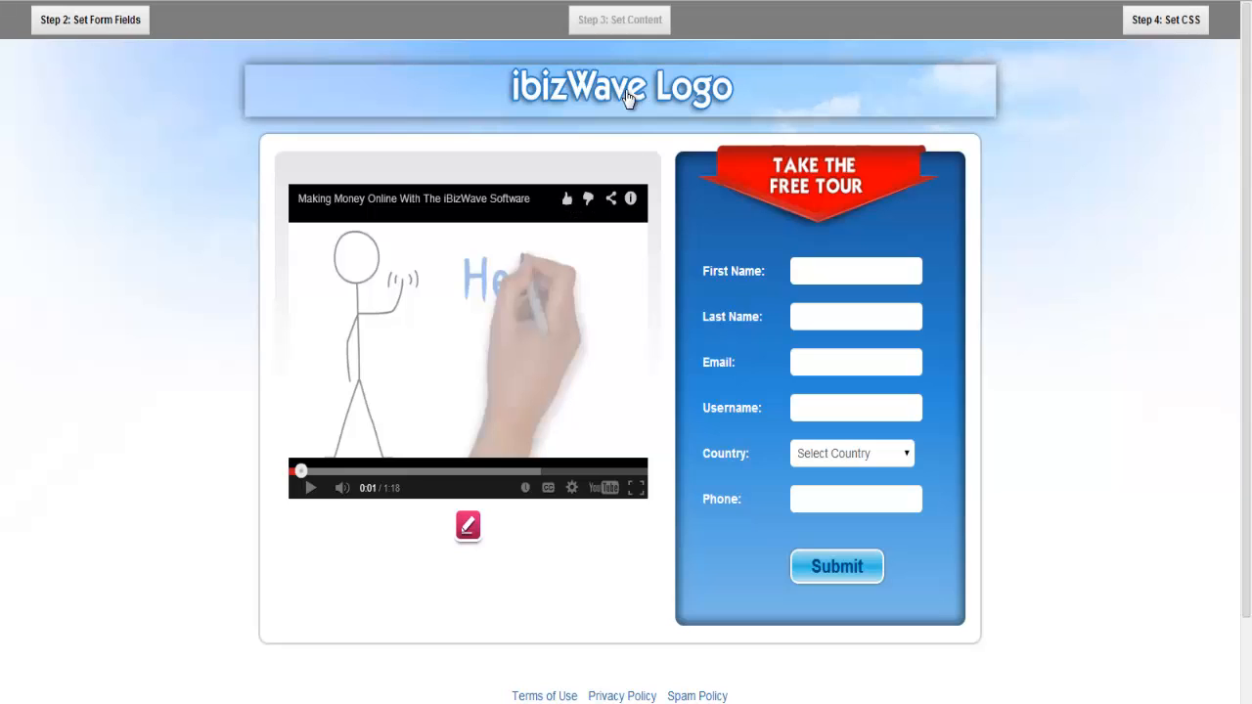
pyautogui.moveTo(592, 94)
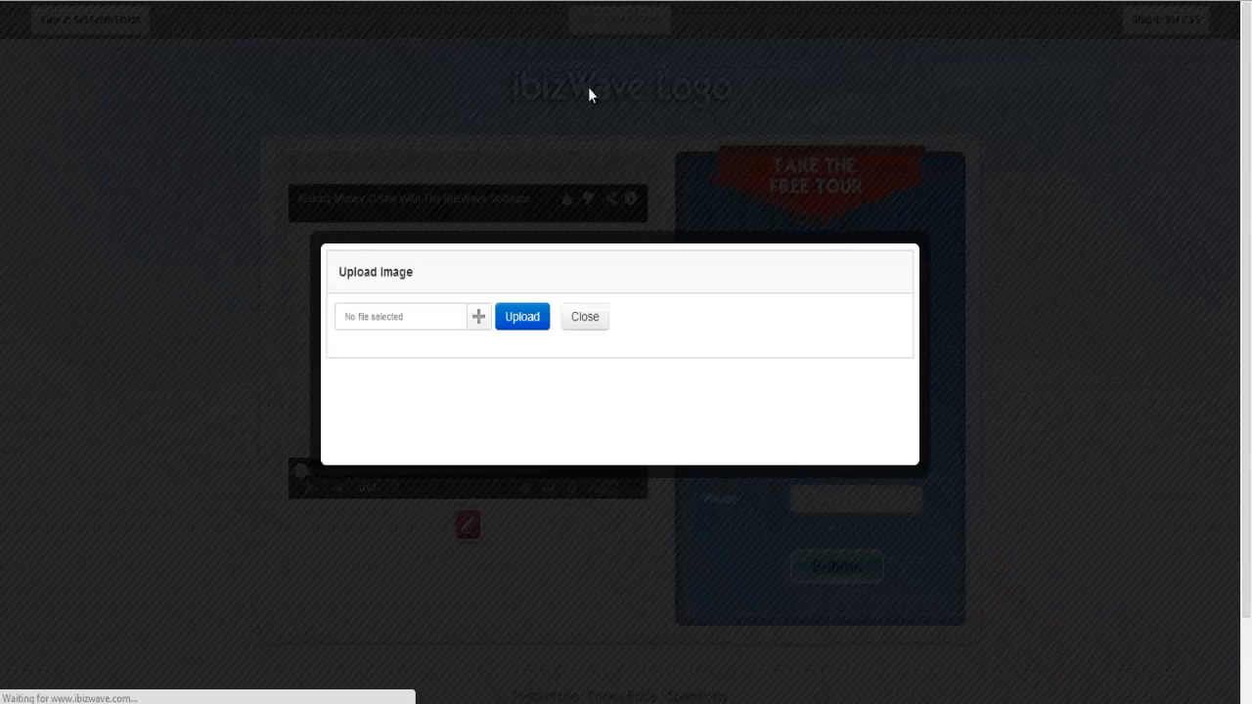
pyautogui.moveTo(424, 147)
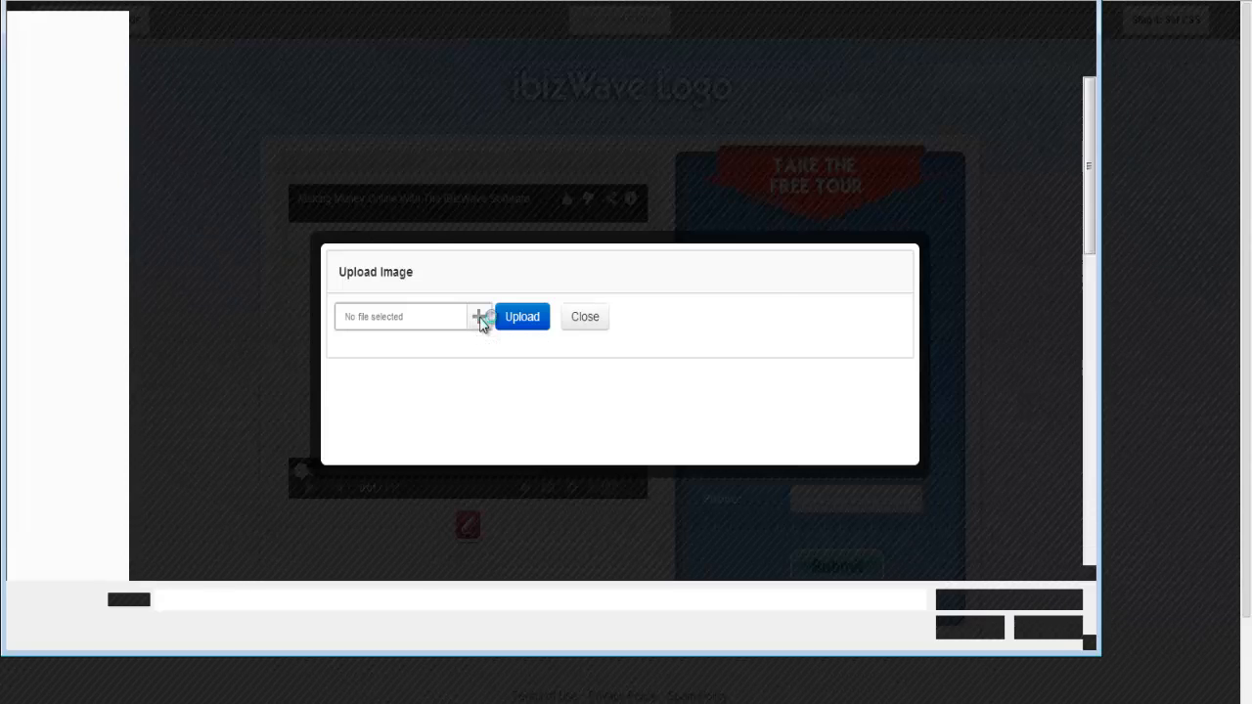
# Step: Upload Logo/makemoneywithibizwave as the landing page logo, replacing the placeholder
pyautogui.click(482, 317)
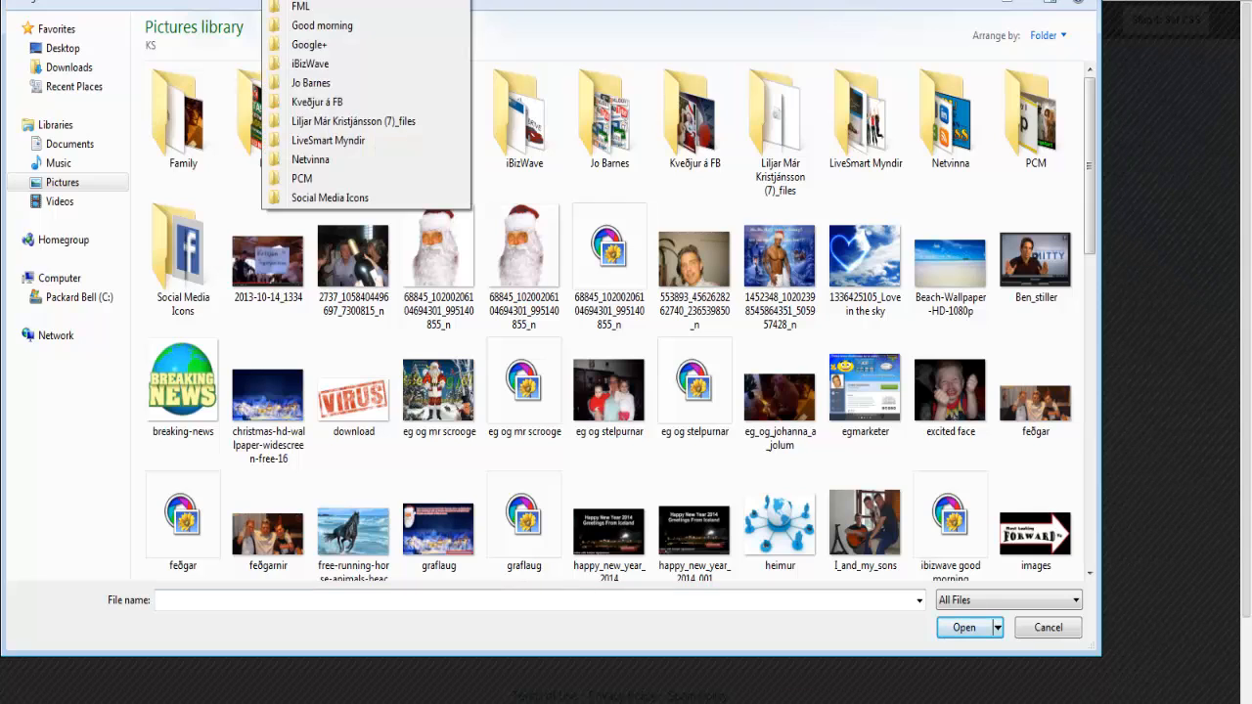
pyautogui.click(311, 63)
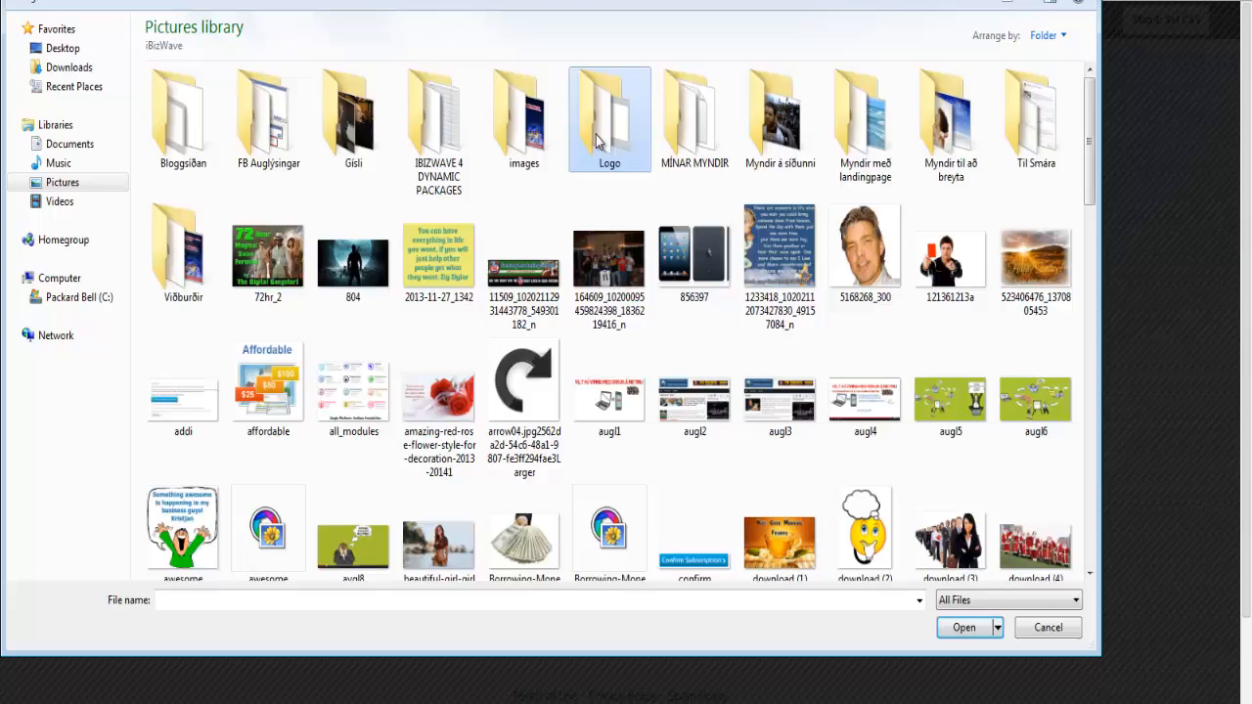
pyautogui.doubleClick(605, 112)
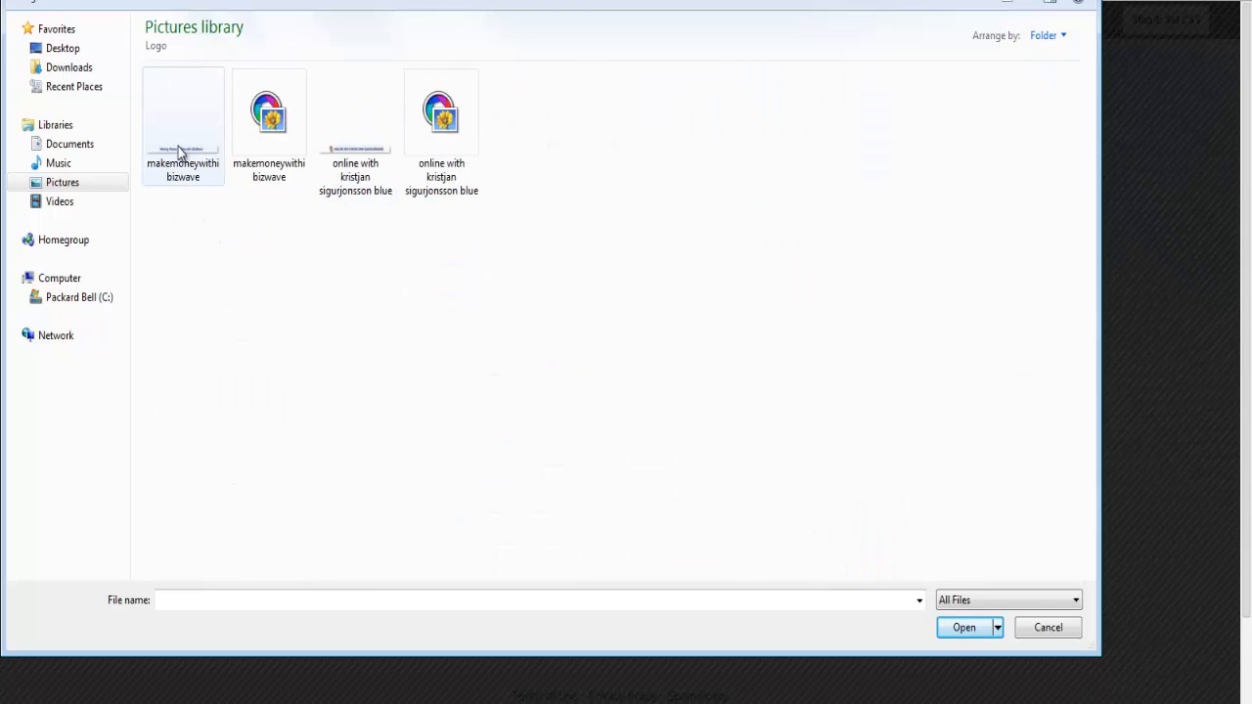
pyautogui.click(183, 113)
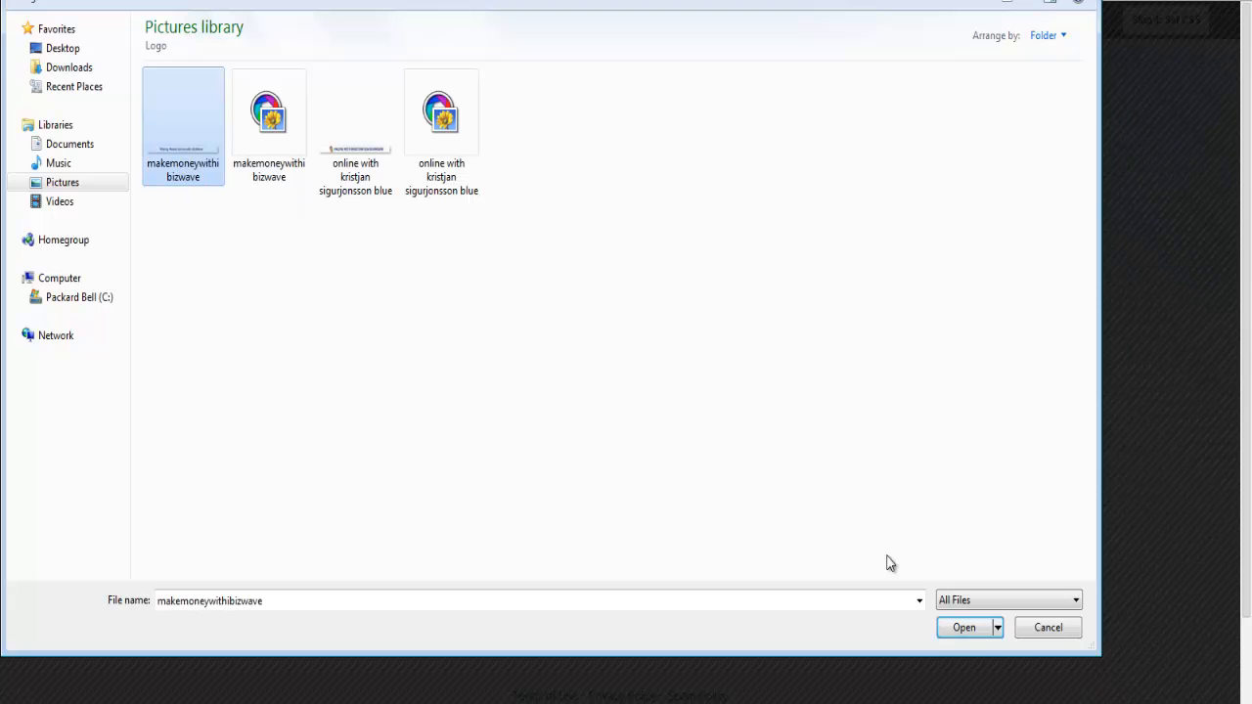
pyautogui.click(965, 628)
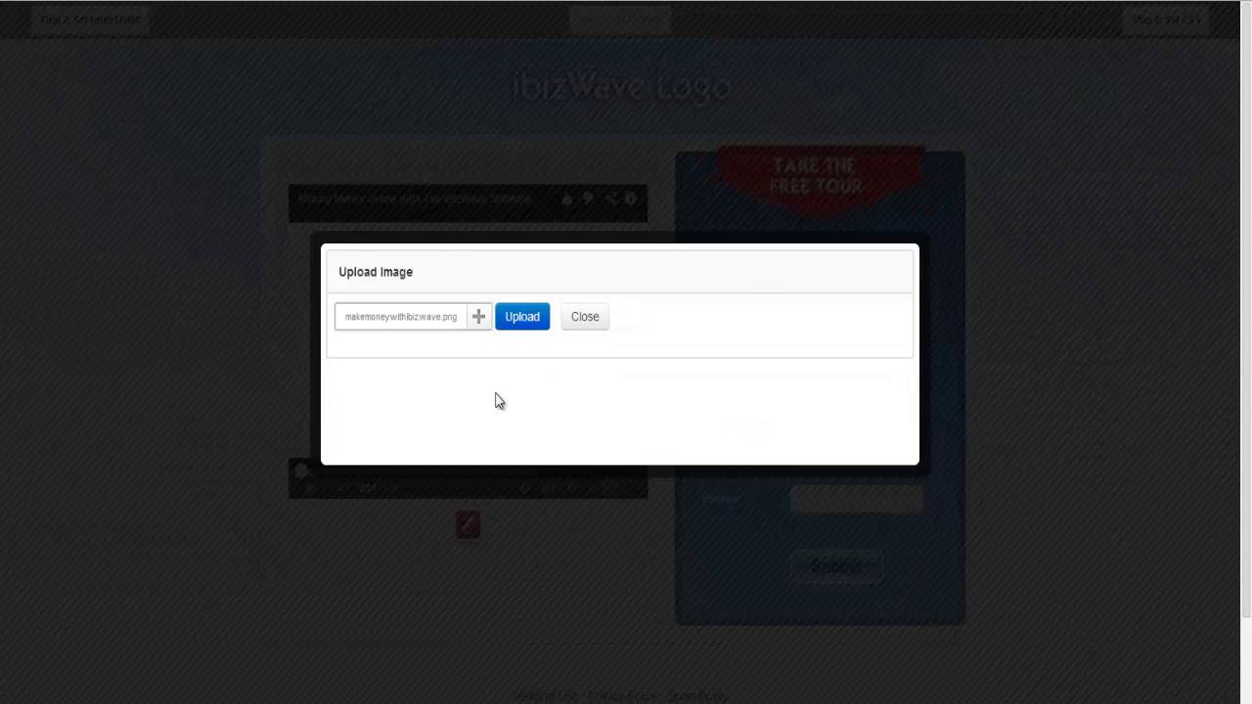
pyautogui.click(523, 317)
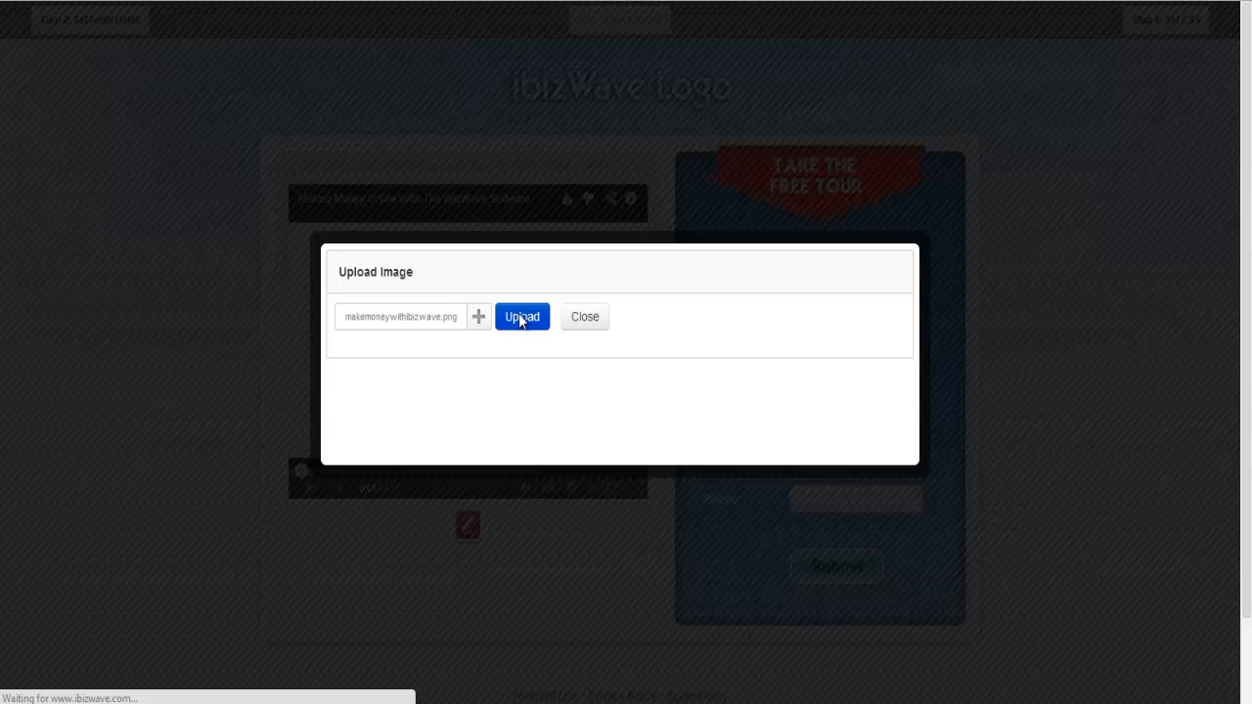
pyautogui.click(522, 316)
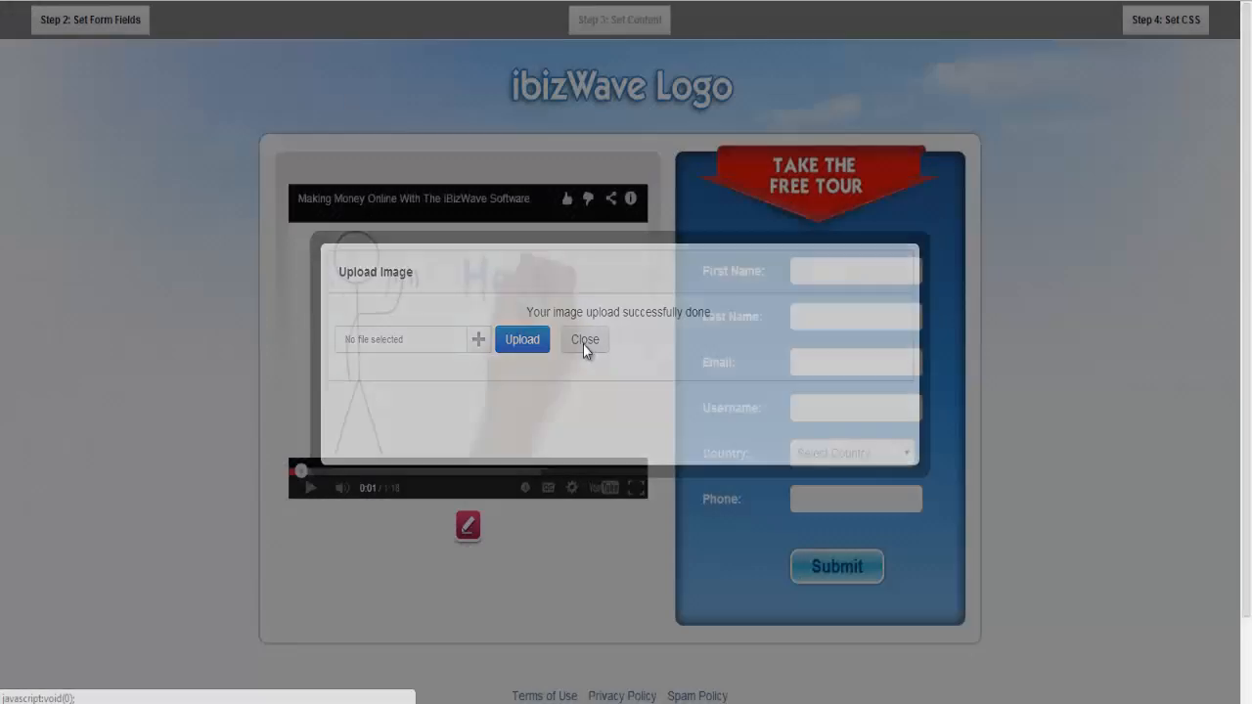
pyautogui.click(585, 340)
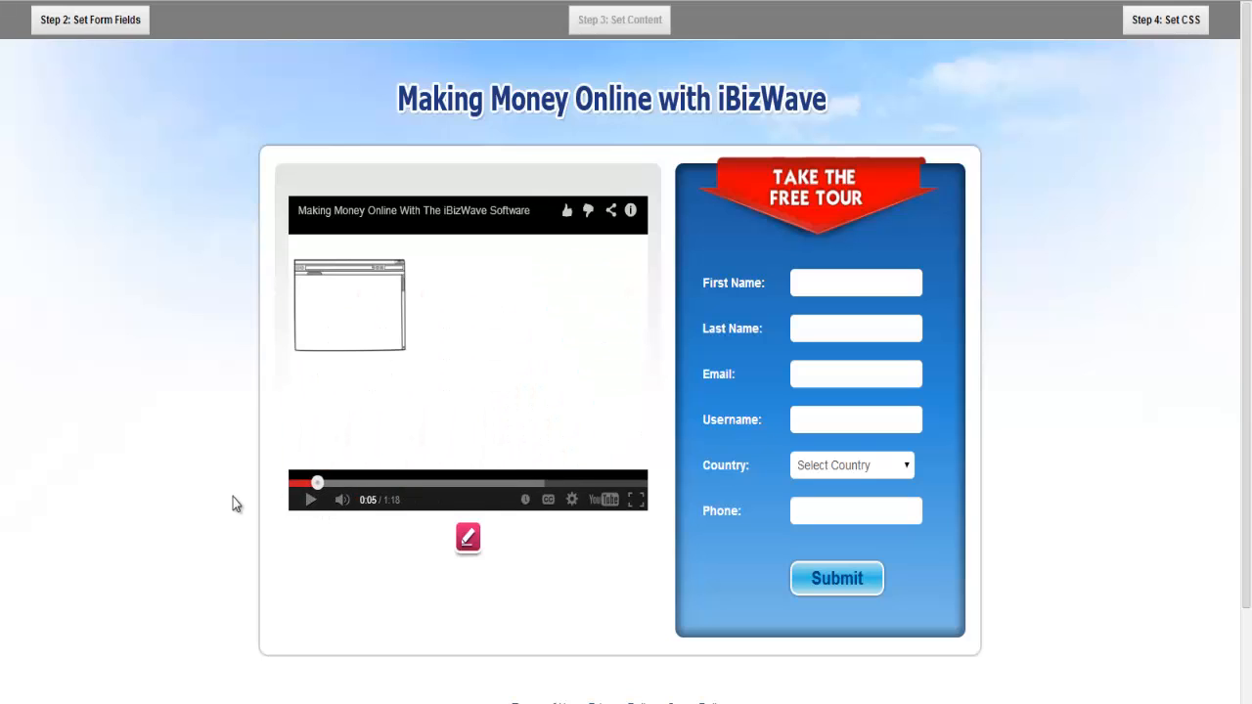
pyautogui.moveTo(209, 516)
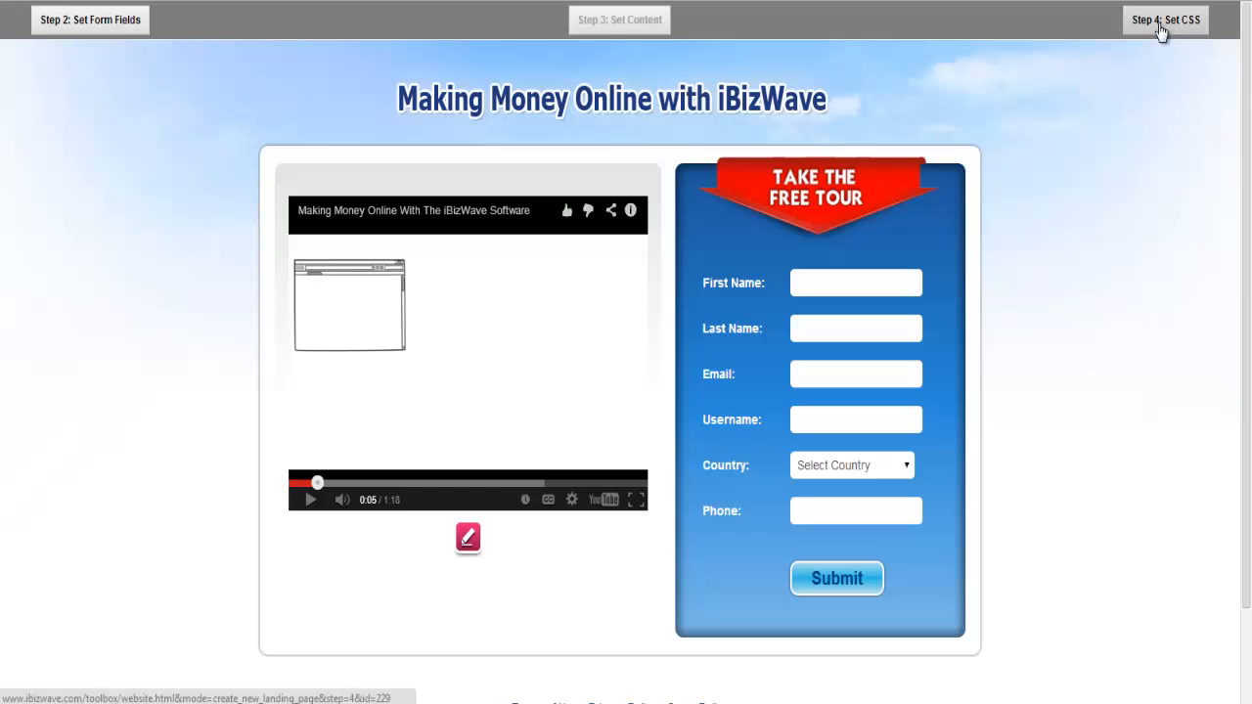
# Step: In Set CSS, choose Beach-Wallpaper-HD-1080p from My Pictures as the background image
pyautogui.click(1165, 19)
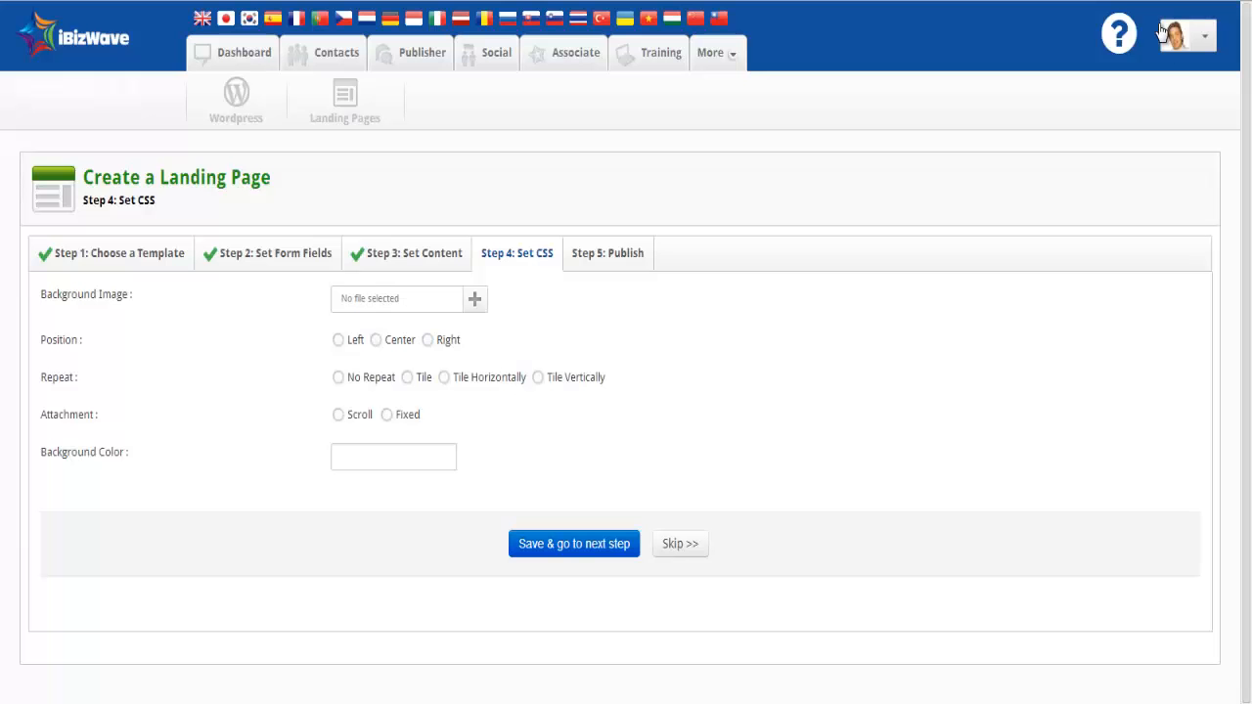
pyautogui.moveTo(42, 294)
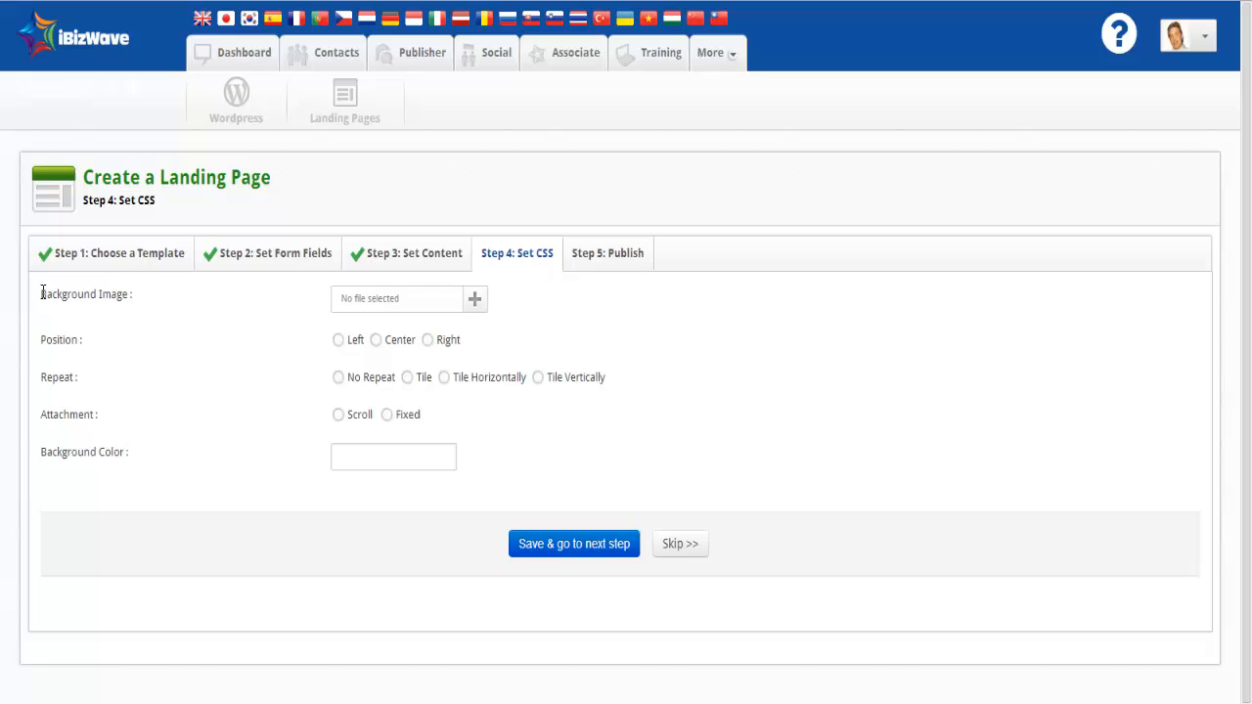
pyautogui.moveTo(413, 308)
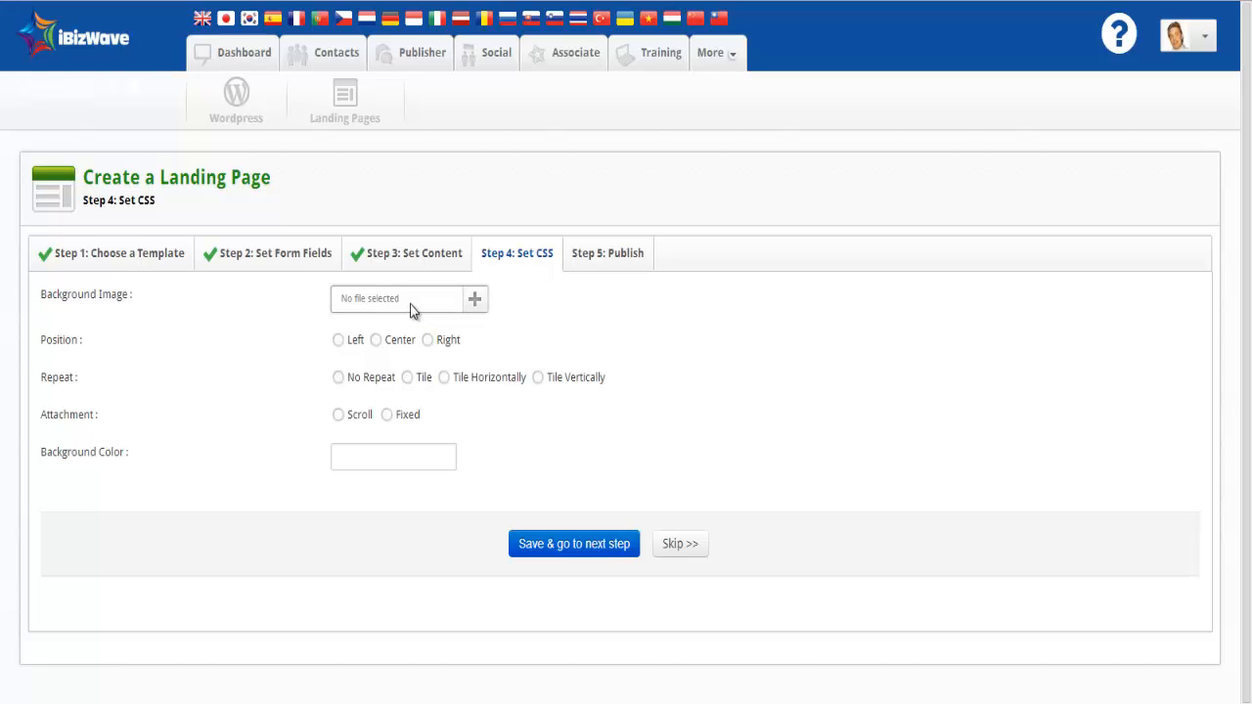
pyautogui.moveTo(411, 308)
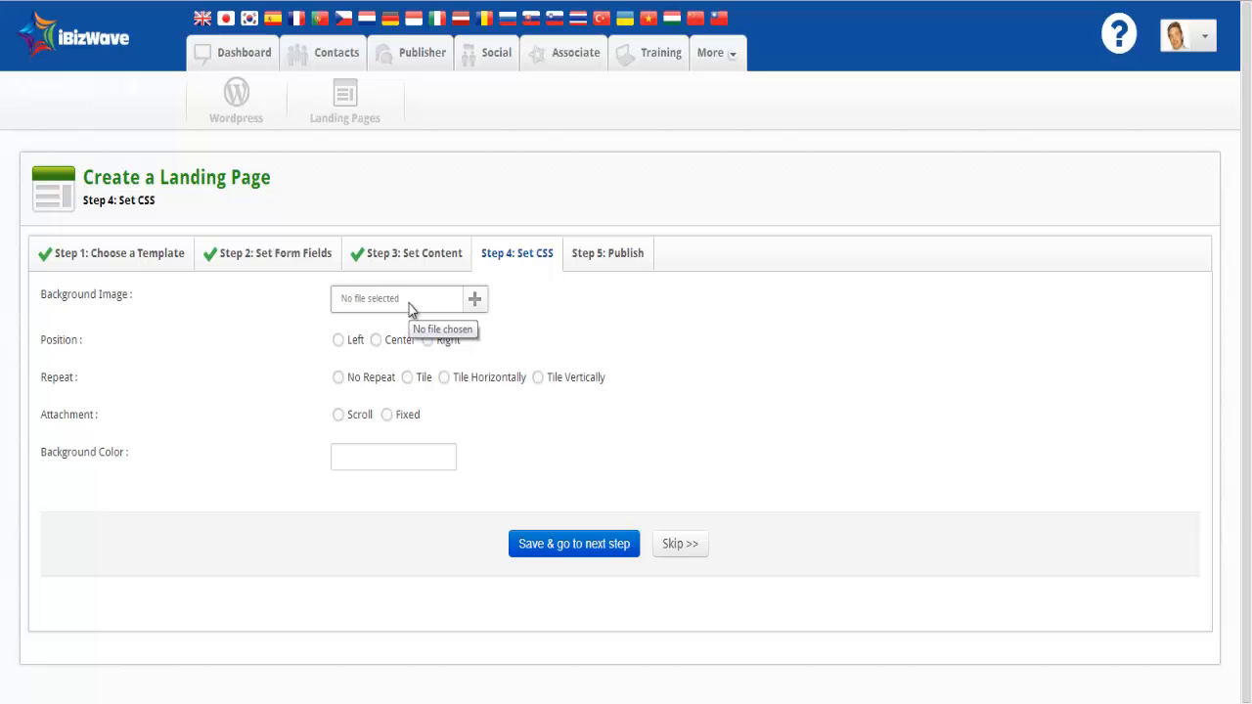
pyautogui.moveTo(476, 303)
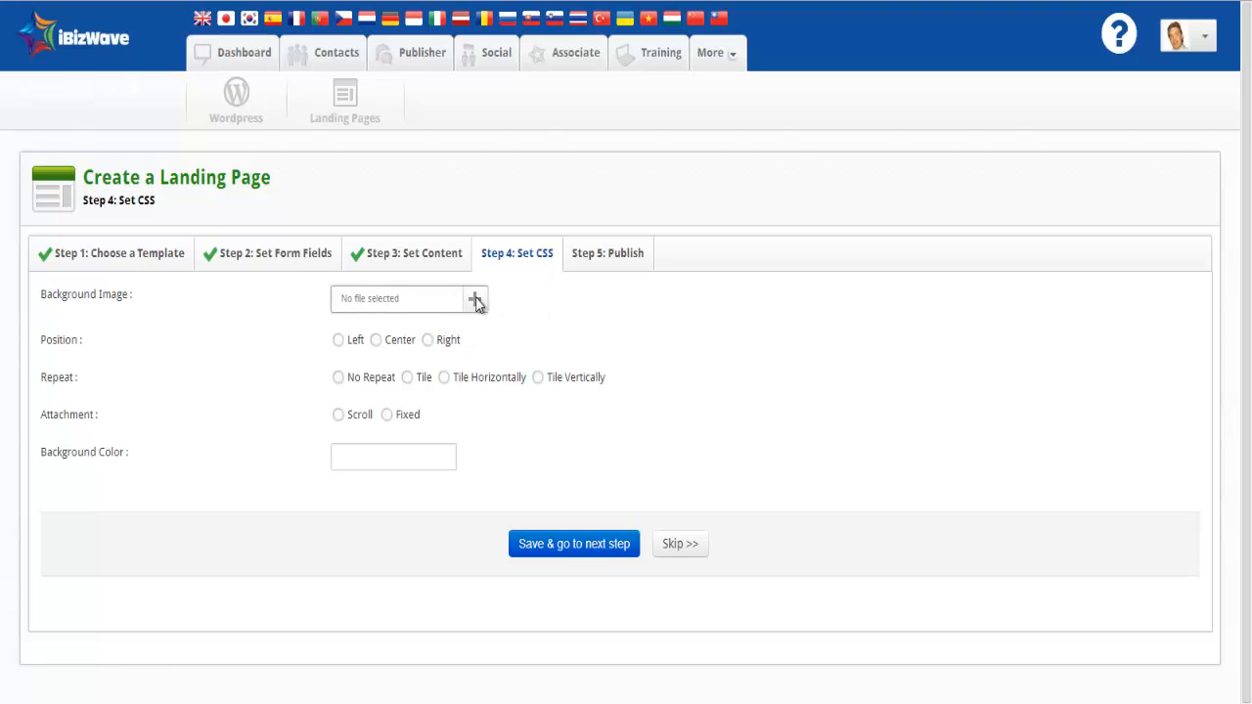
pyautogui.click(477, 299)
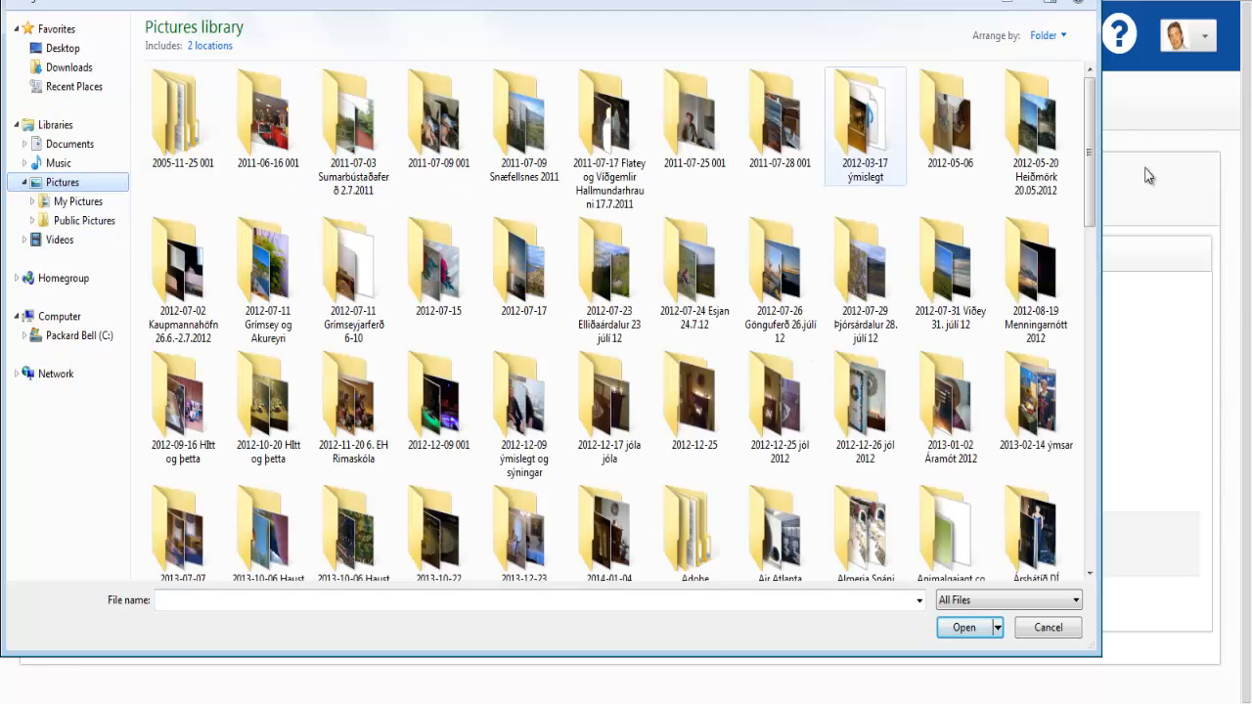
pyautogui.scroll(-3)
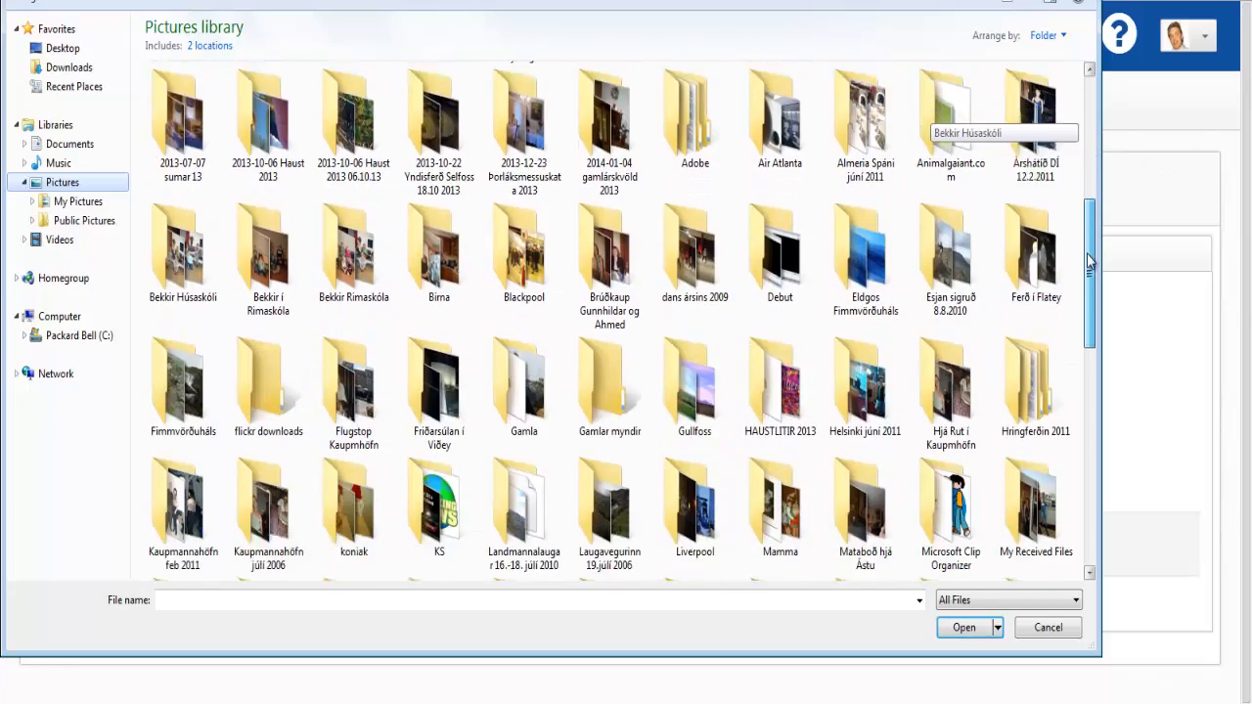
pyautogui.scroll(-3)
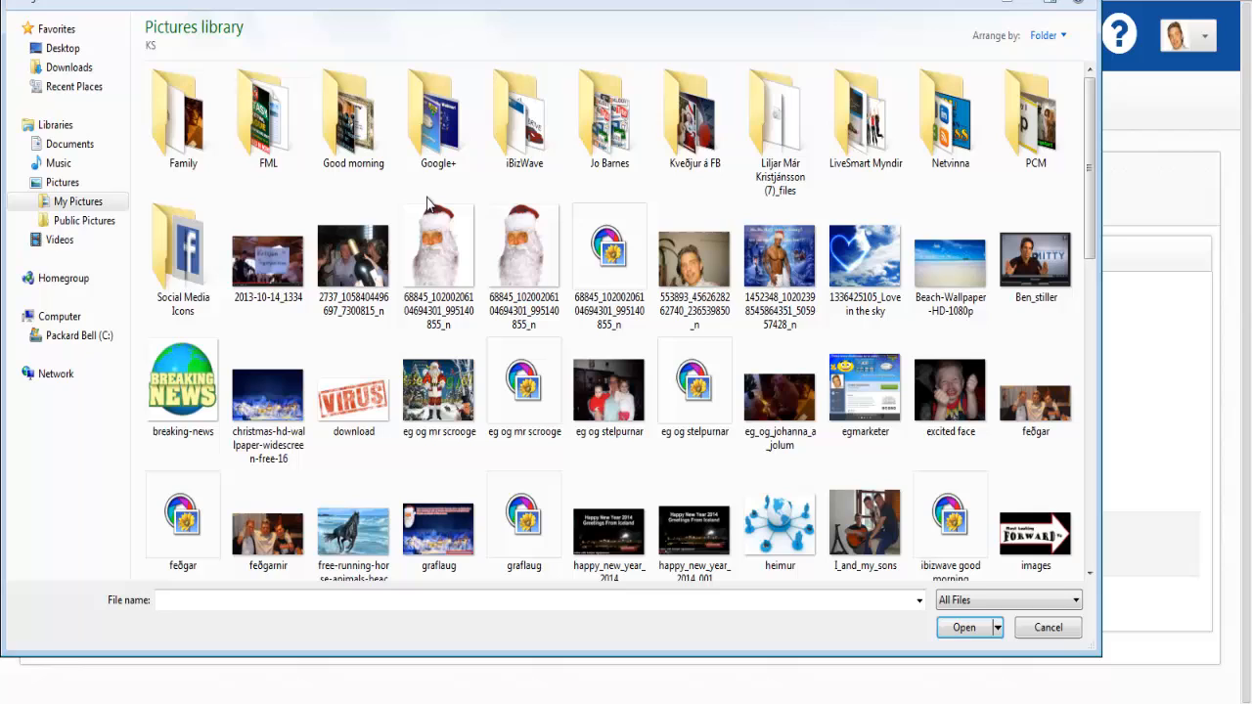
pyautogui.click(951, 257)
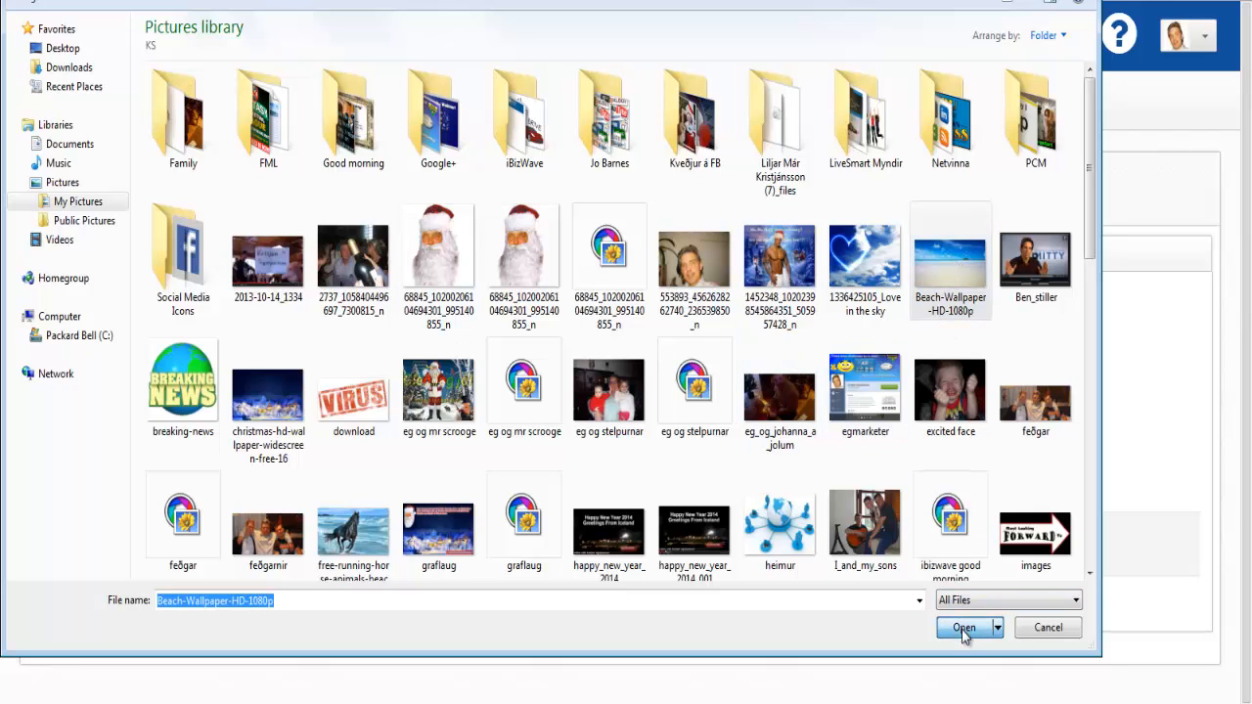
pyautogui.click(962, 628)
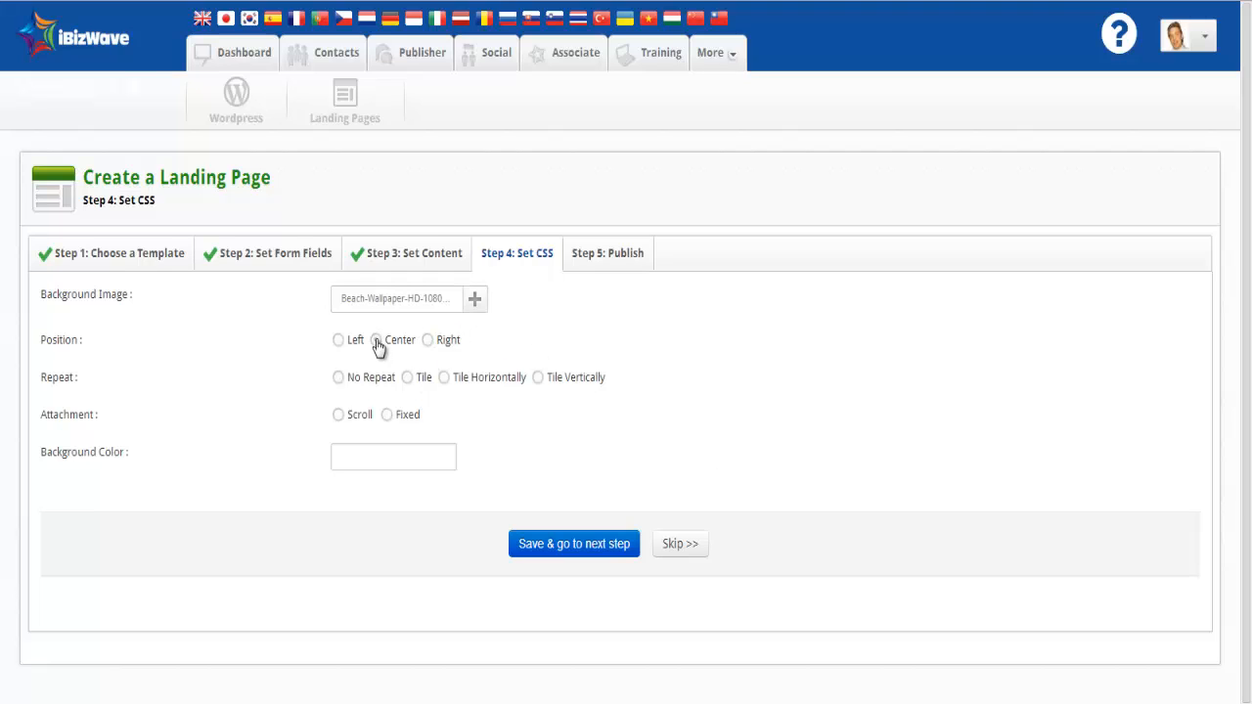
# Step: Set the background to Position Center and Attachment Fixed, and save the CSS step
pyautogui.click(375, 339)
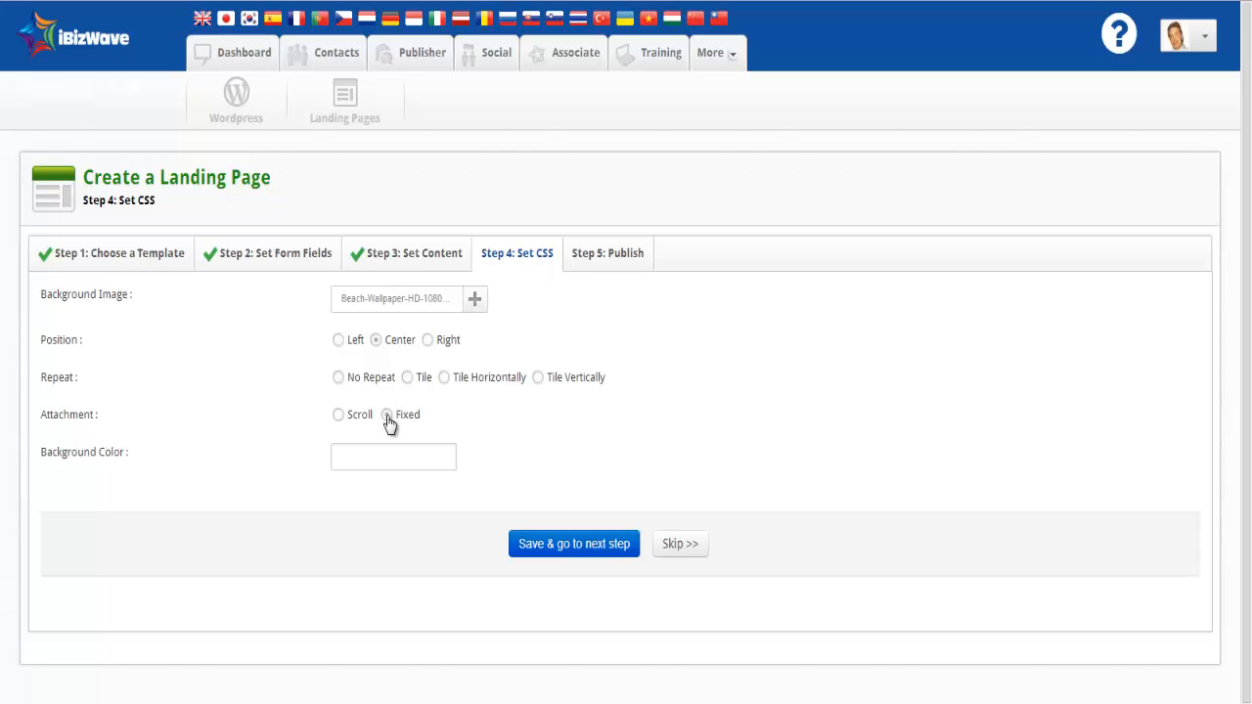
pyautogui.click(386, 415)
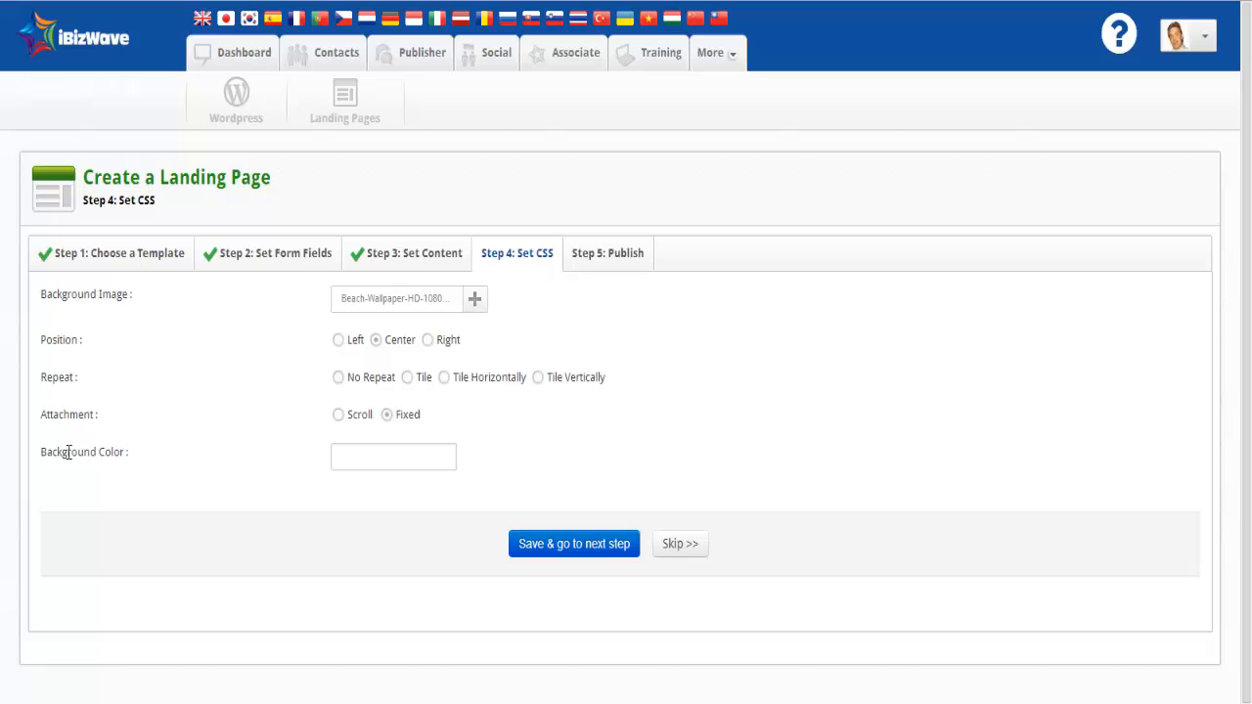
pyautogui.click(394, 456)
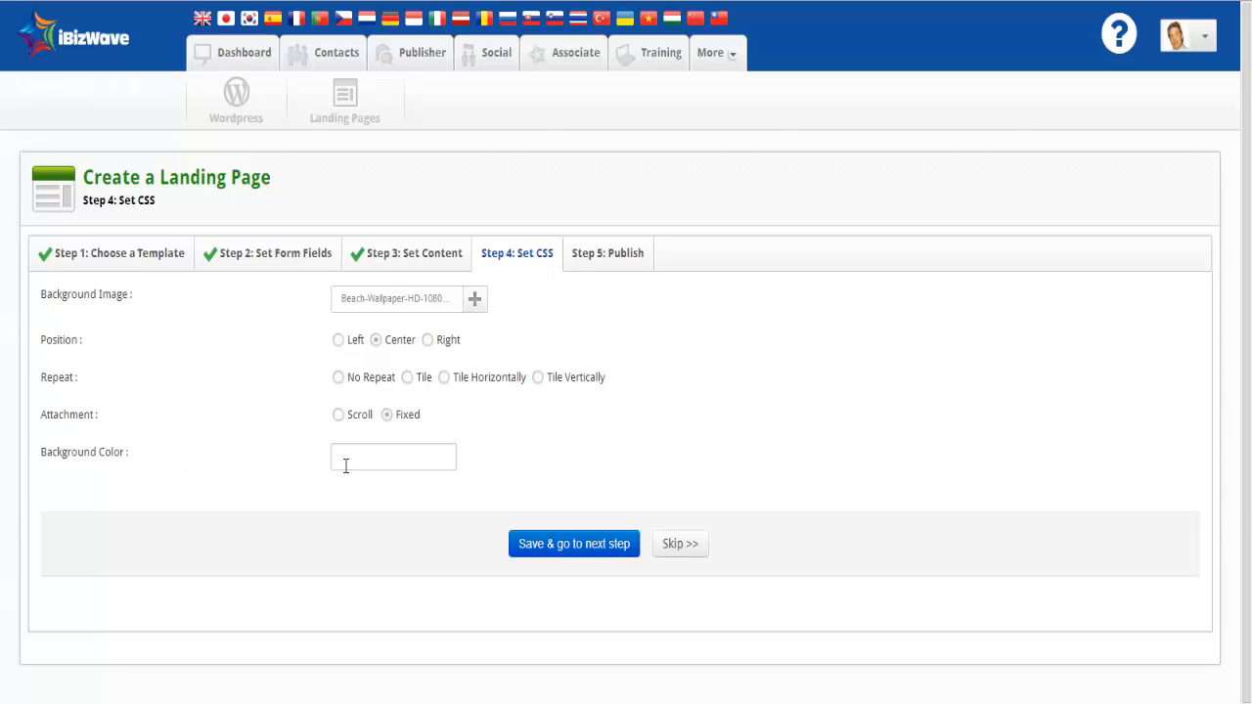
pyautogui.moveTo(573, 544)
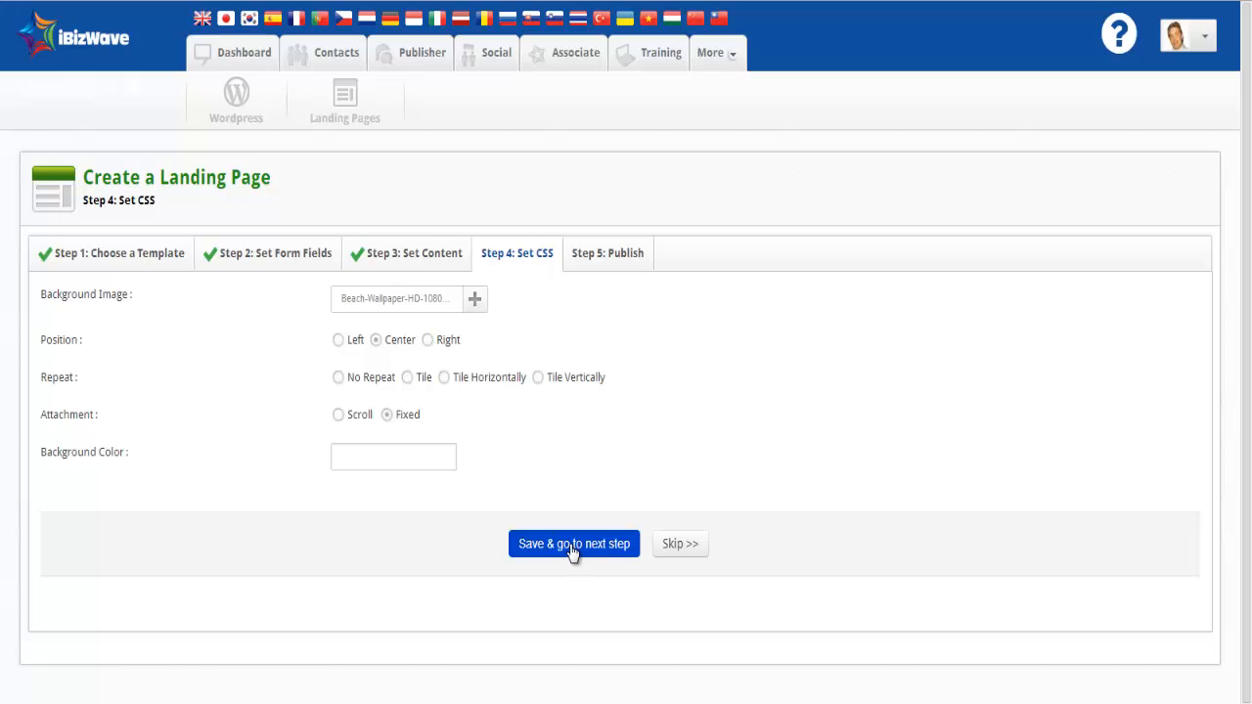
pyautogui.click(573, 544)
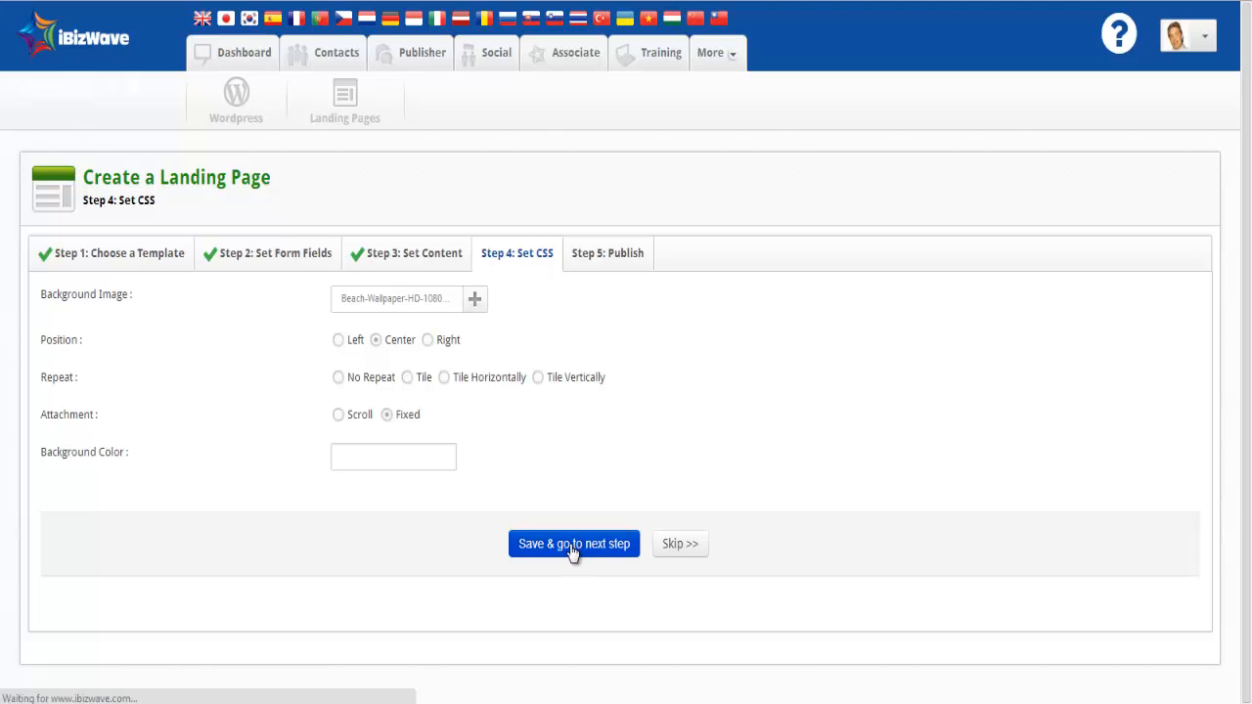
pyautogui.click(573, 544)
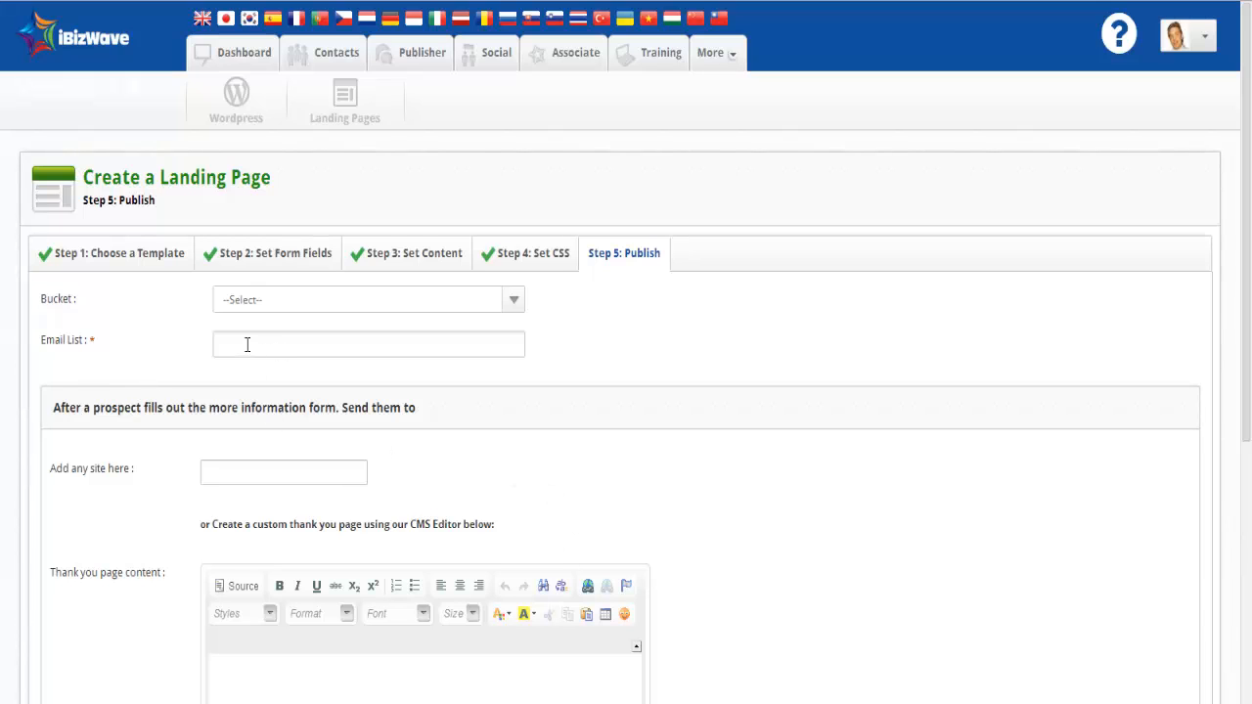
# Step: Select the Make Money email list in the Publish step's Email List field
pyautogui.click(369, 343)
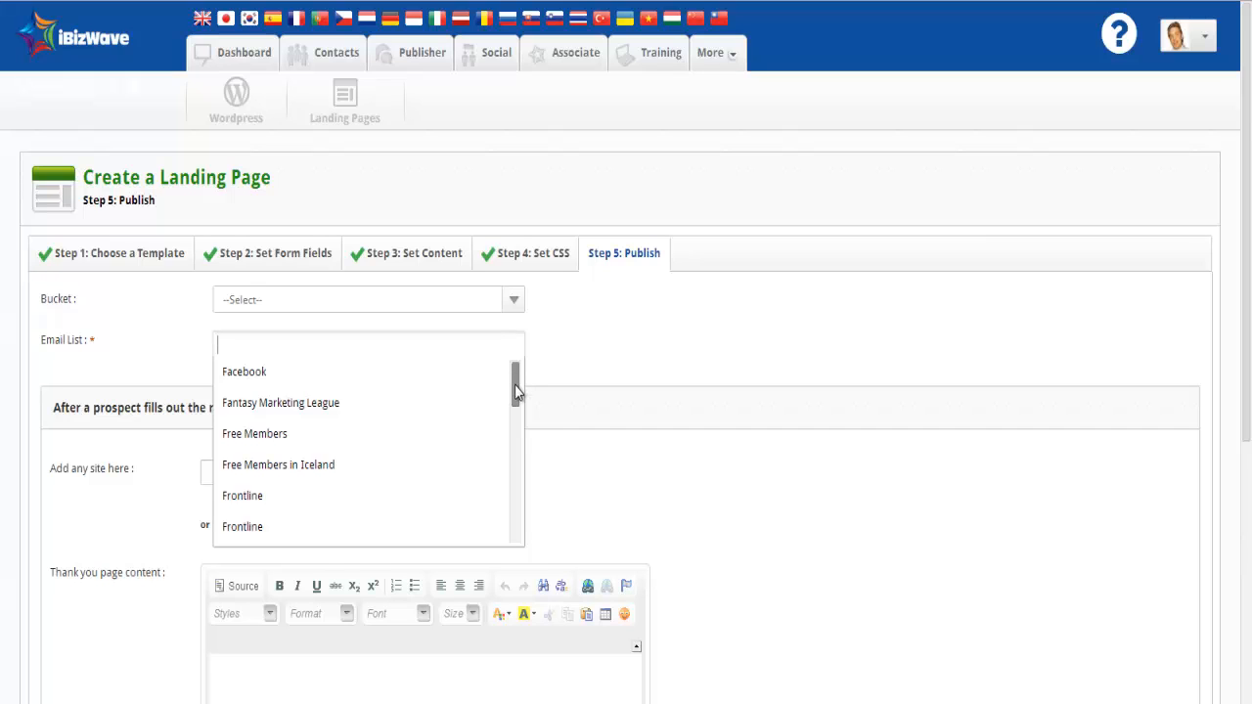
pyautogui.scroll(-3)
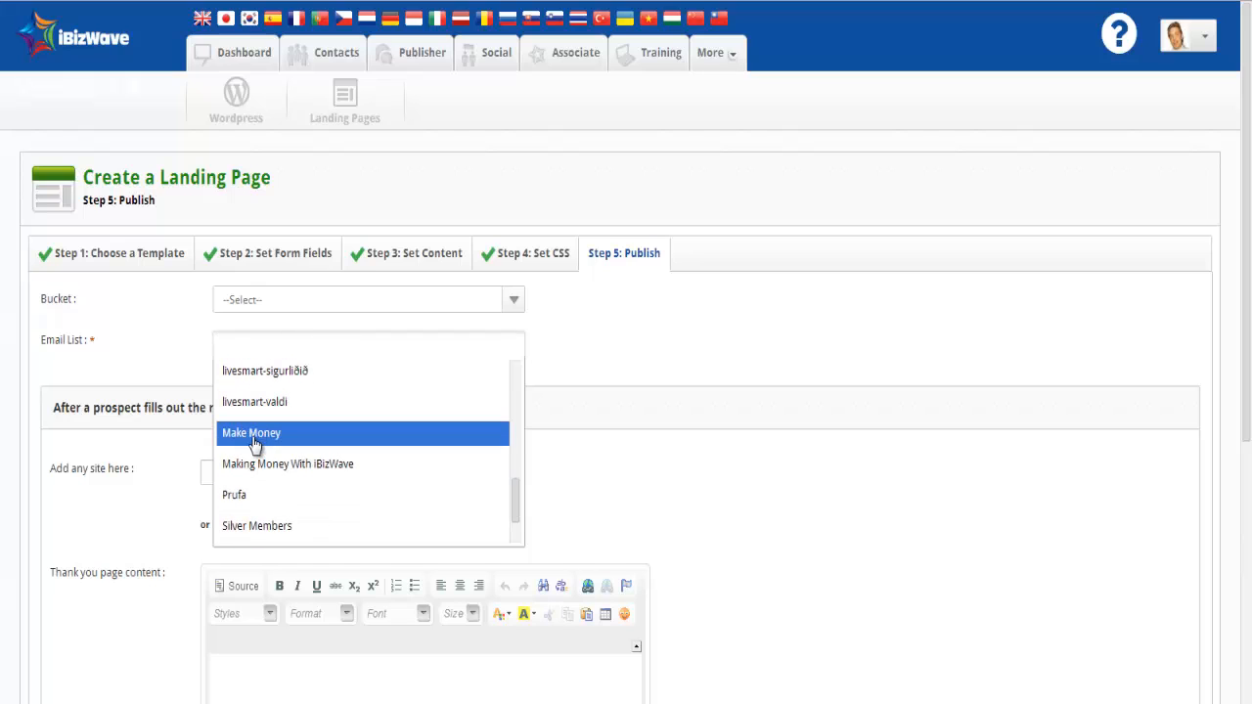
pyautogui.click(252, 433)
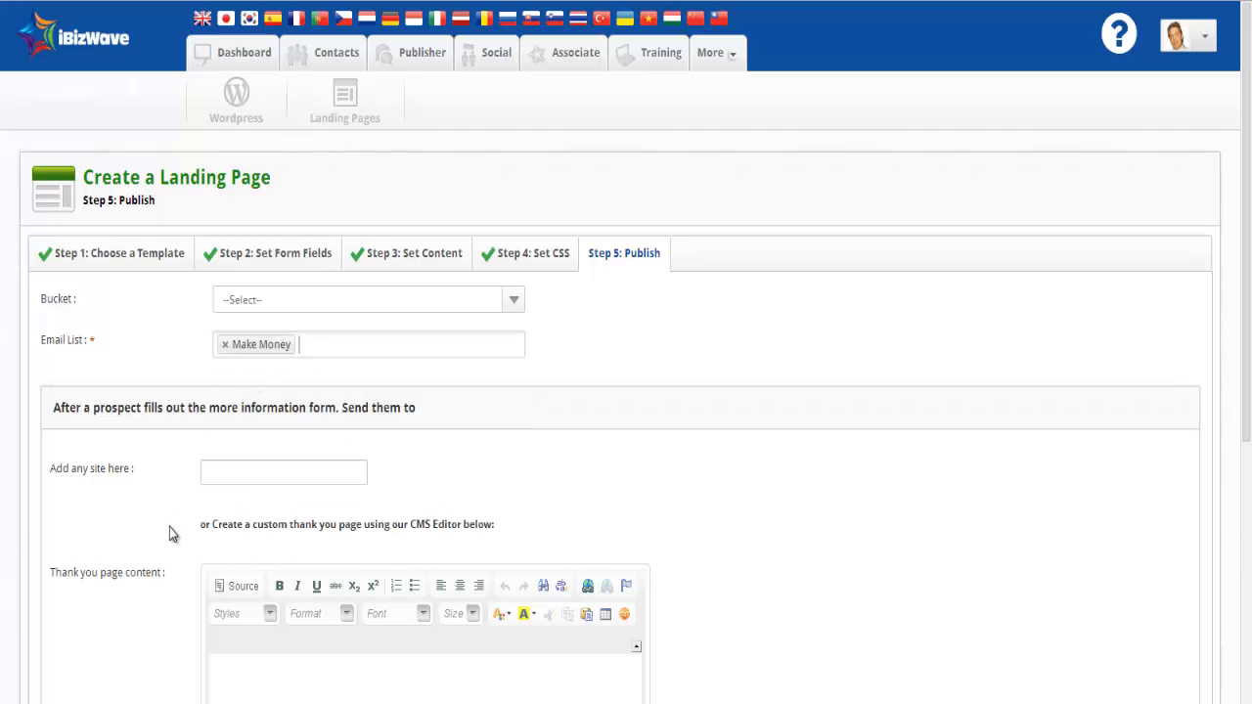
pyautogui.scroll(-3)
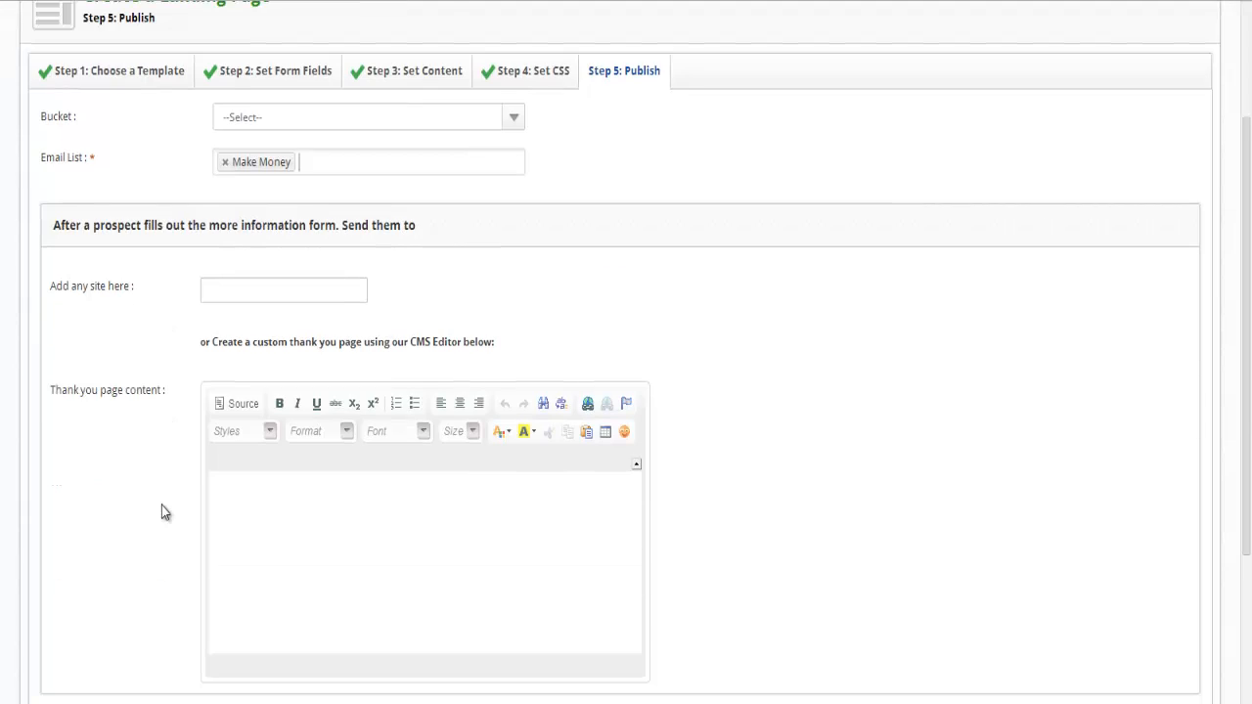
pyautogui.scroll(-3)
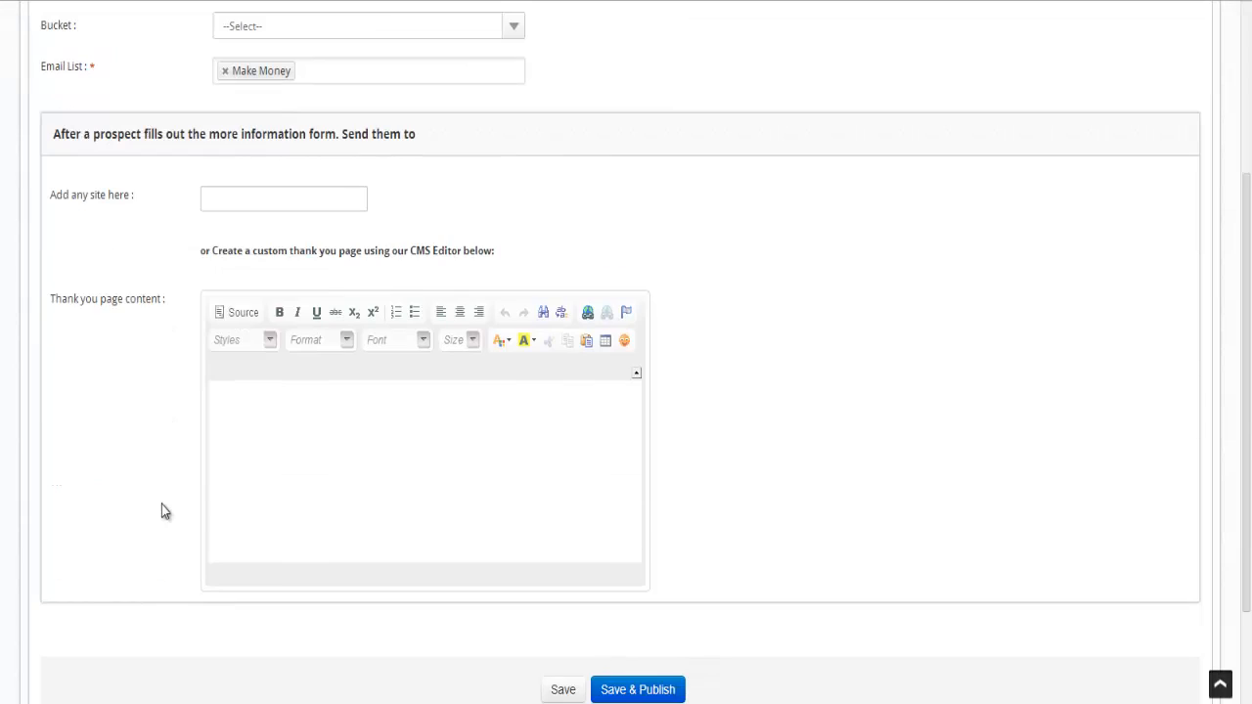
pyautogui.moveTo(243, 192)
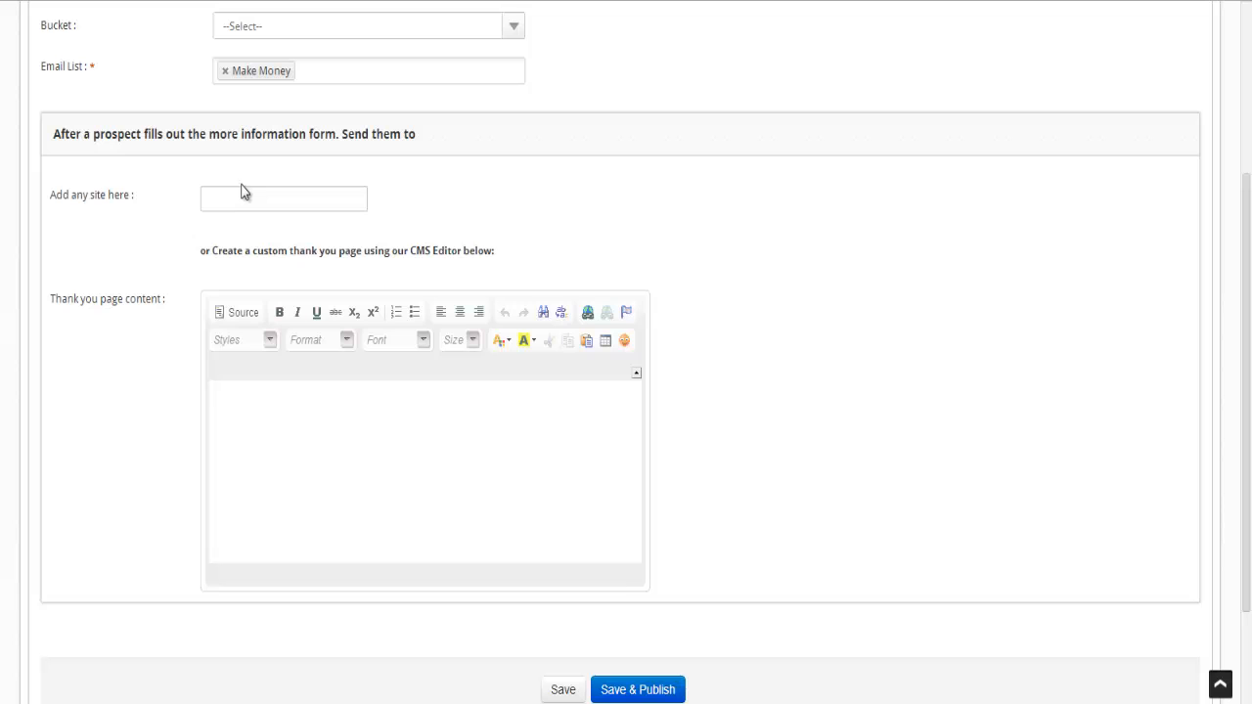
pyautogui.click(284, 198)
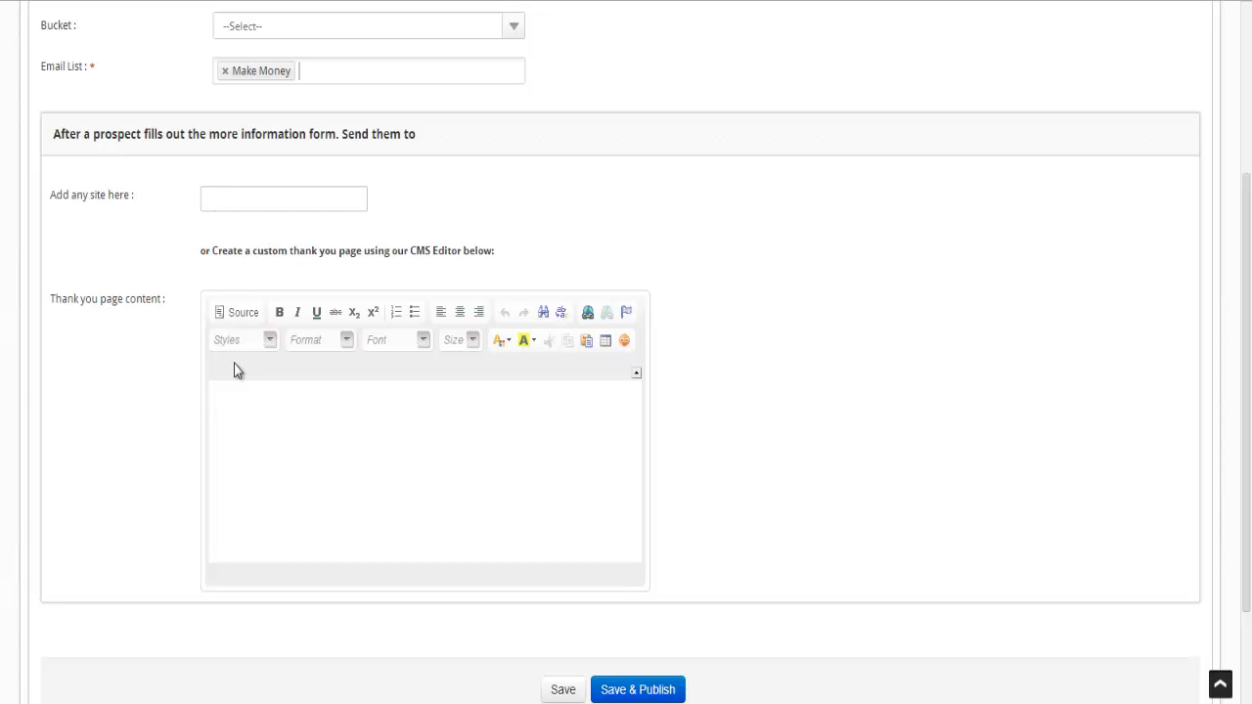
pyautogui.moveTo(239, 402)
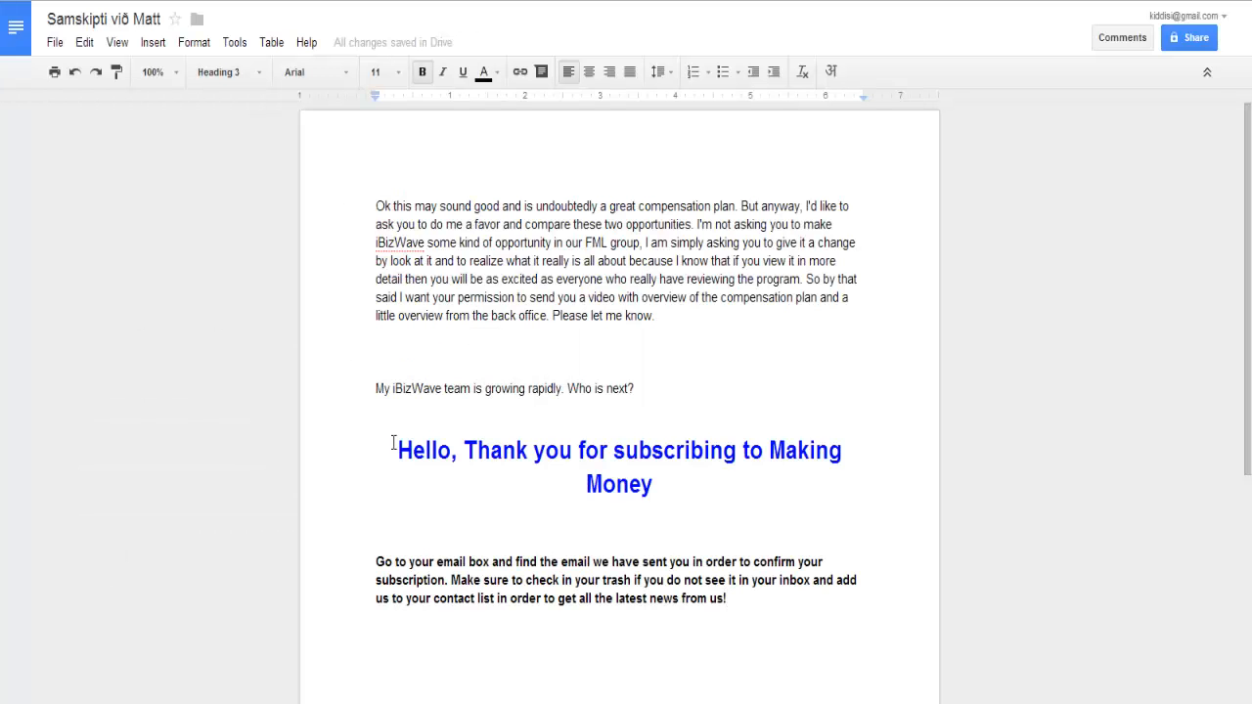
# Step: Select the blue thank-you heading and confirmation paragraph in the Google Doc
pyautogui.moveTo(396, 450); pyautogui.dragTo(728, 598)
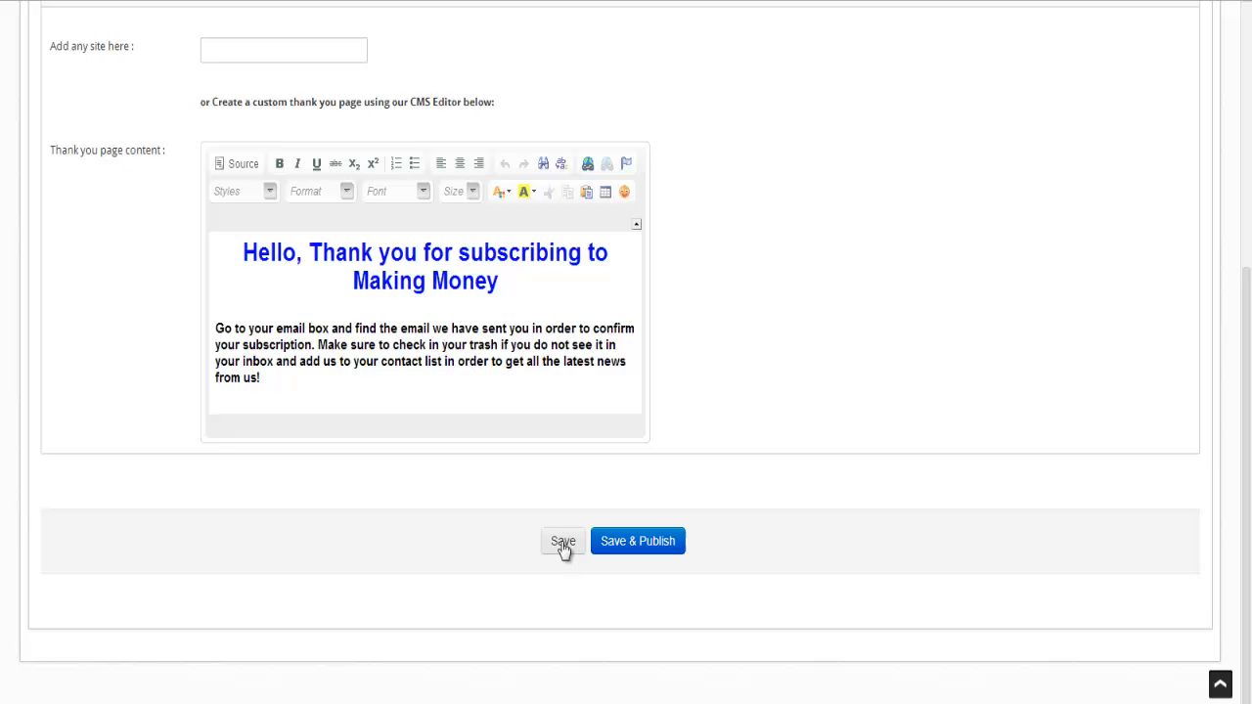
# Step: Save the landing page, then choose Publish from the Make Money row's Select dropdown
pyautogui.click(562, 541)
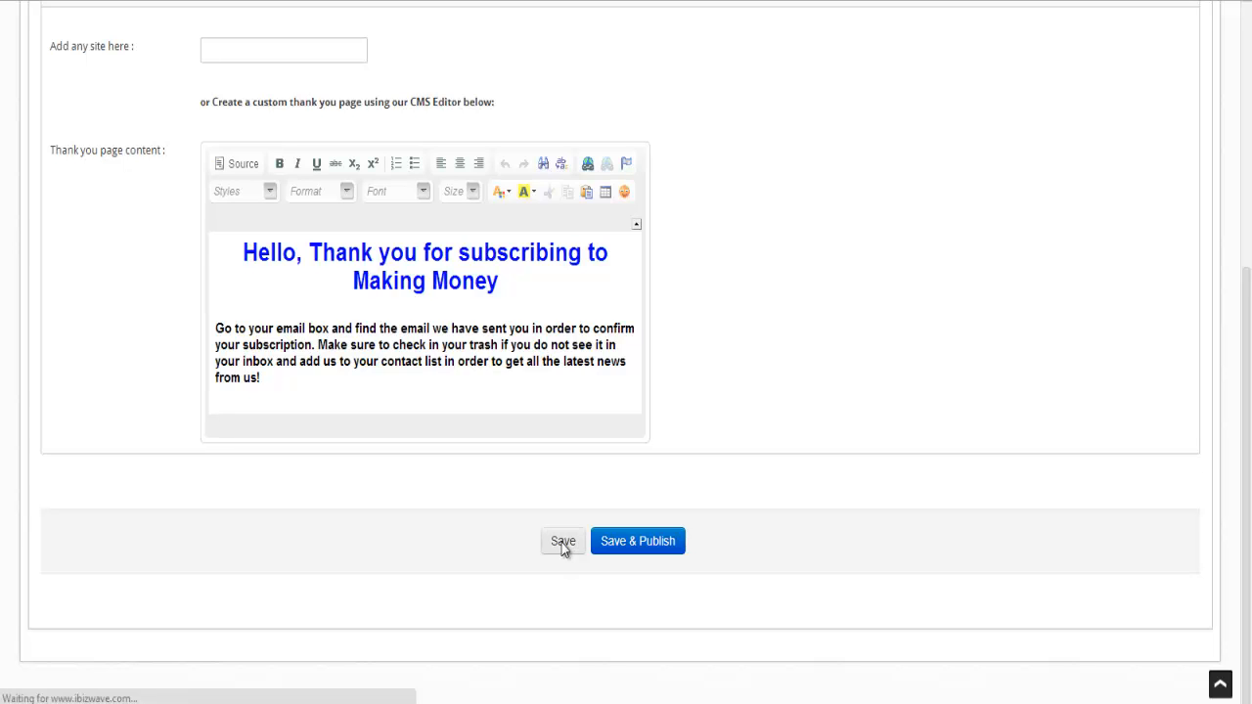
pyautogui.click(562, 541)
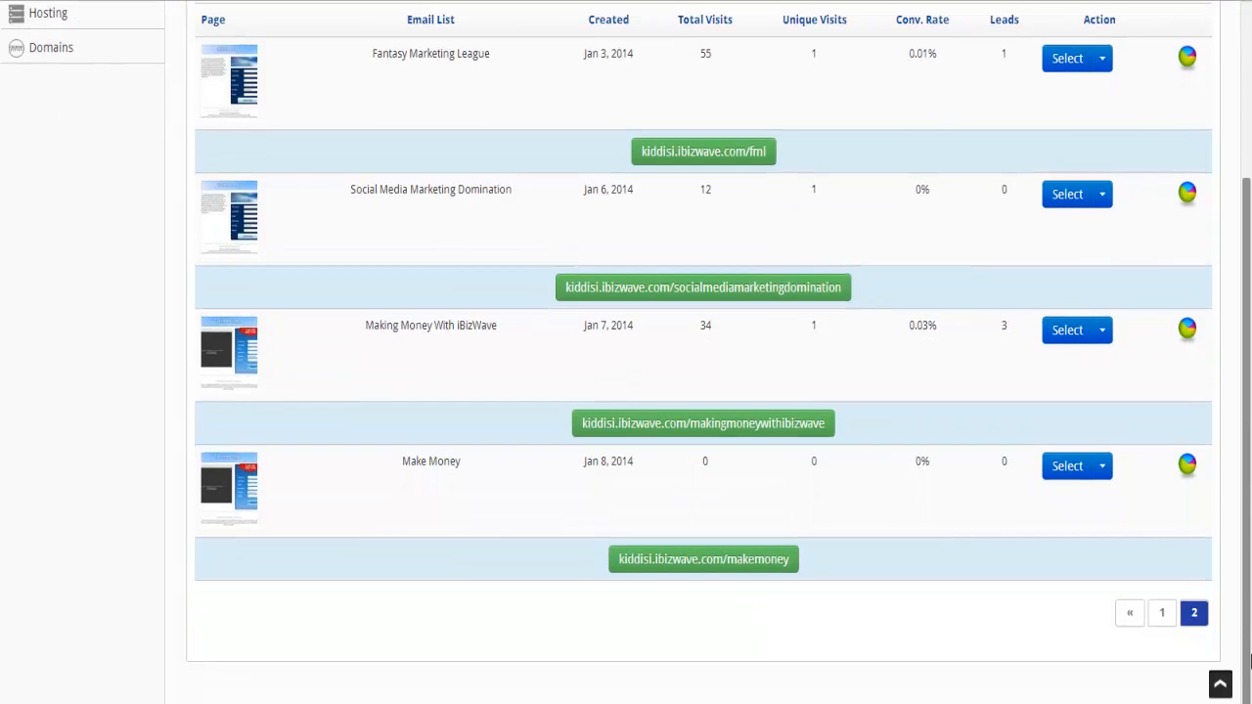
pyautogui.moveTo(1110, 492)
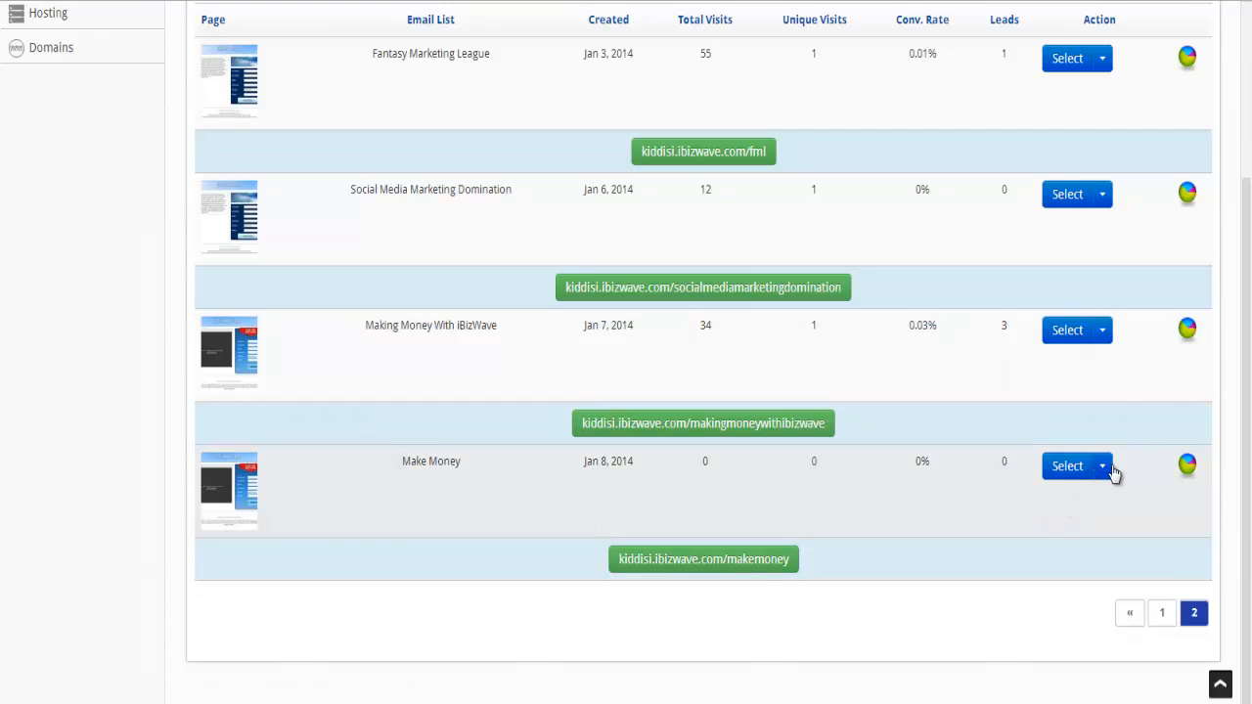
pyautogui.click(1103, 466)
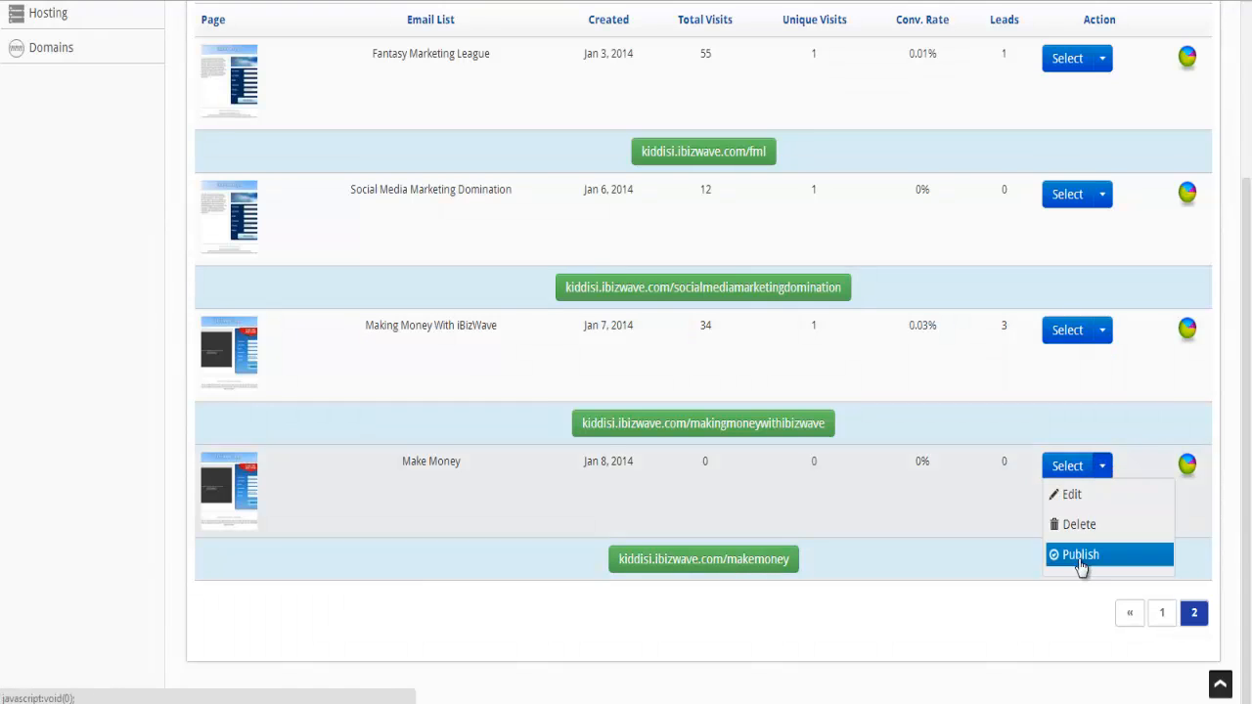
pyautogui.click(1090, 553)
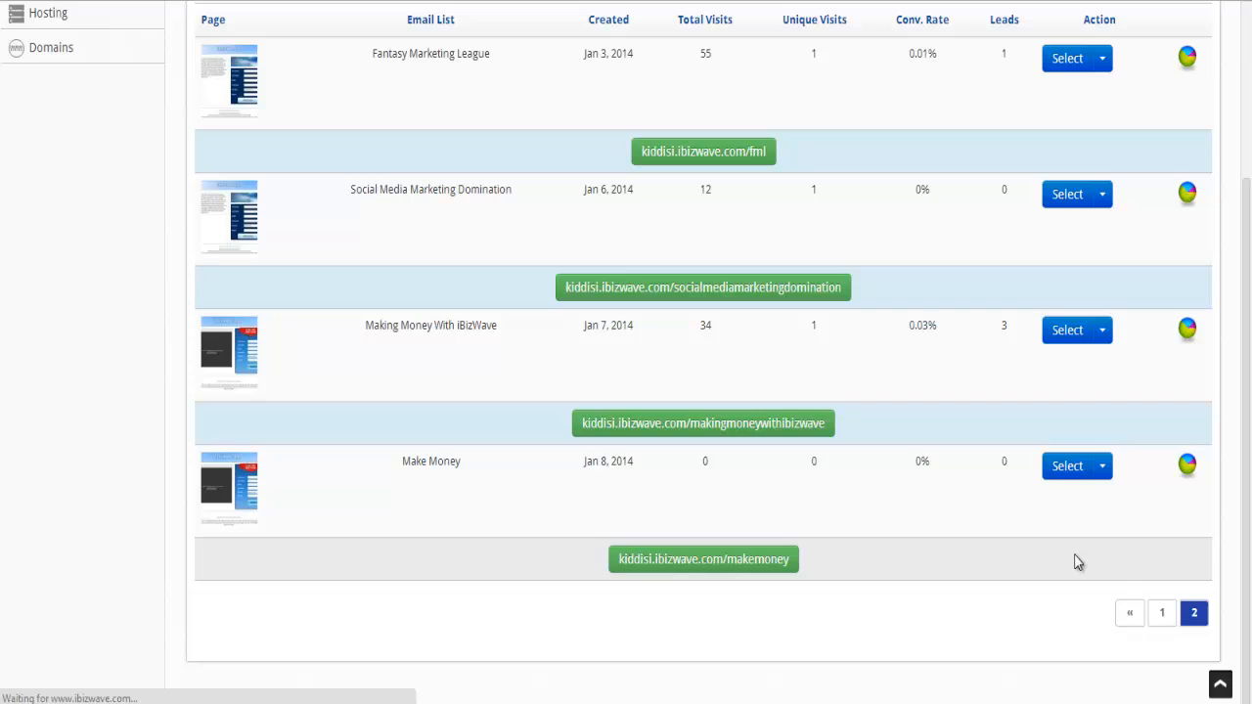
pyautogui.scroll(3)
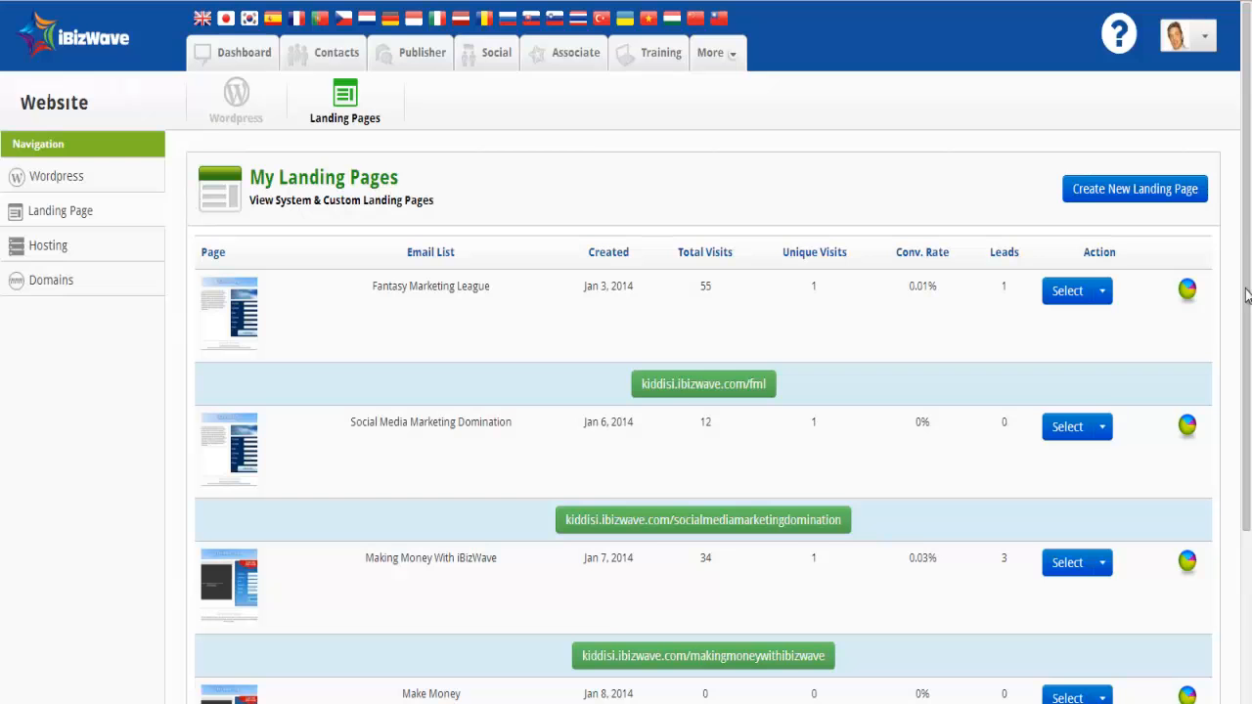
pyautogui.scroll(-3)
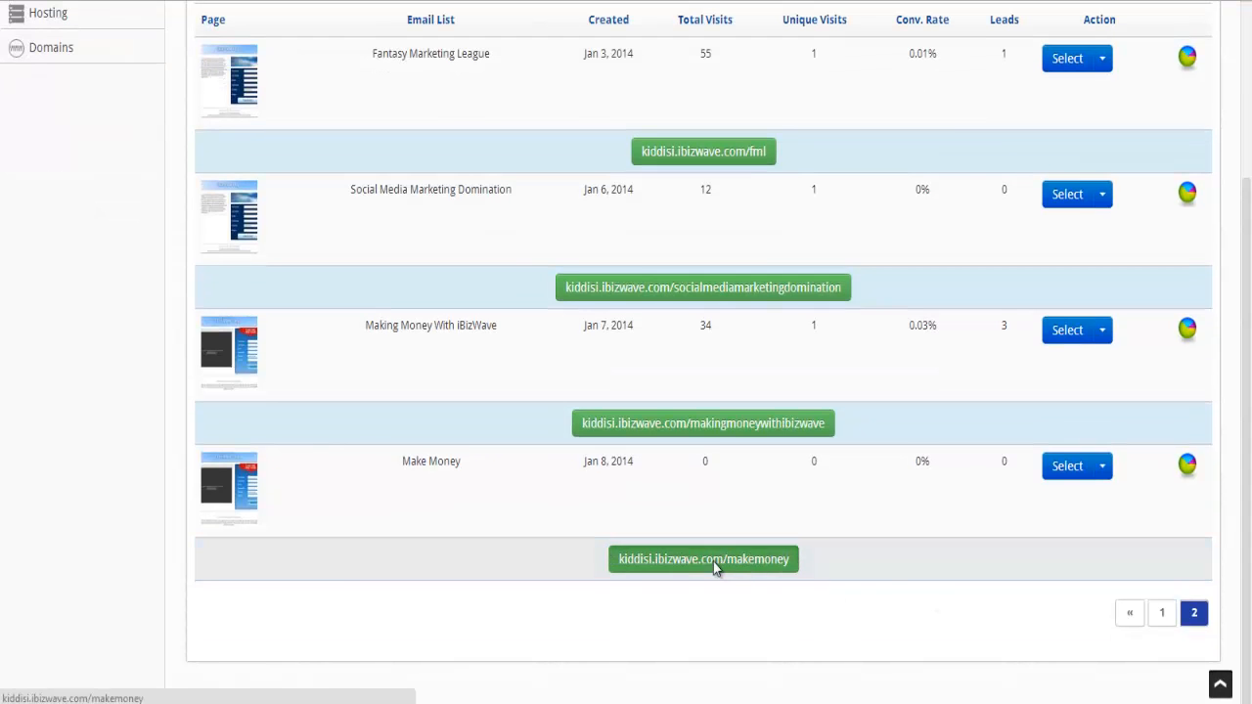
# Step: Open the live makemoney page via the green URL button under the Make Money row
pyautogui.click(703, 559)
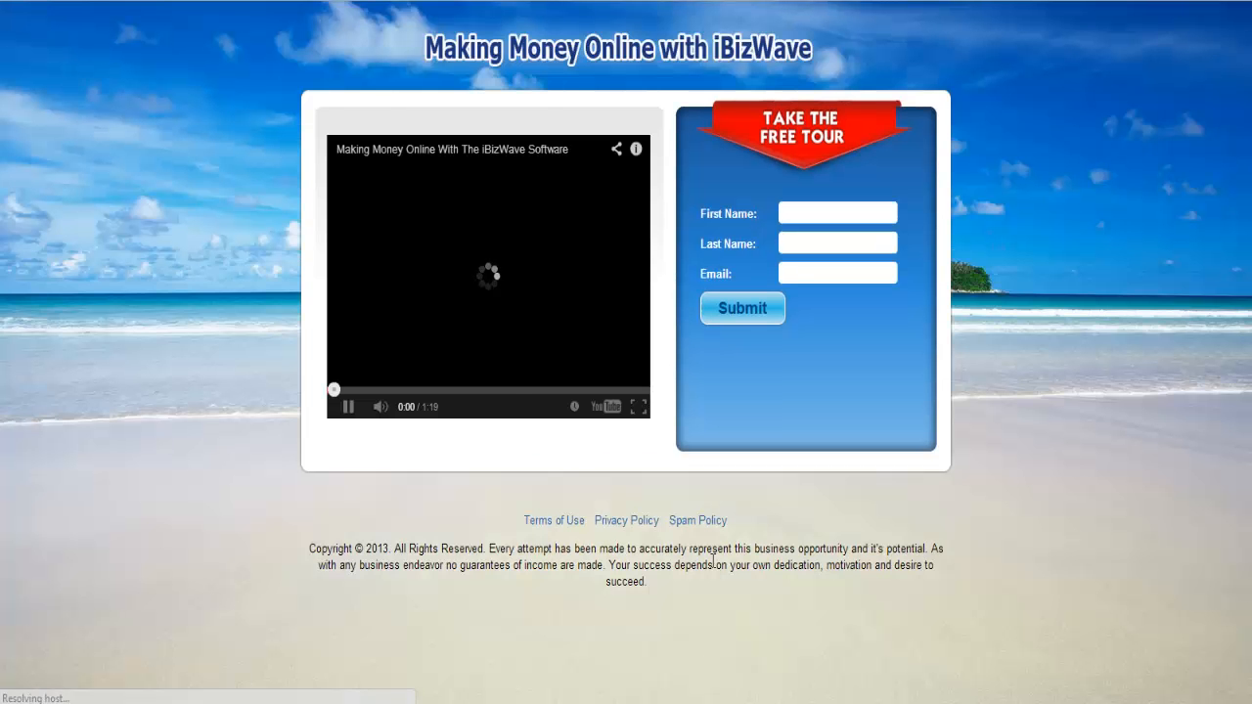